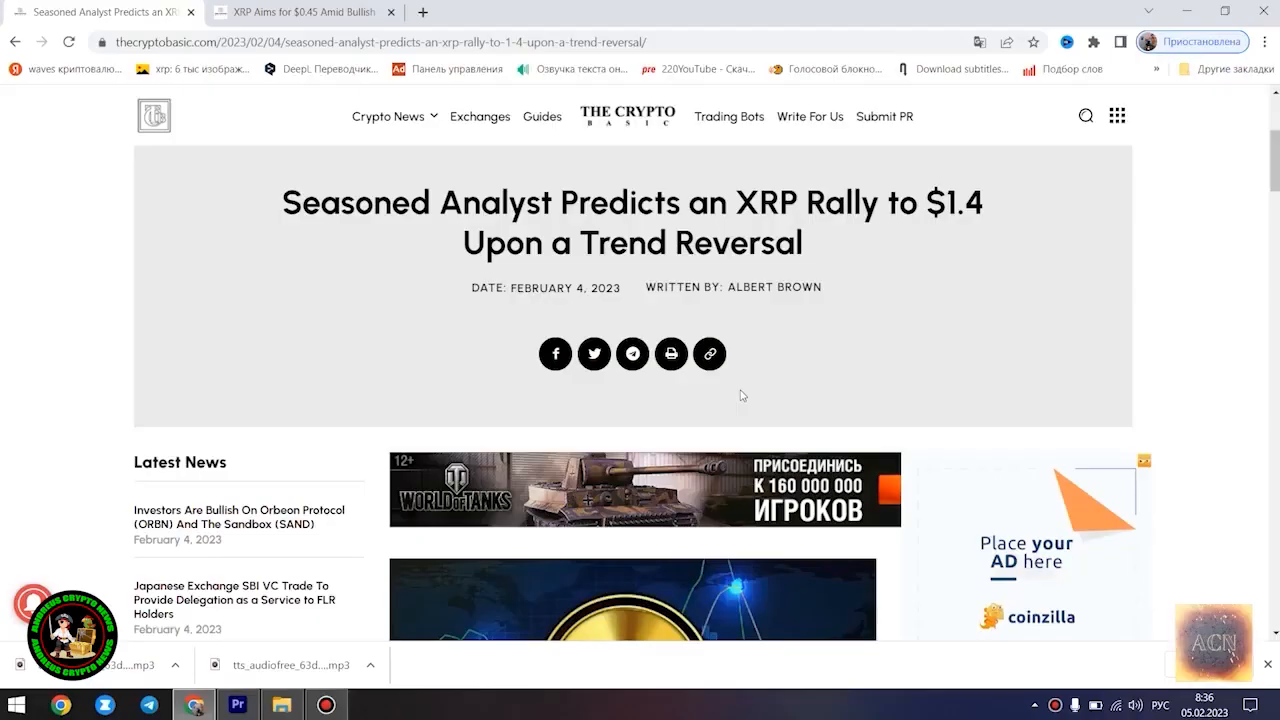
pyautogui.moveTo(816, 242)
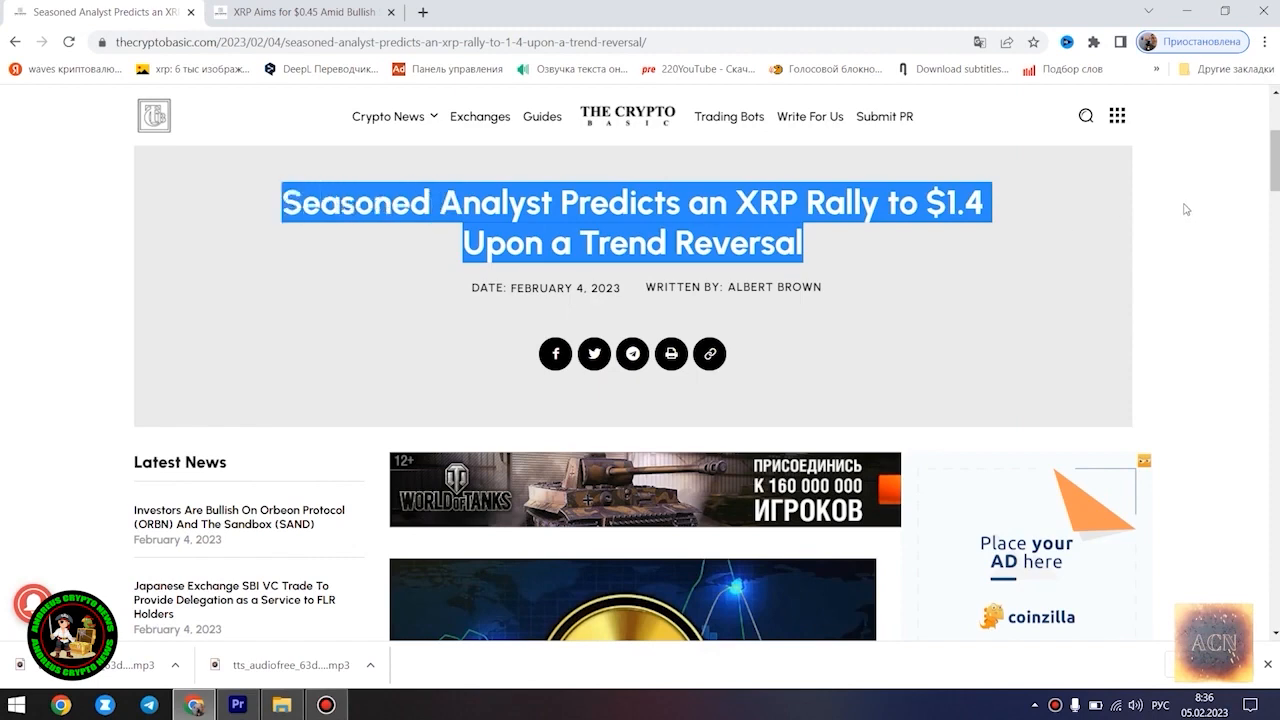
# Scroll down the XRP rally article past the falling wedge explanation and Egrag's $1.4 forecast.
pyautogui.scroll(-3)
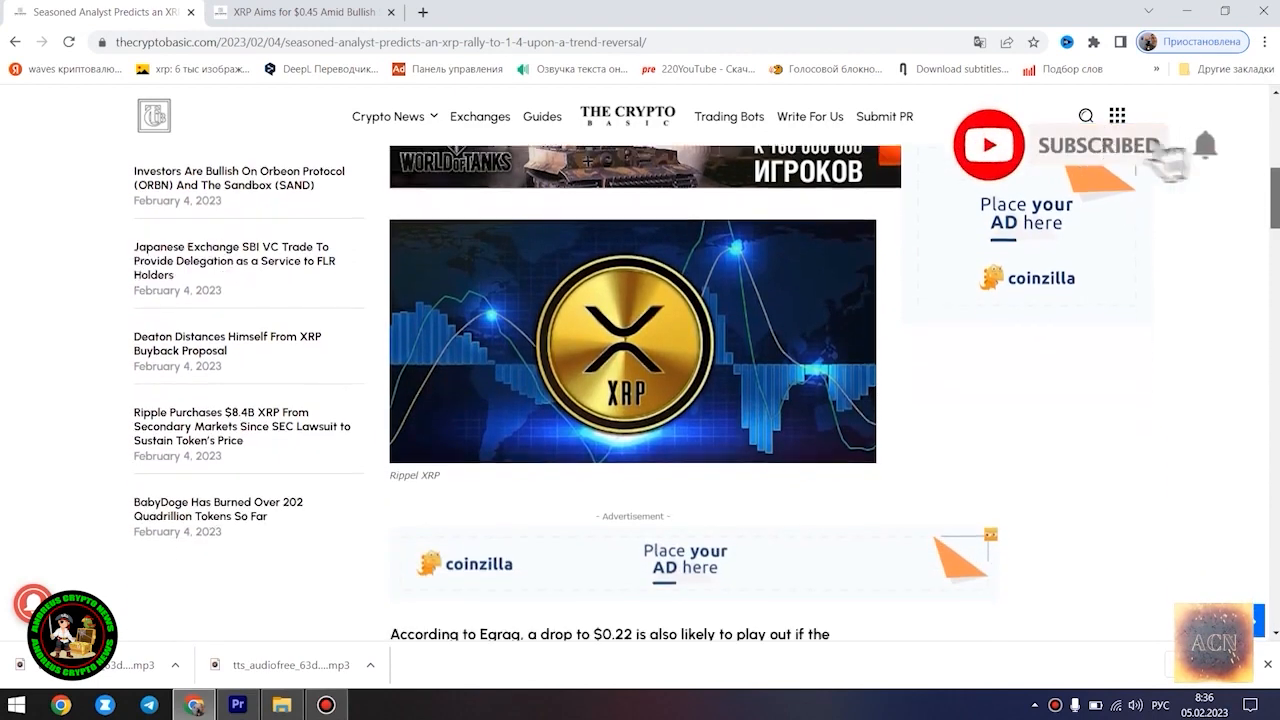
pyautogui.scroll(-3)
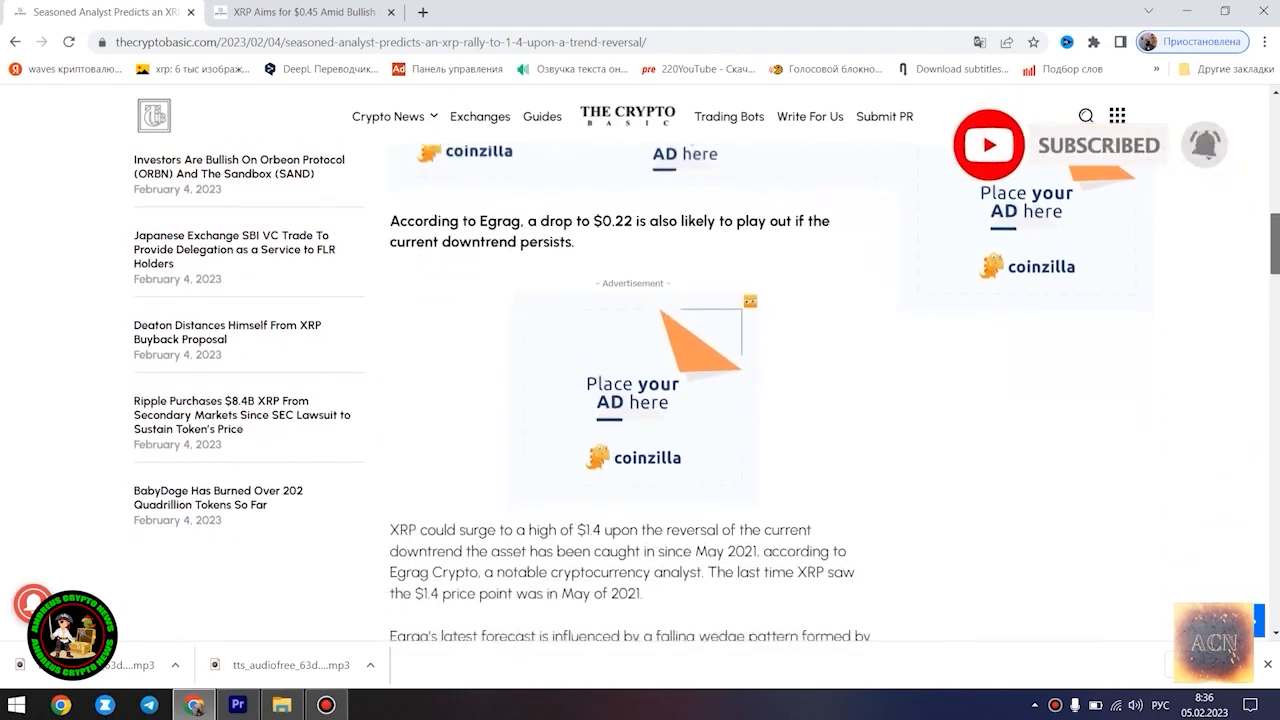
pyautogui.scroll(-3)
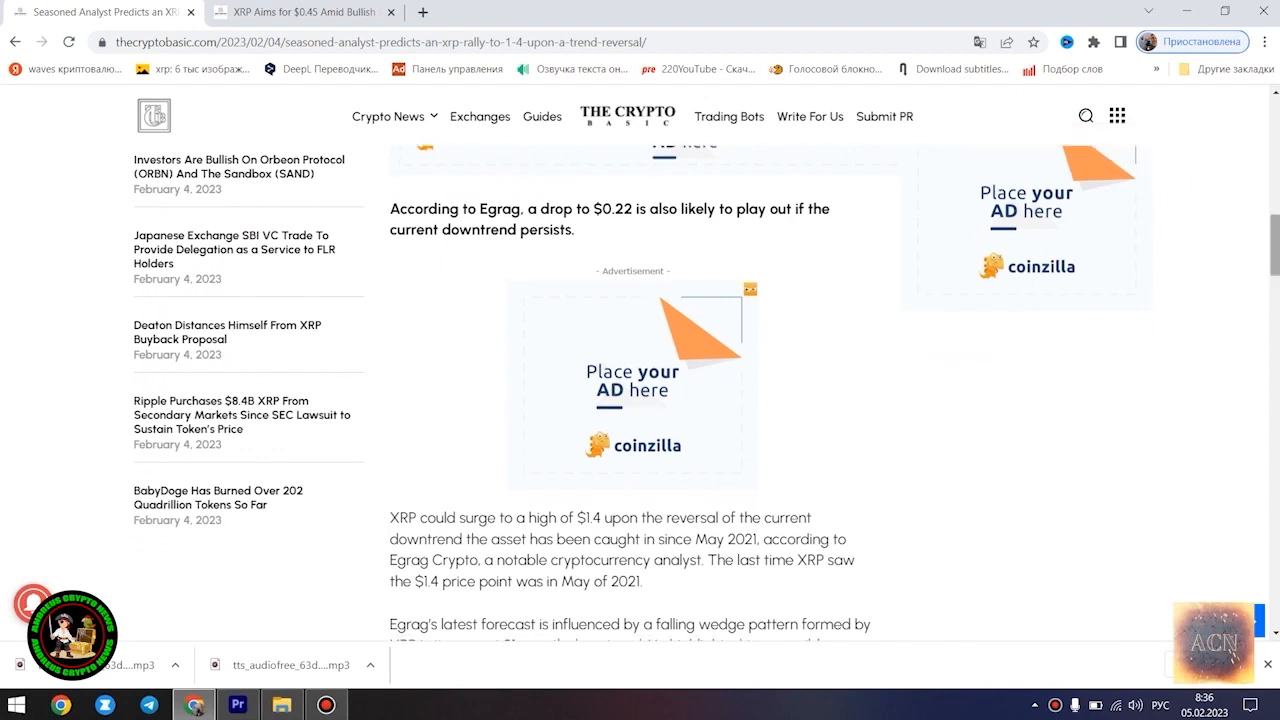
pyautogui.scroll(-3)
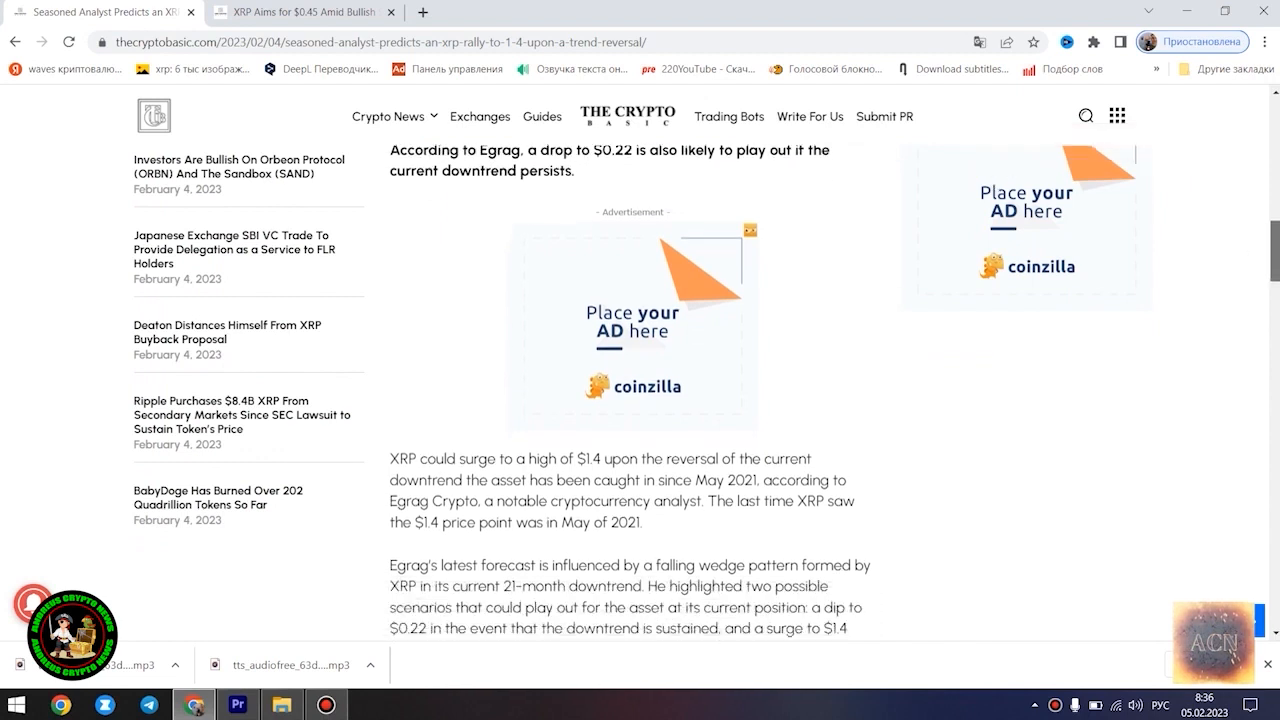
pyautogui.scroll(-3)
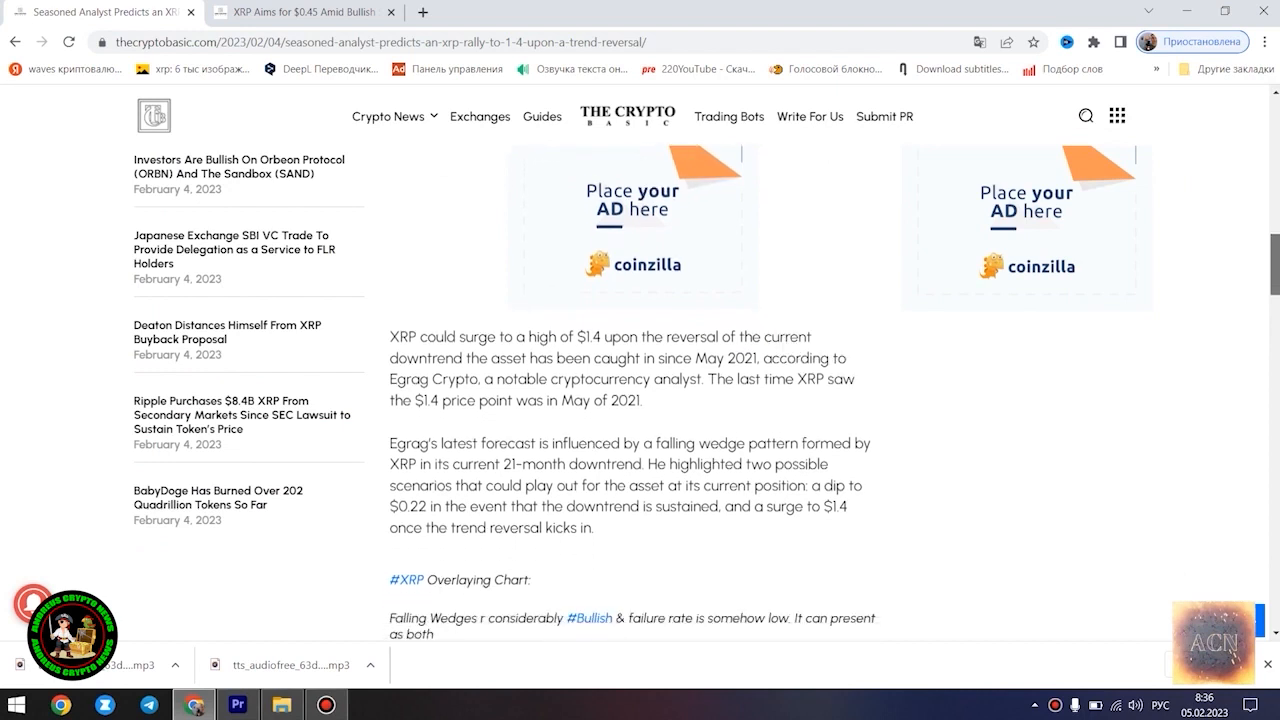
pyautogui.scroll(-3)
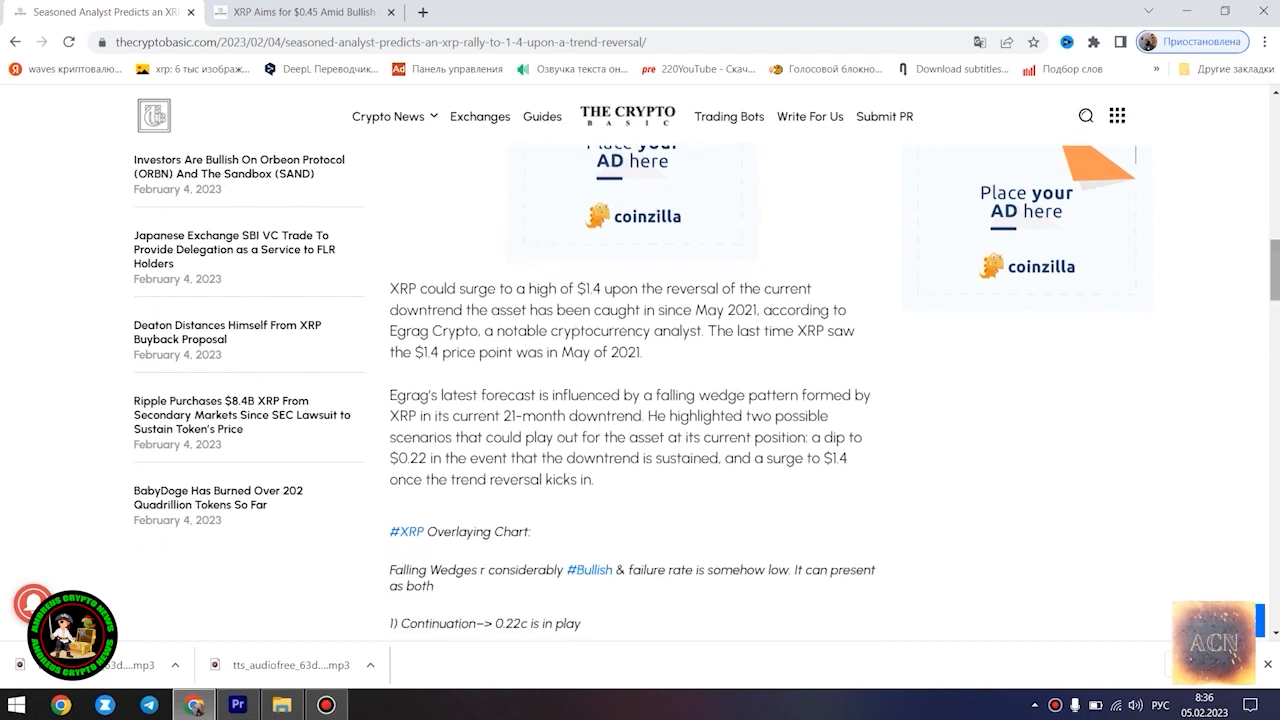
pyautogui.scroll(-3)
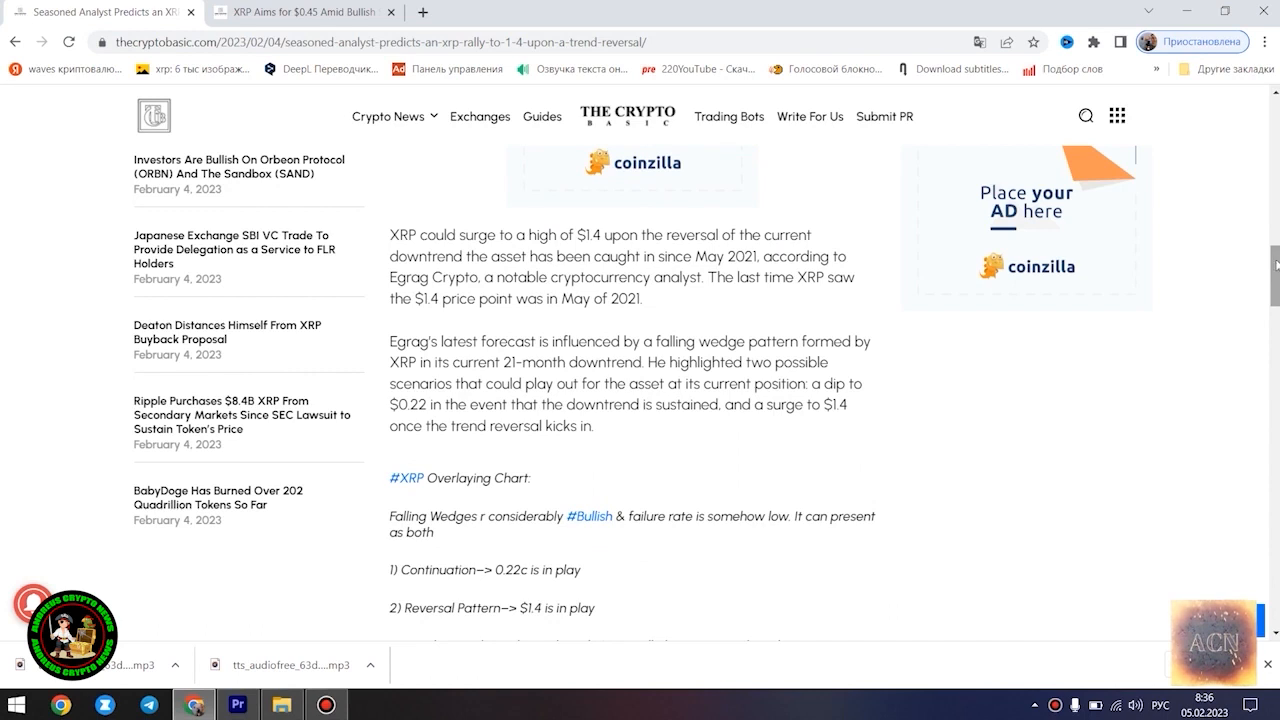
pyautogui.scroll(-3)
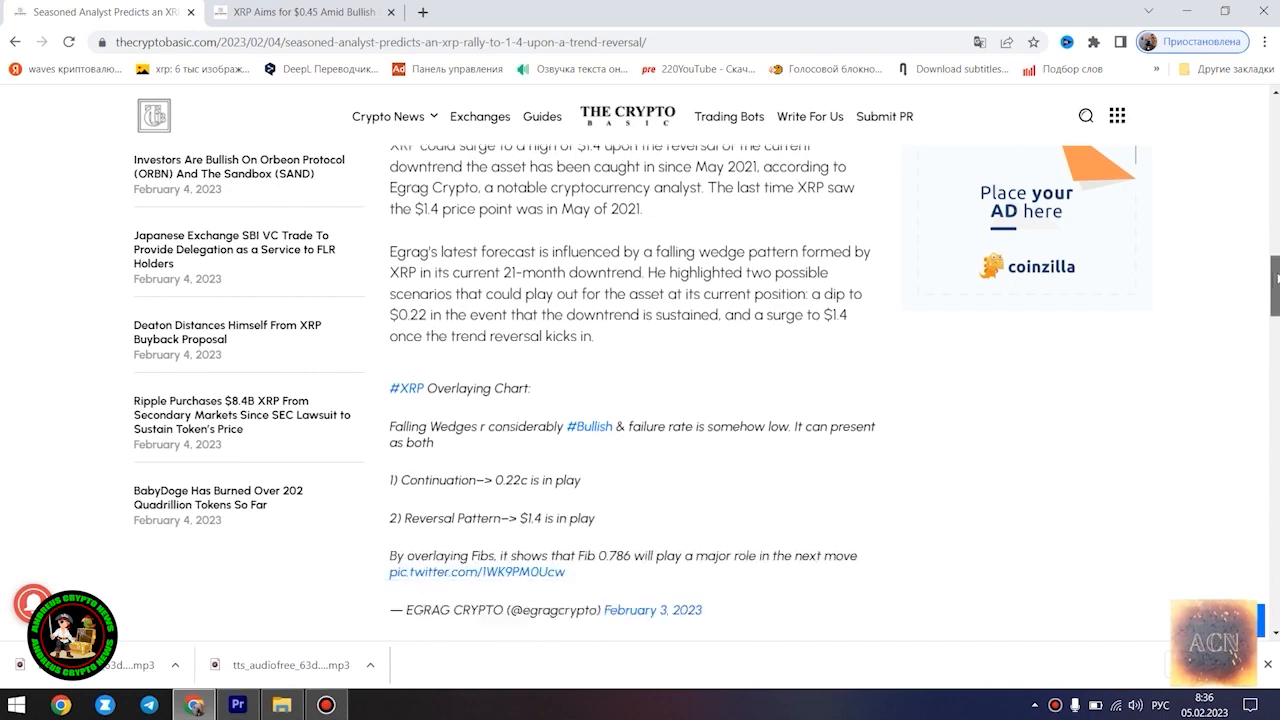
pyautogui.scroll(-3)
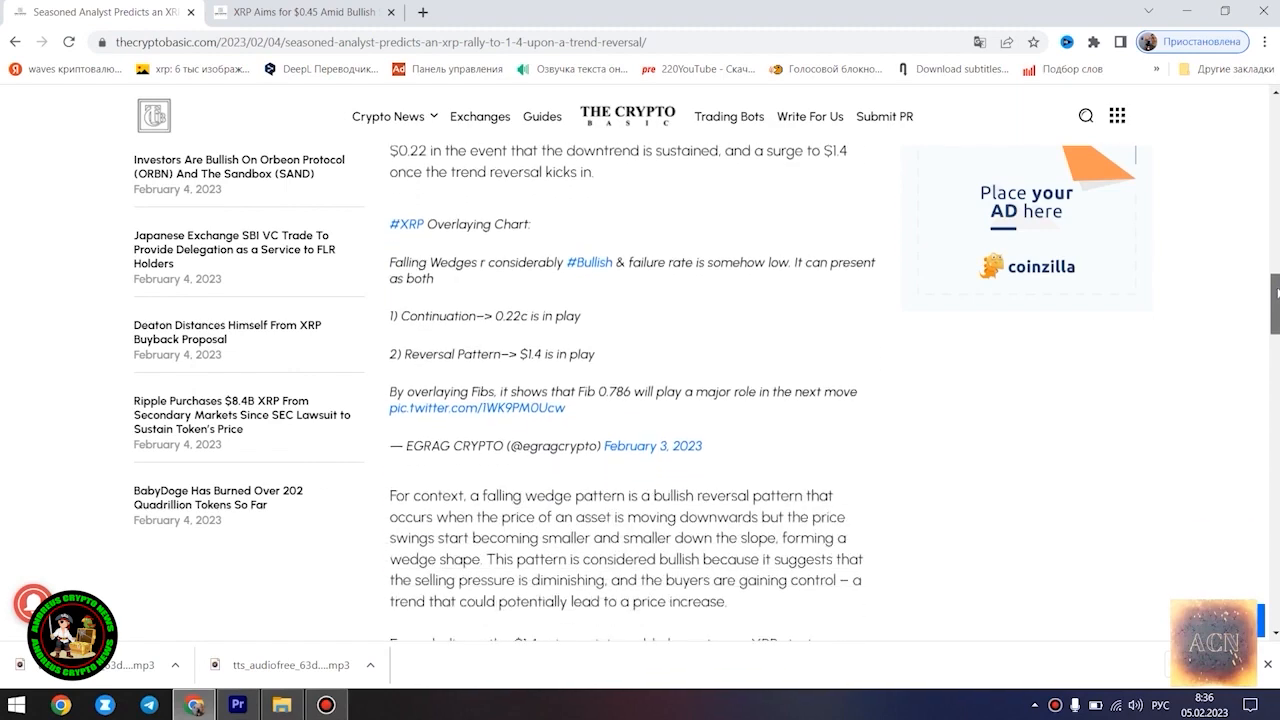
pyautogui.scroll(-3)
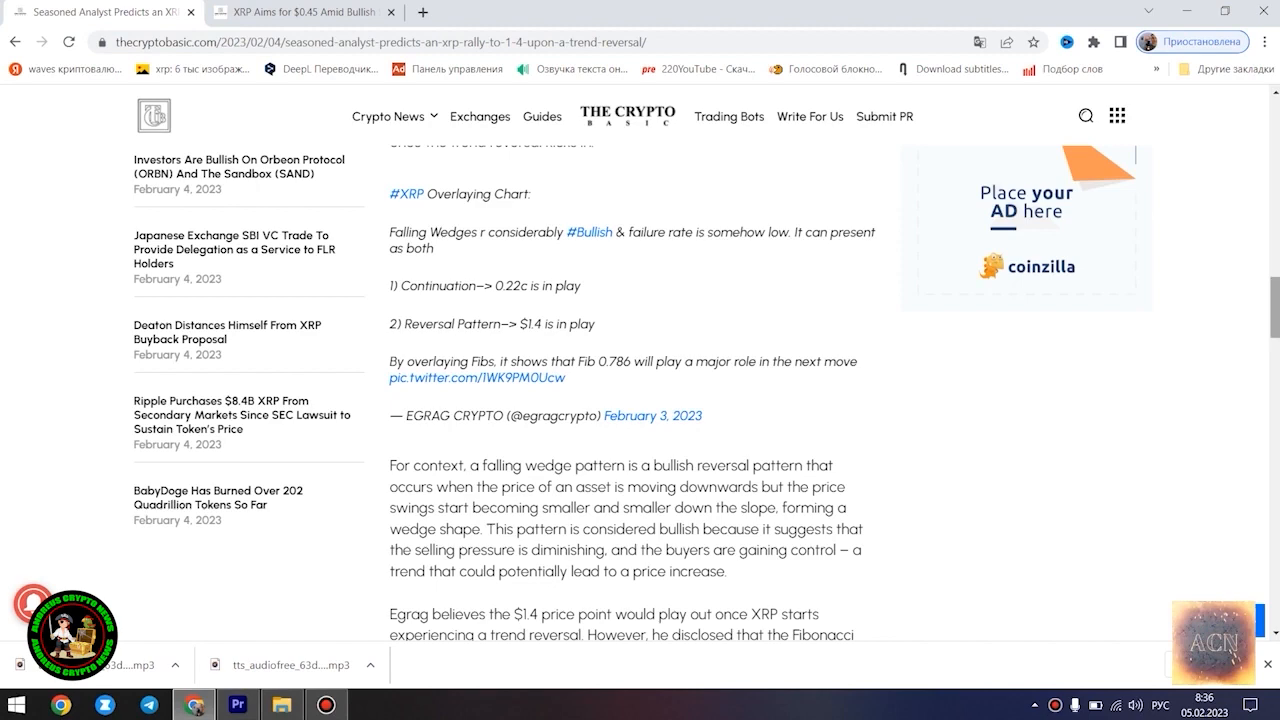
pyautogui.scroll(-3)
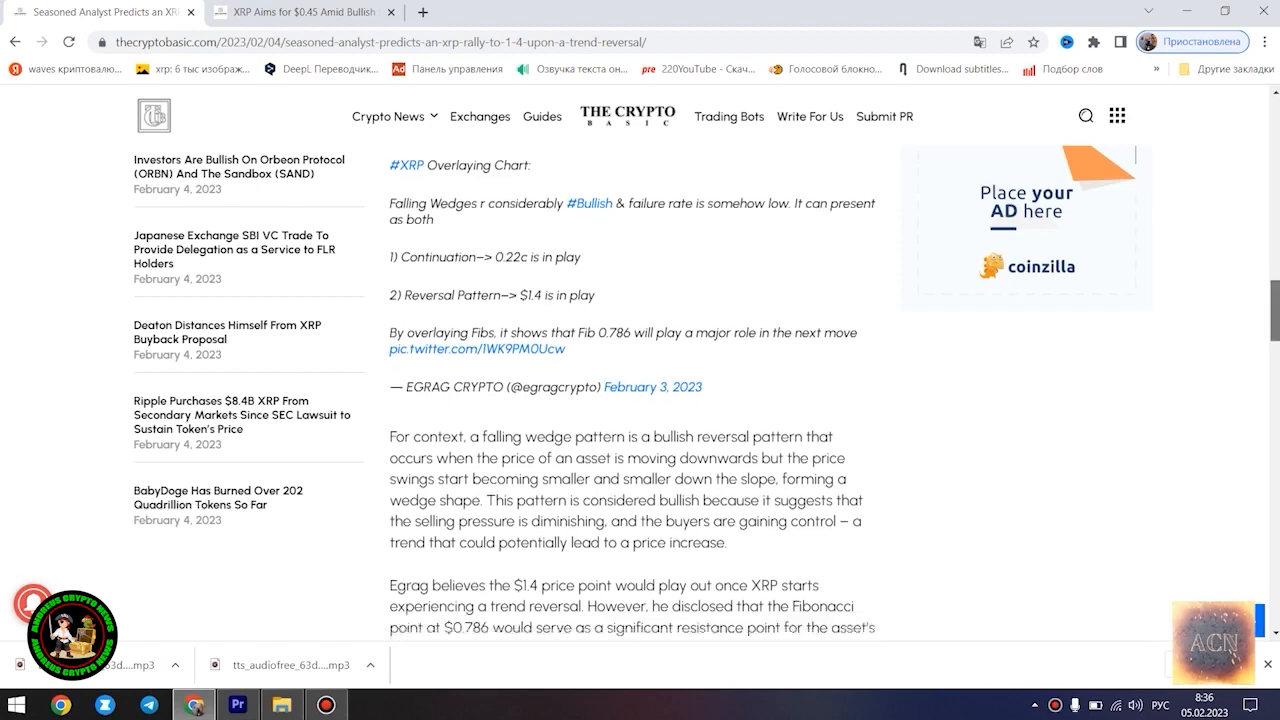
pyautogui.scroll(-3)
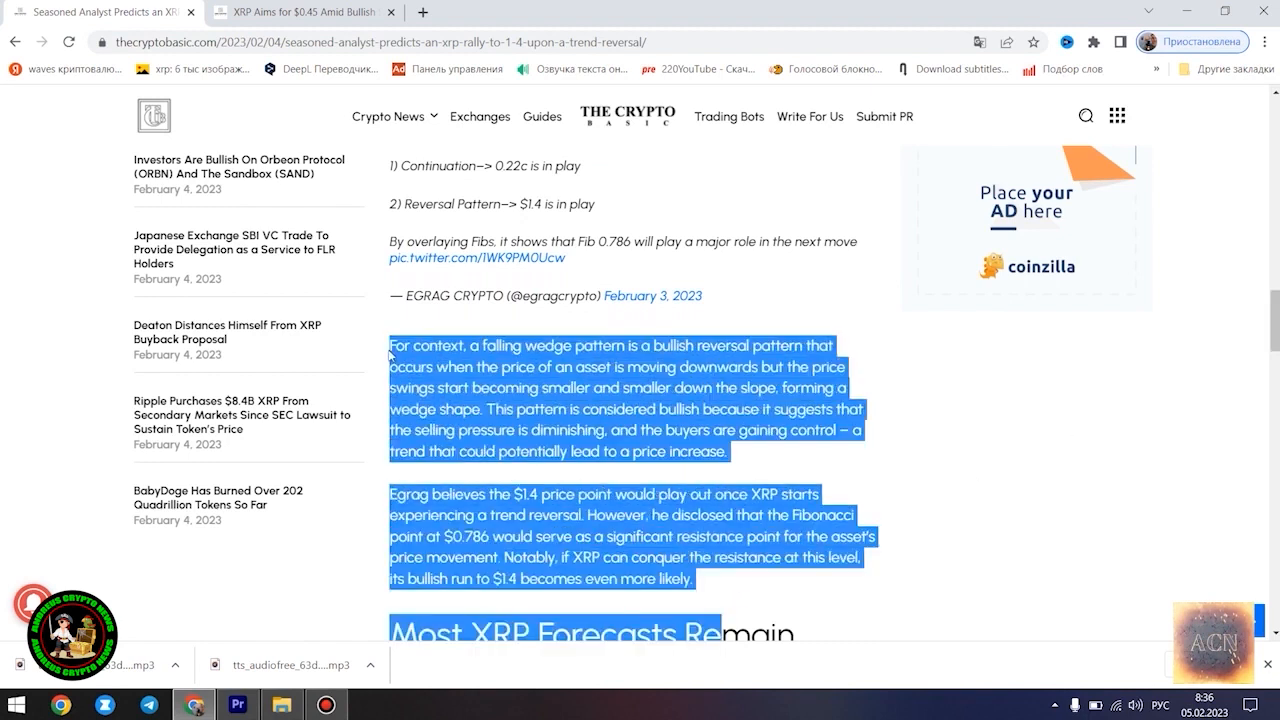
pyautogui.moveTo(390, 356)
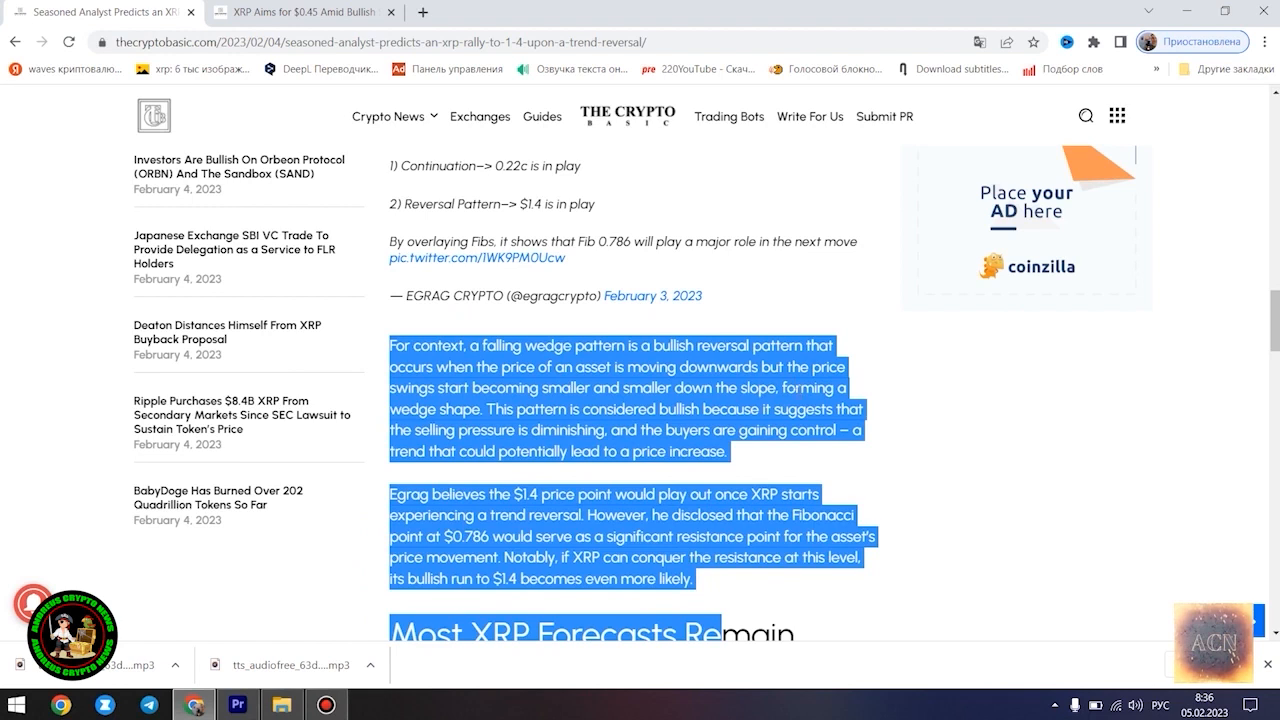
pyautogui.moveTo(1260, 336)
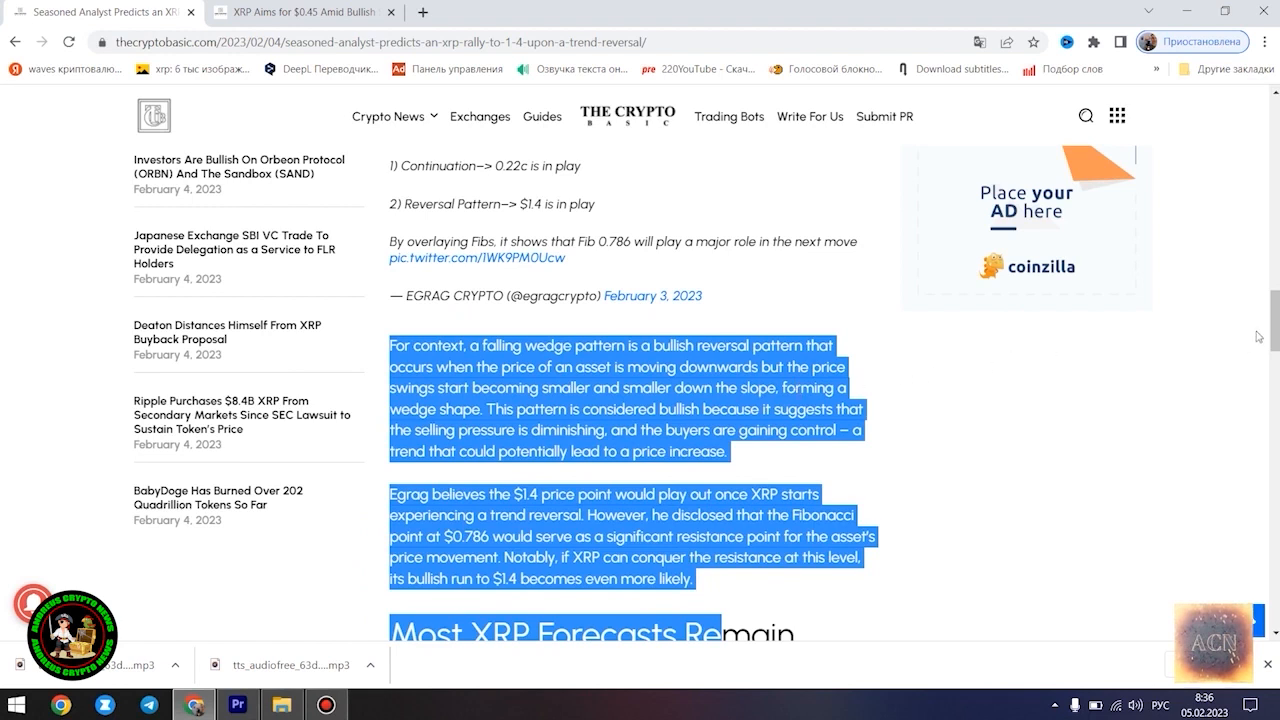
# Highlight the quoted CryptoBull tweet and scroll to the article's tags and author box.
pyautogui.scroll(-3)
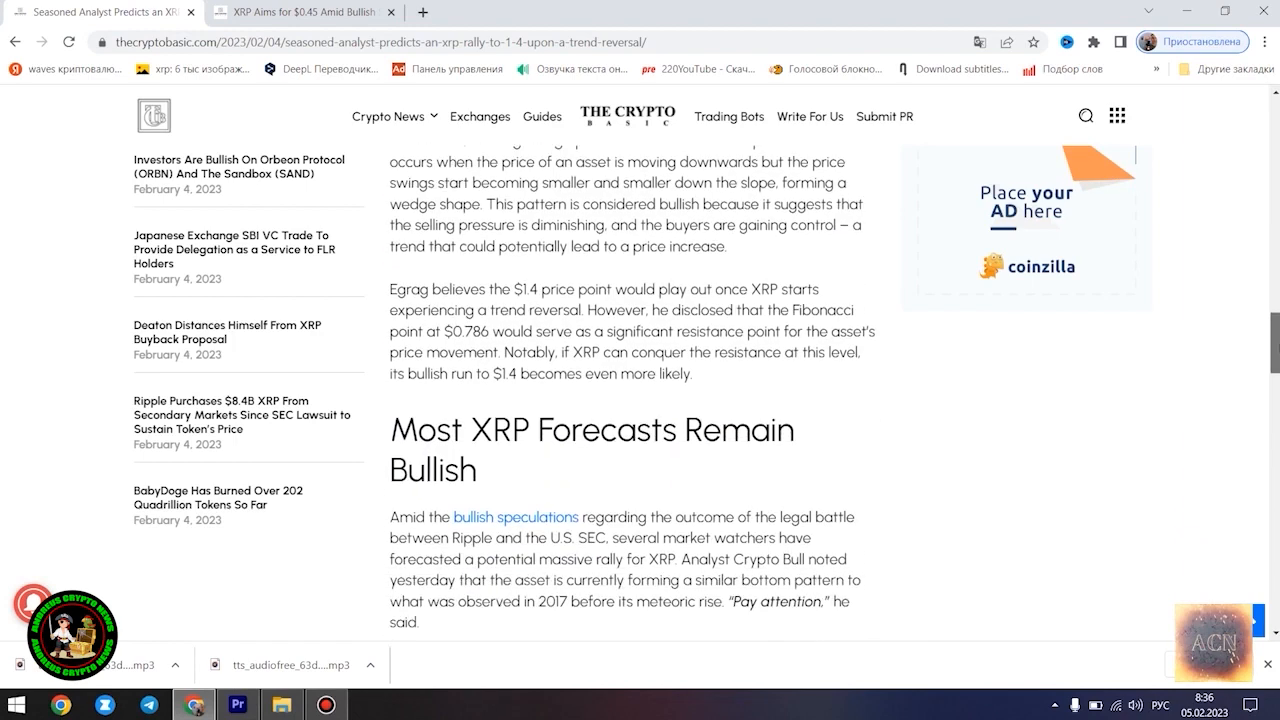
pyautogui.scroll(-3)
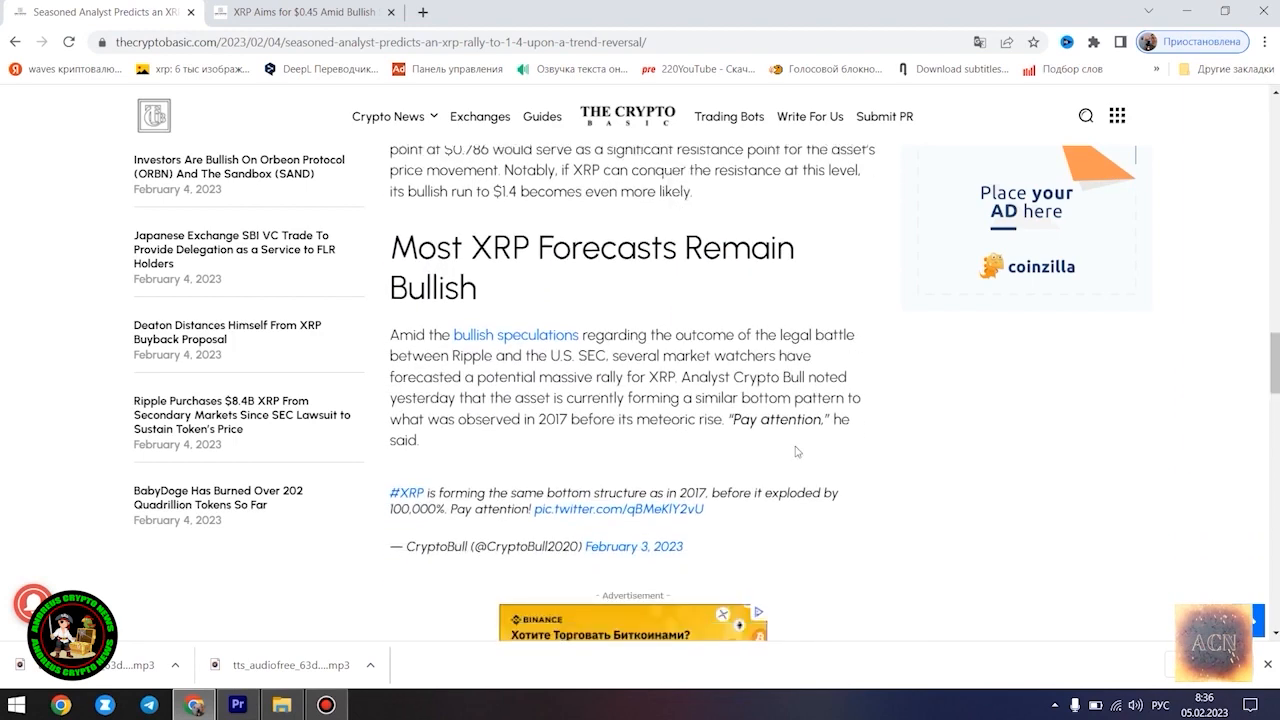
pyautogui.doubleClick(406, 492)
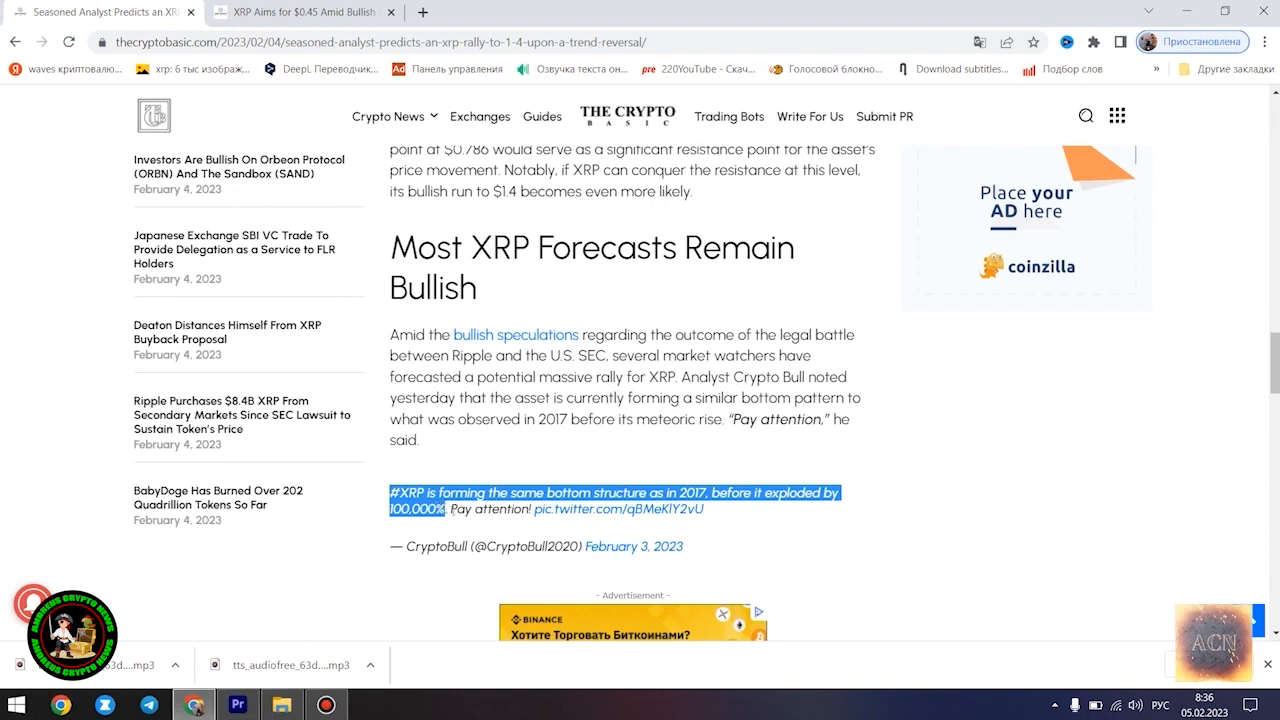
pyautogui.moveTo(772, 528)
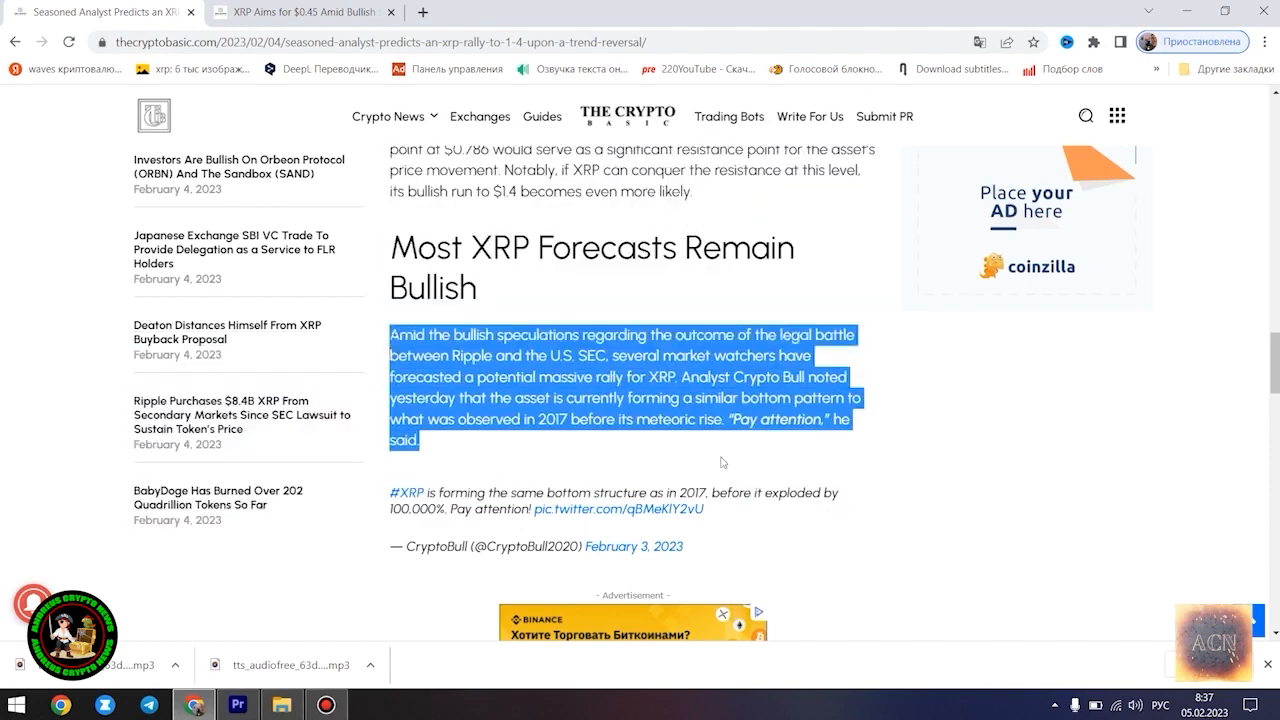
pyautogui.moveTo(1028, 492)
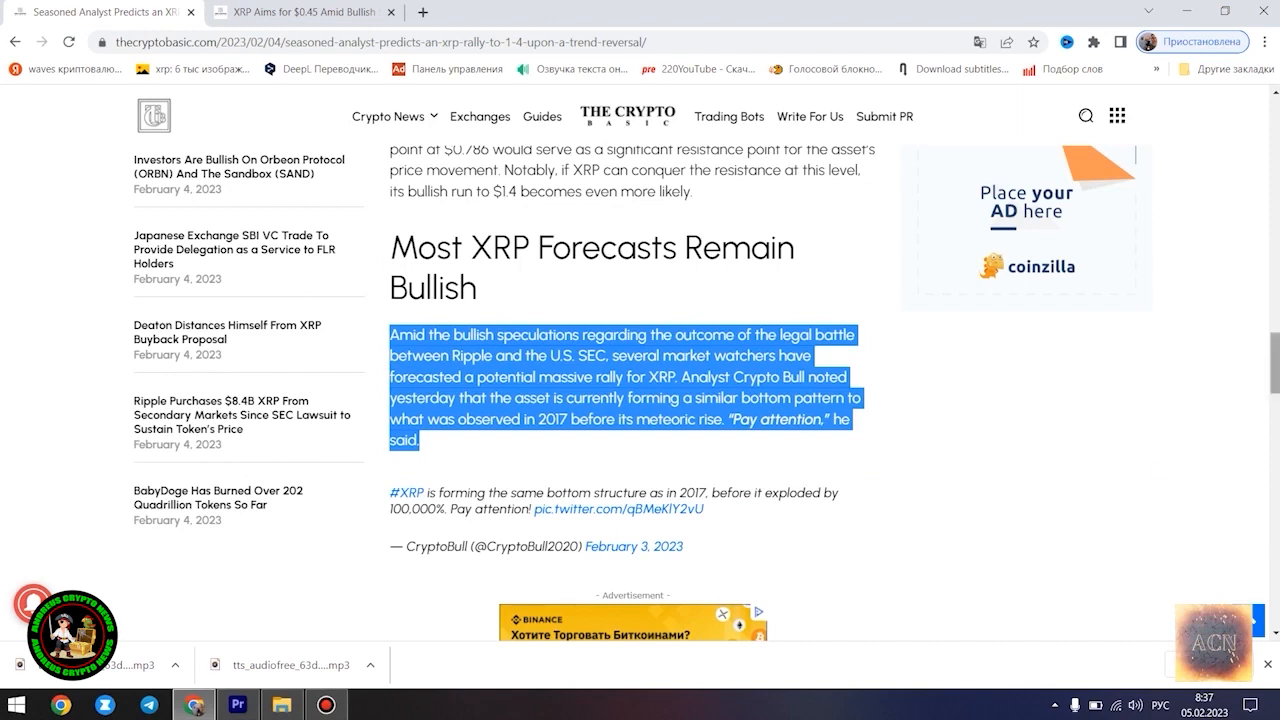
pyautogui.scroll(-3)
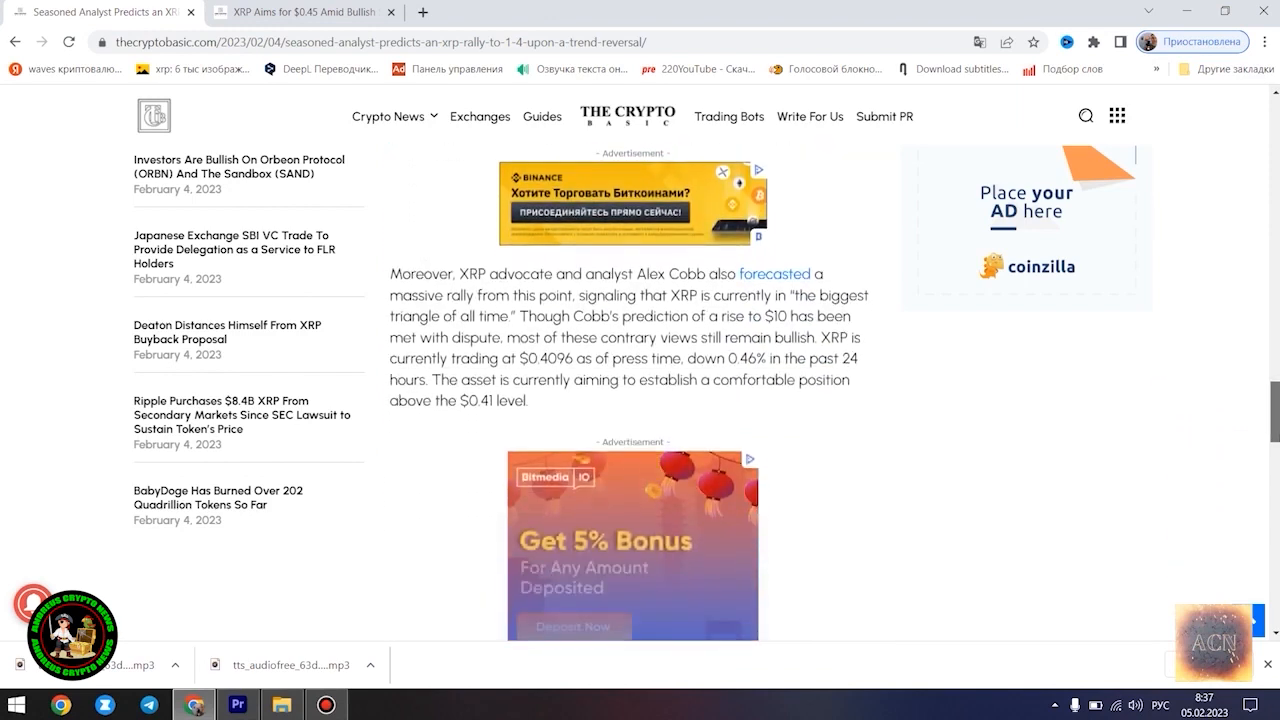
pyautogui.moveTo(1140, 398)
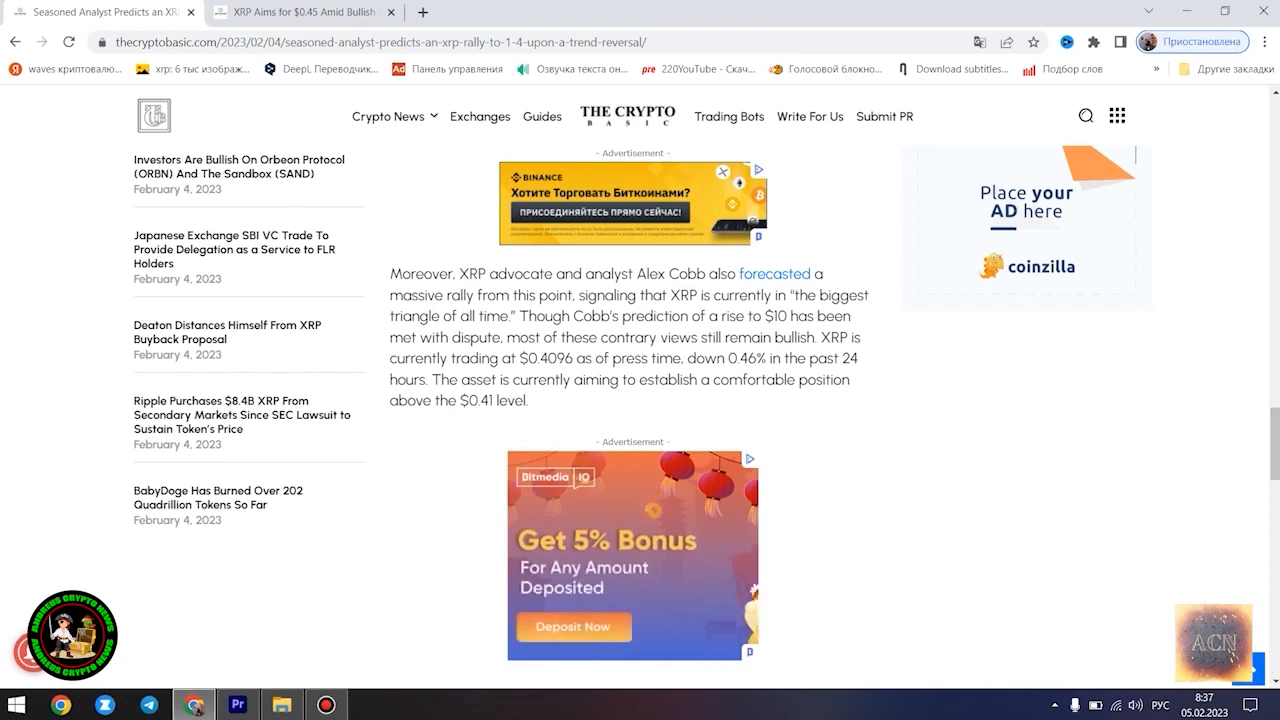
pyautogui.scroll(-3)
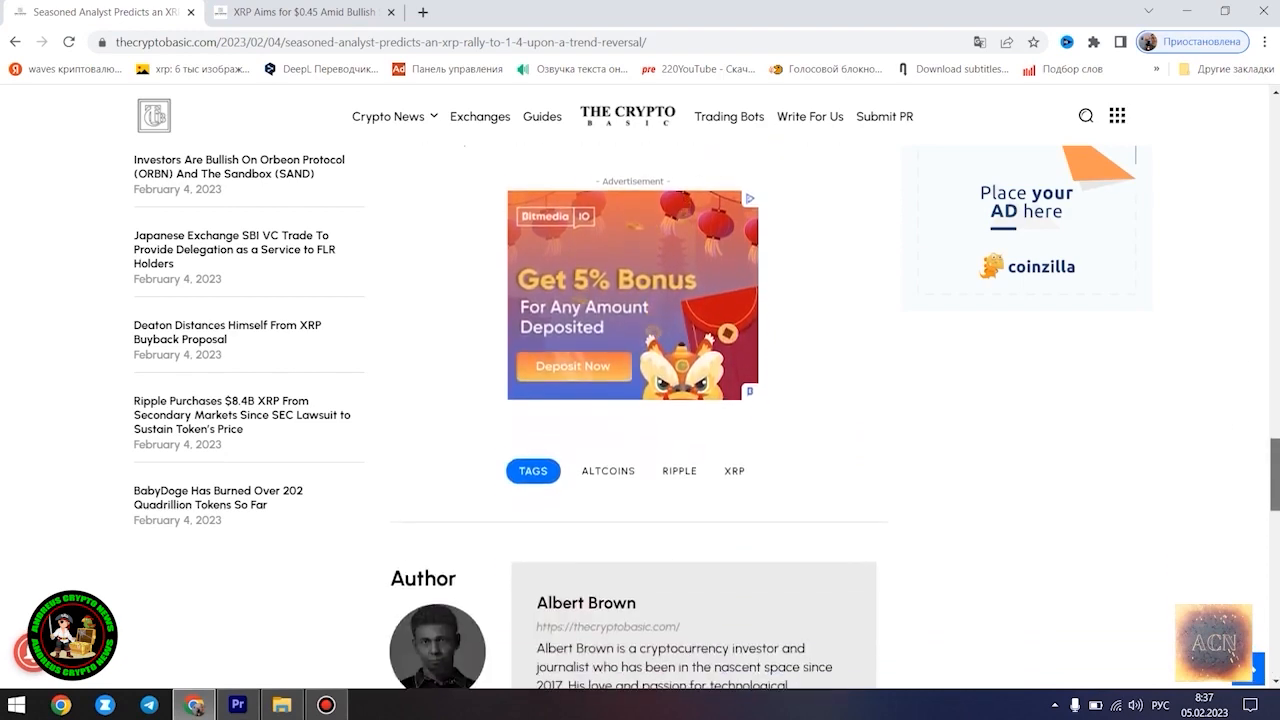
# Open the XRP Aims for $0.45 tab and highlight its intro paragraph through the Bullish Speculations heading.
pyautogui.click(300, 12)
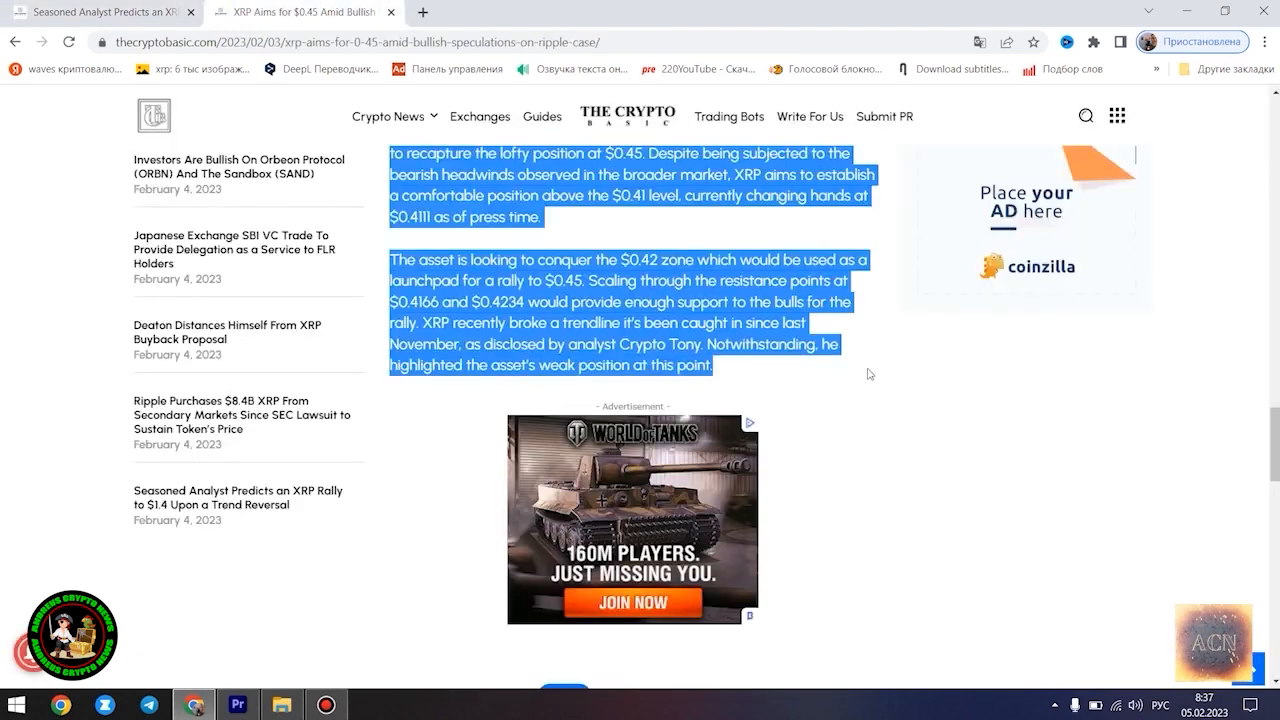
pyautogui.scroll(3)
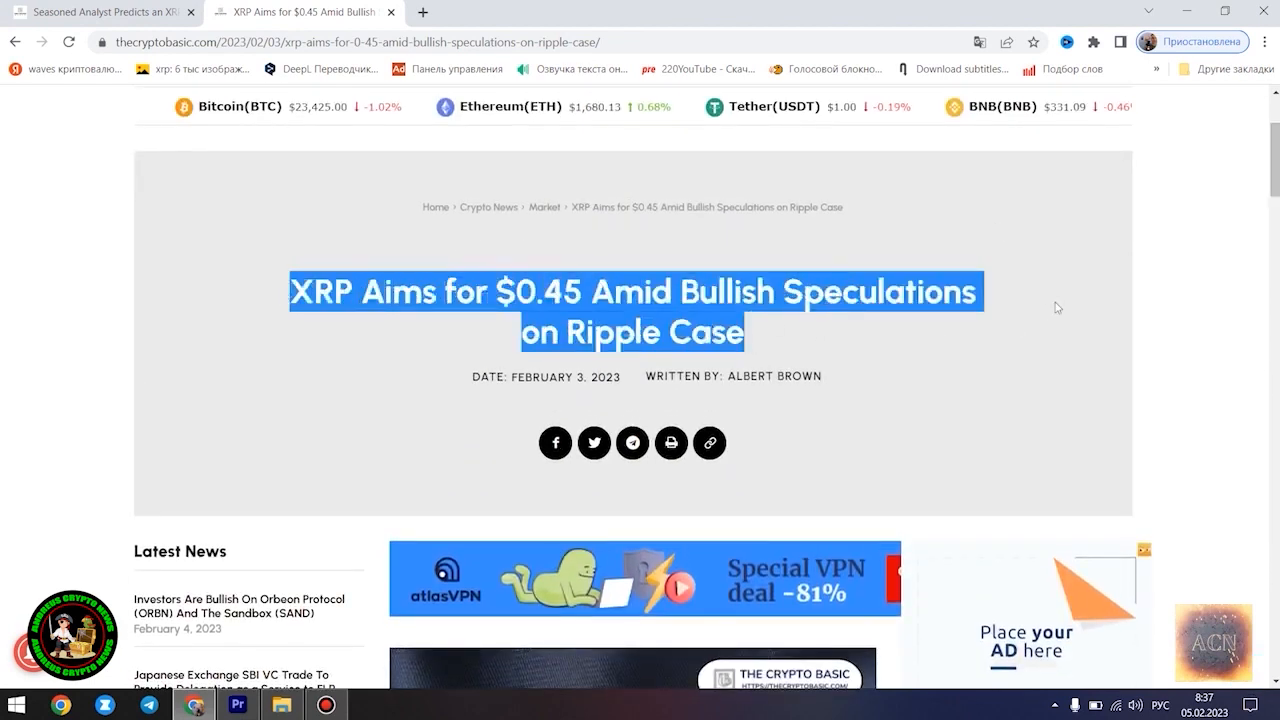
pyautogui.moveTo(1214, 300)
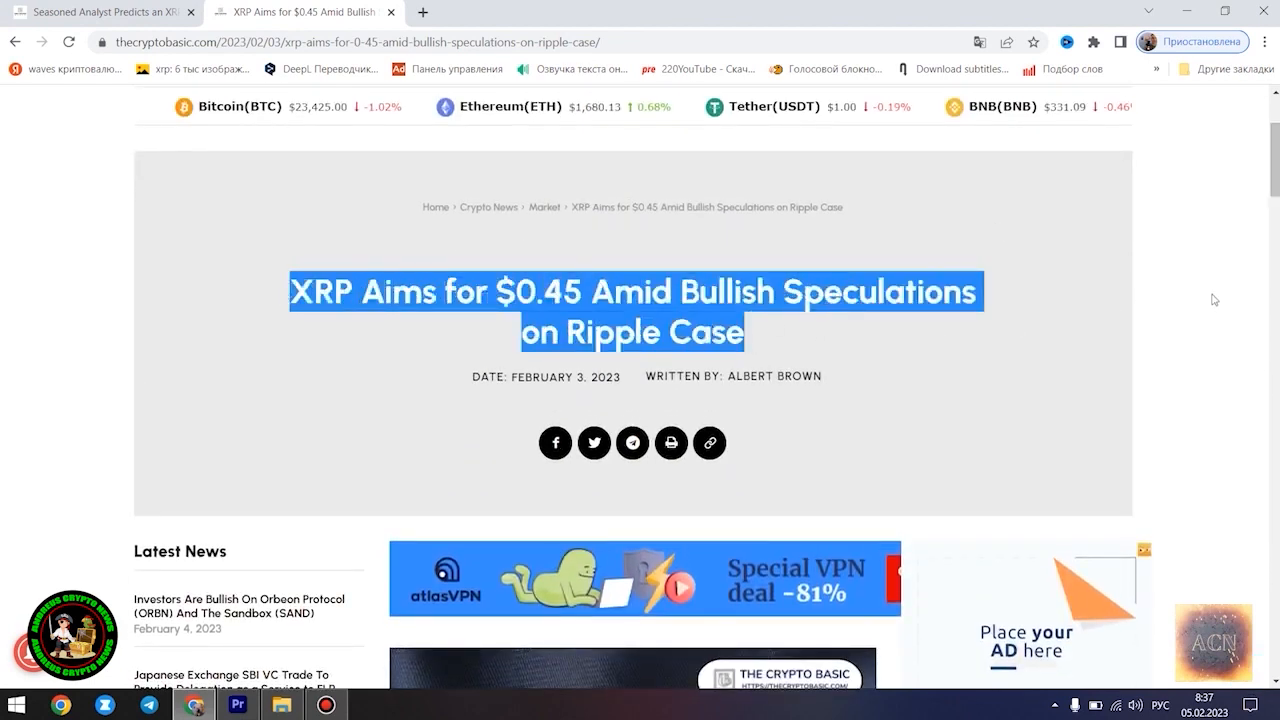
pyautogui.scroll(-3)
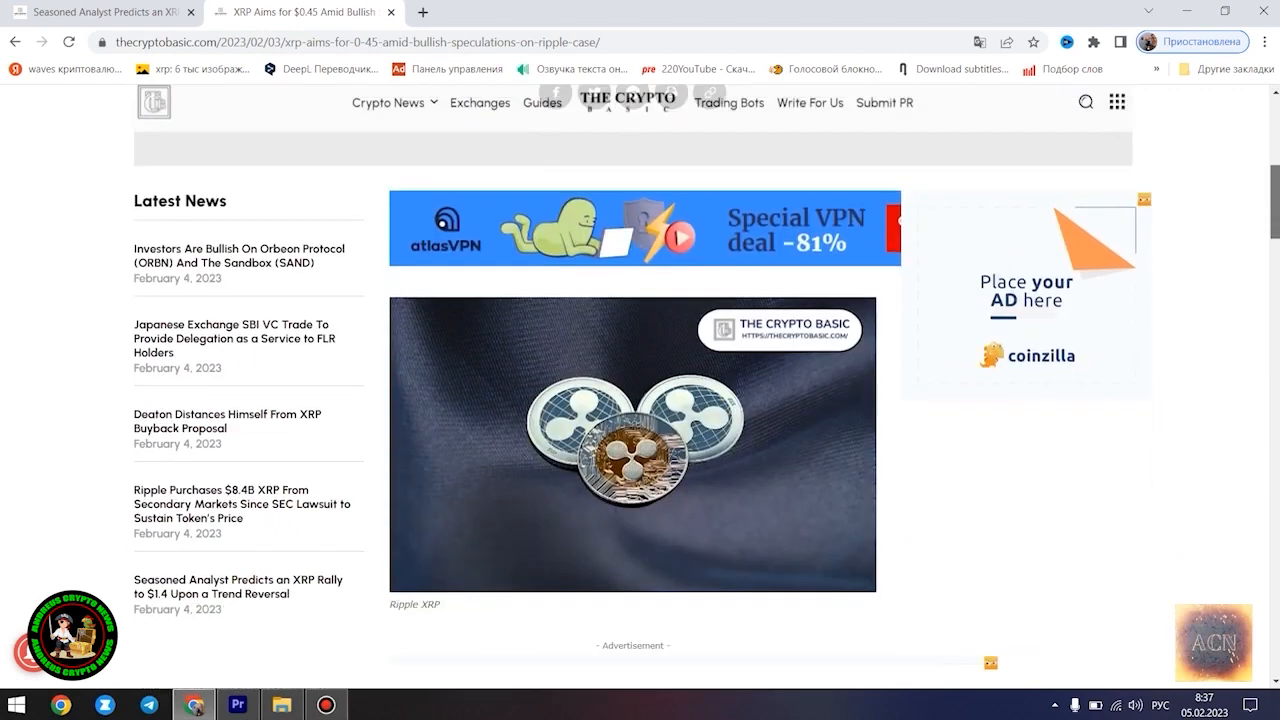
pyautogui.scroll(-3)
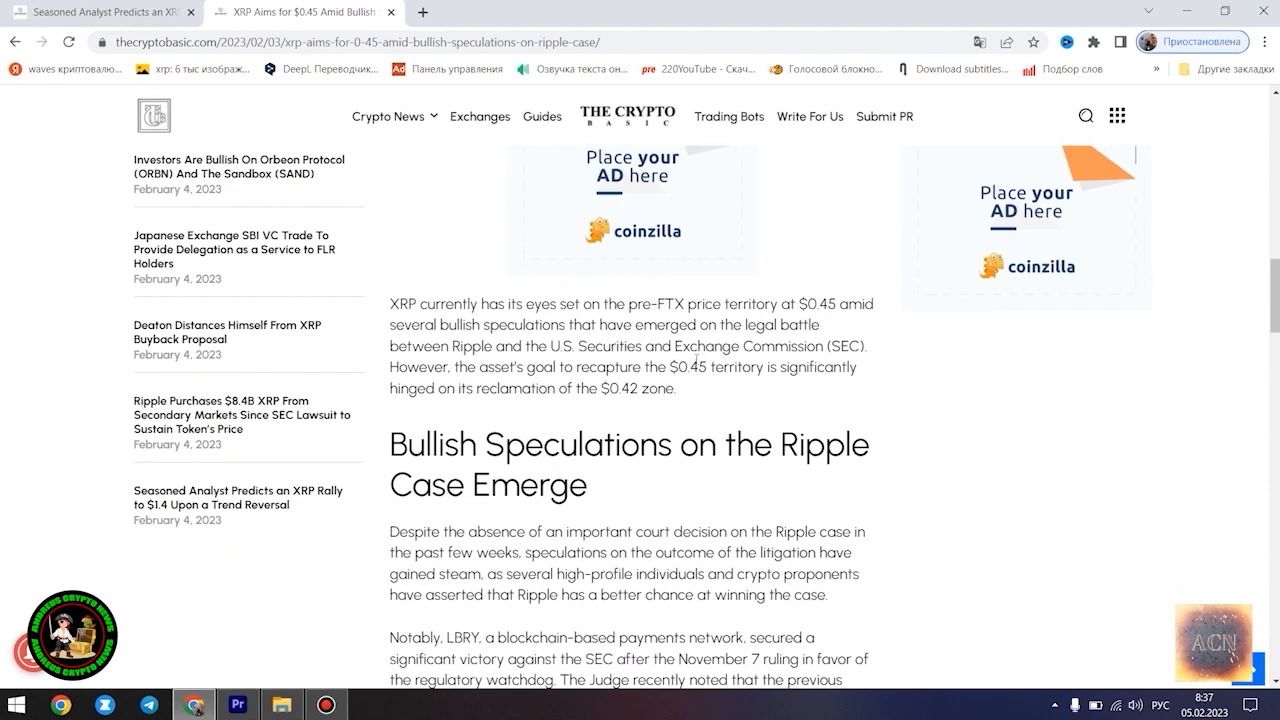
pyautogui.moveTo(668, 384)
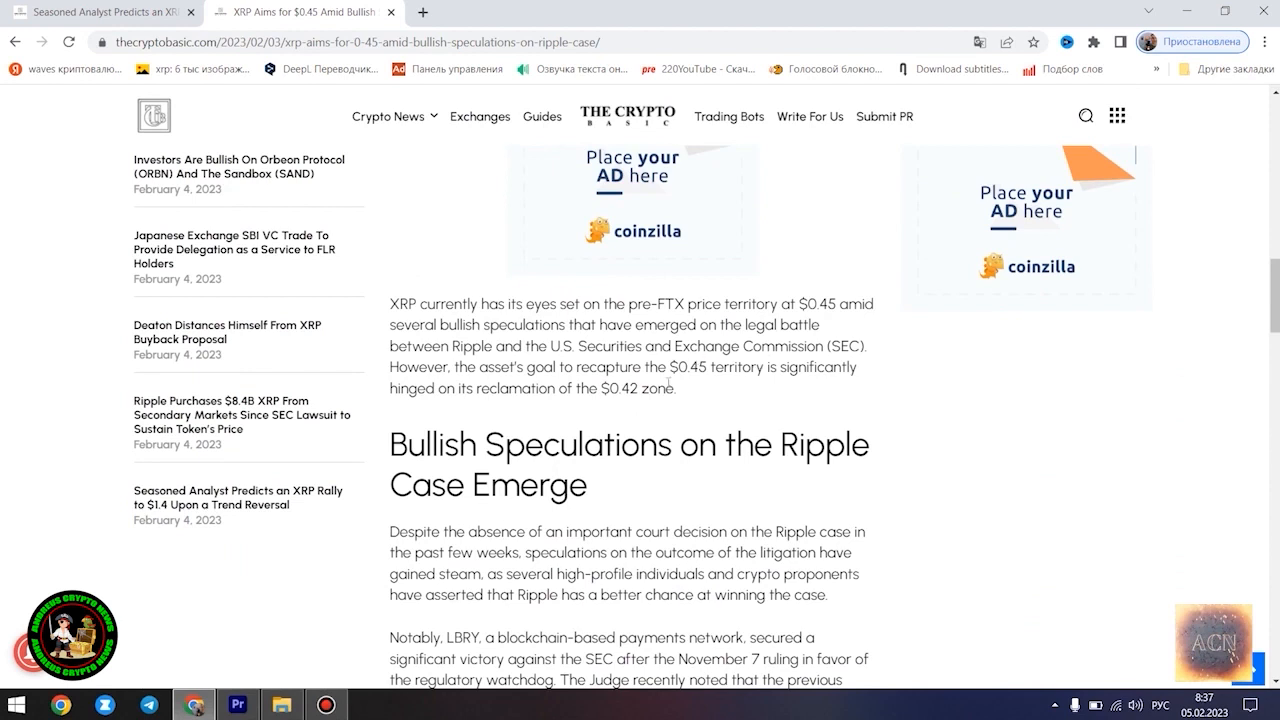
pyautogui.moveTo(248, 588)
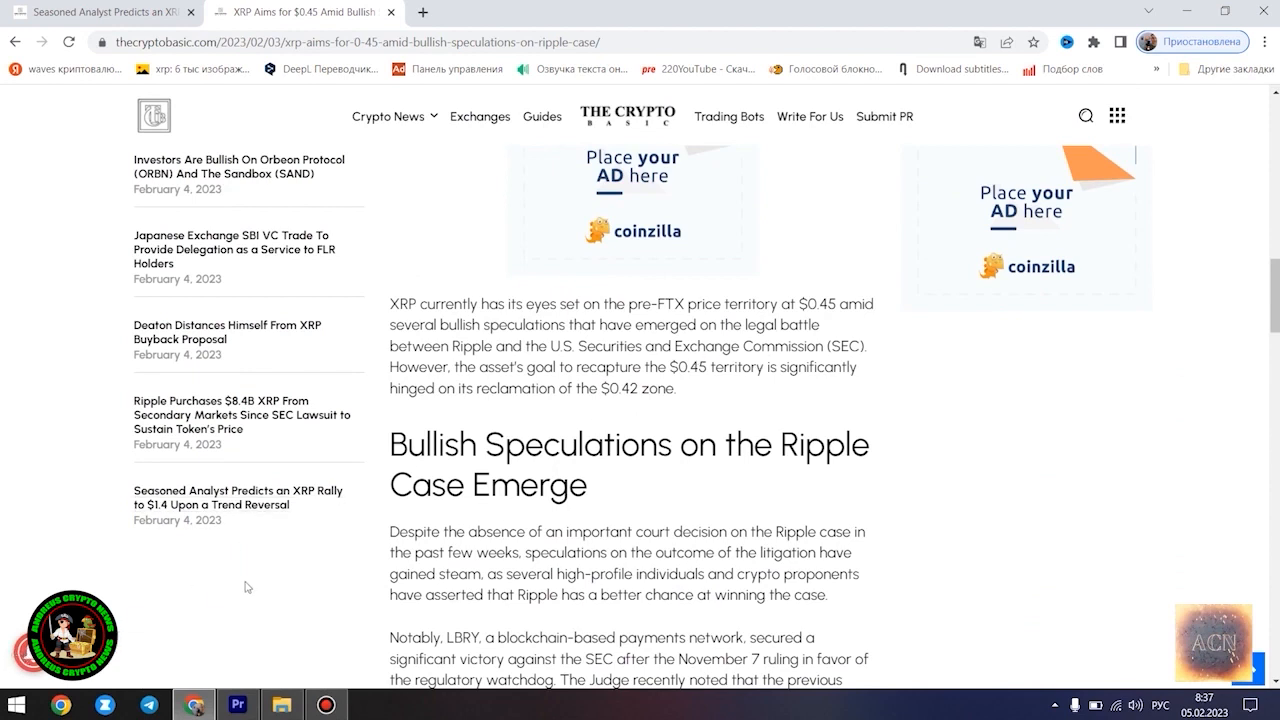
pyautogui.moveTo(348, 582)
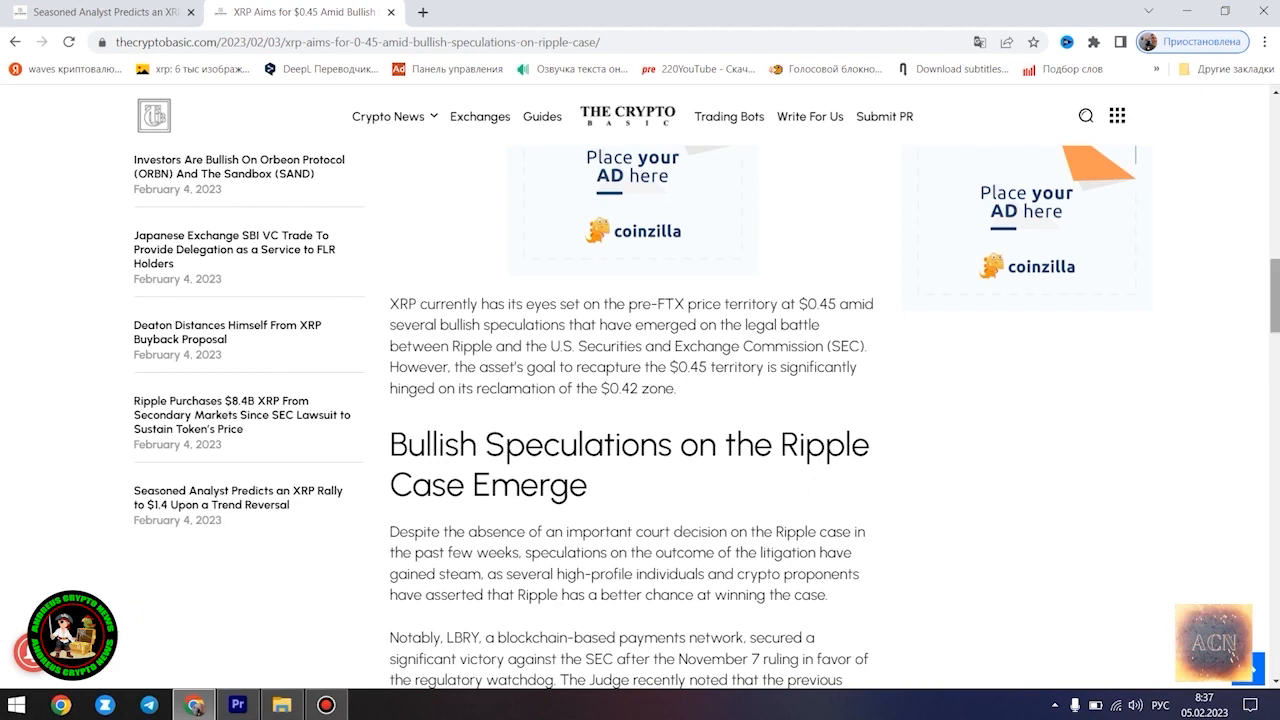
pyautogui.moveTo(392, 304); pyautogui.dragTo(690, 444)
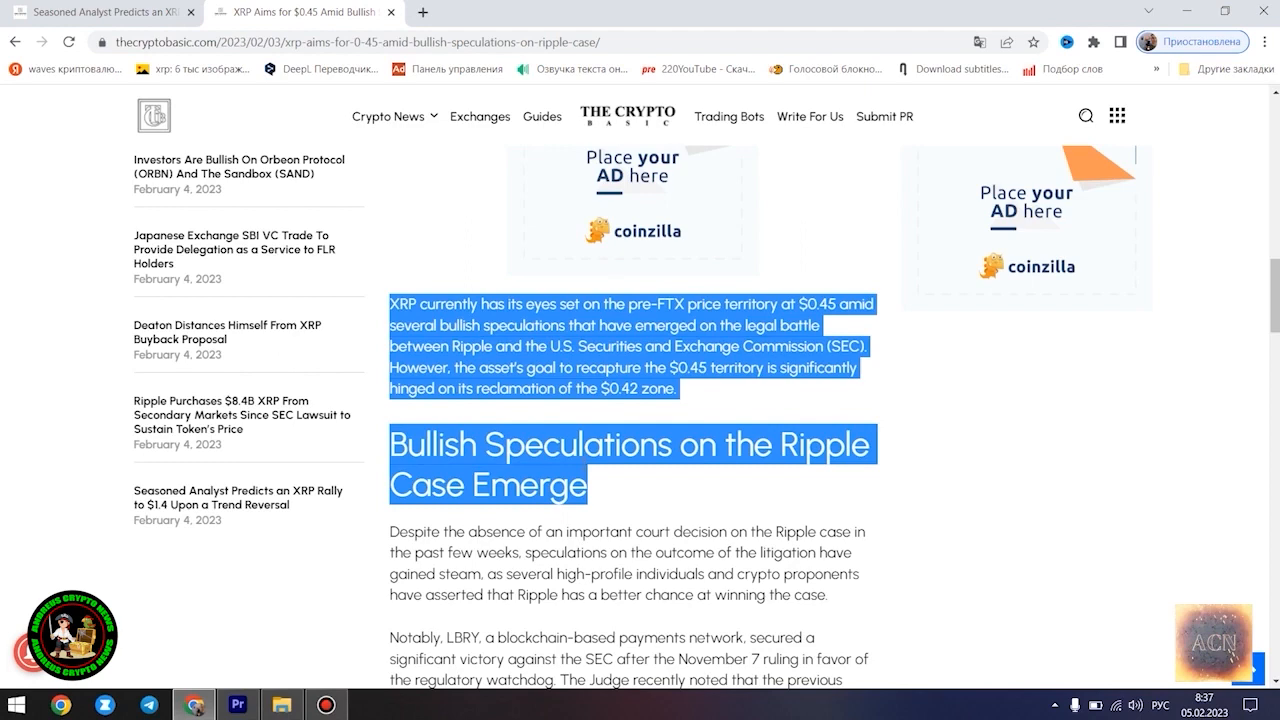
# Scroll through the Ripple case section down to the XRP Price Analysis heading.
pyautogui.scroll(-3)
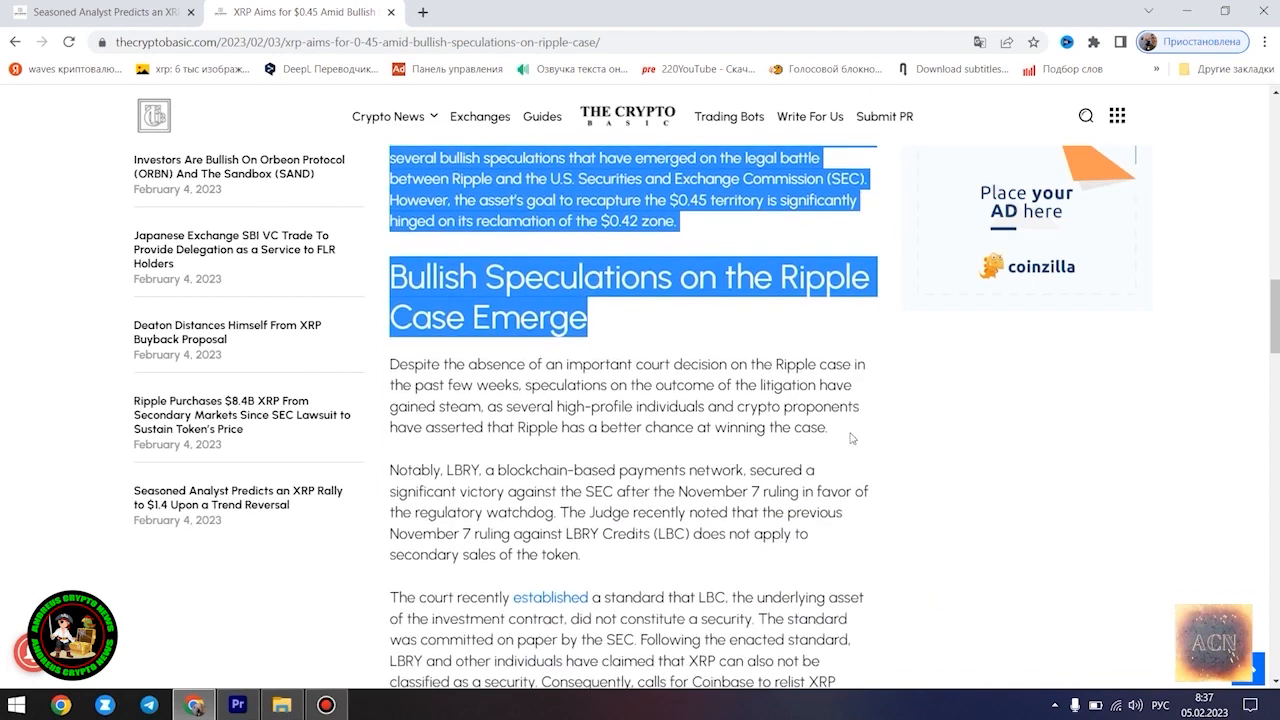
pyautogui.scroll(-3)
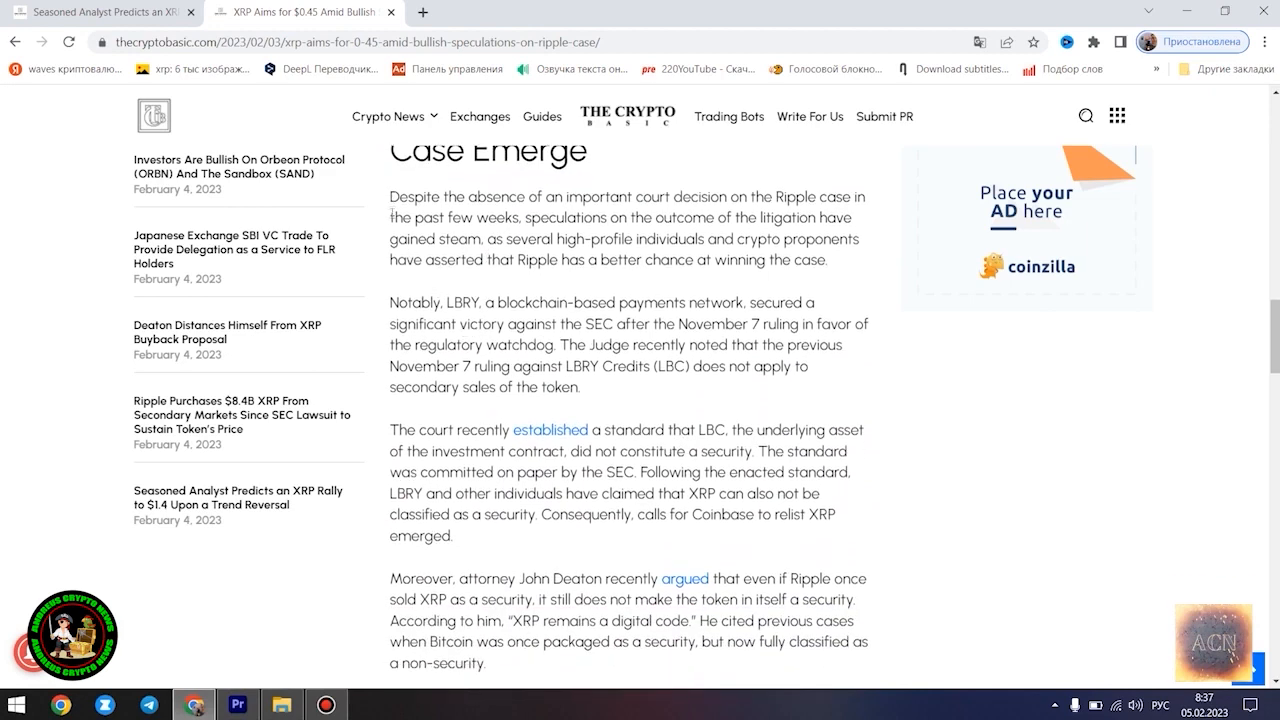
pyautogui.moveTo(1010, 504)
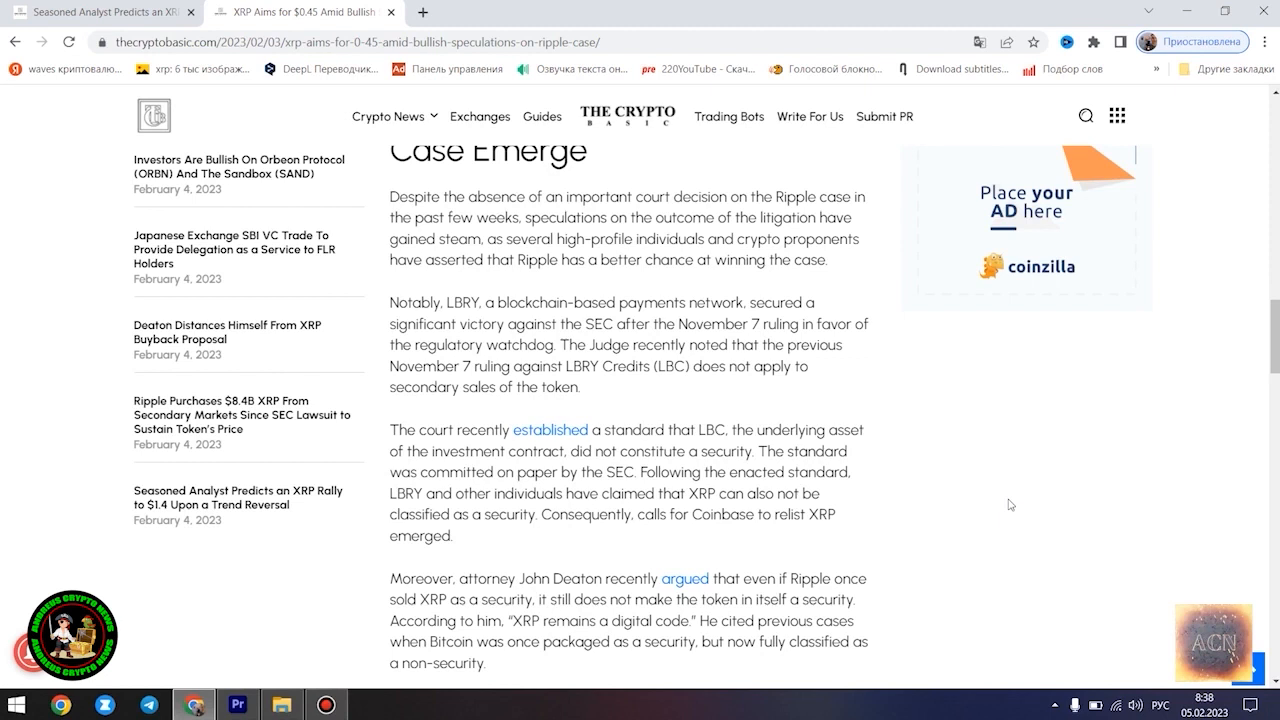
pyautogui.moveTo(1240, 422)
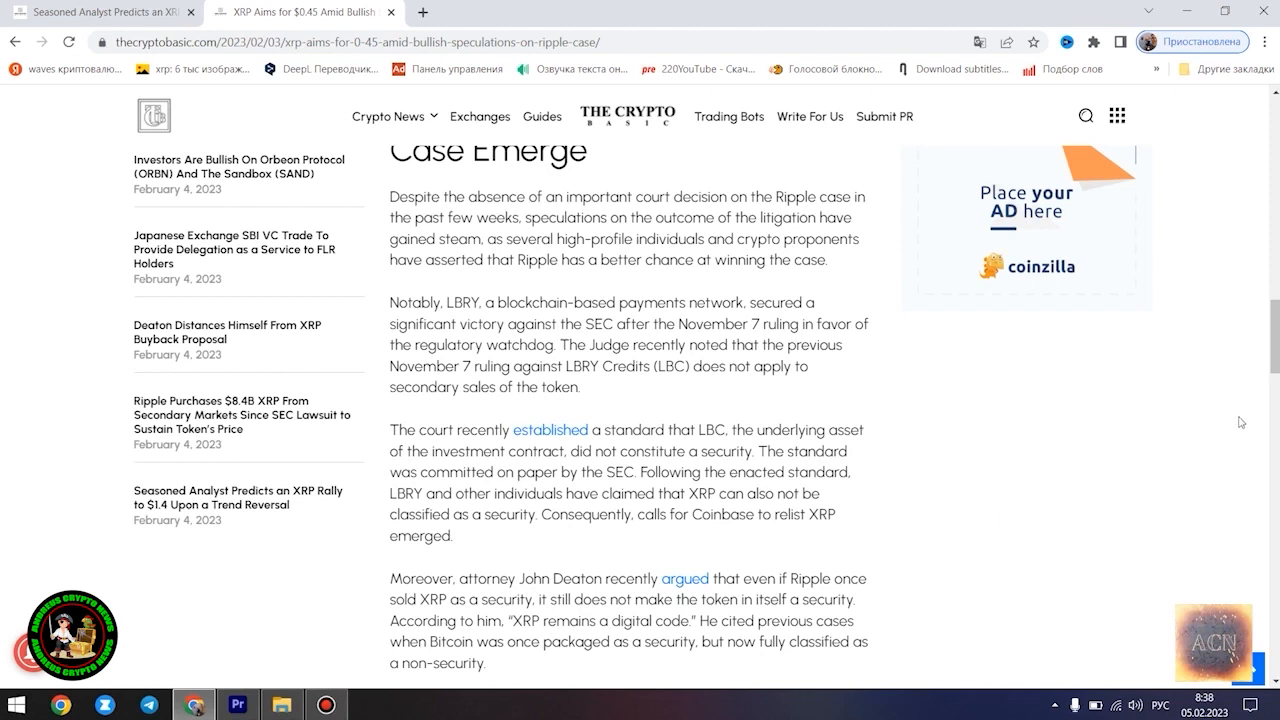
pyautogui.scroll(-3)
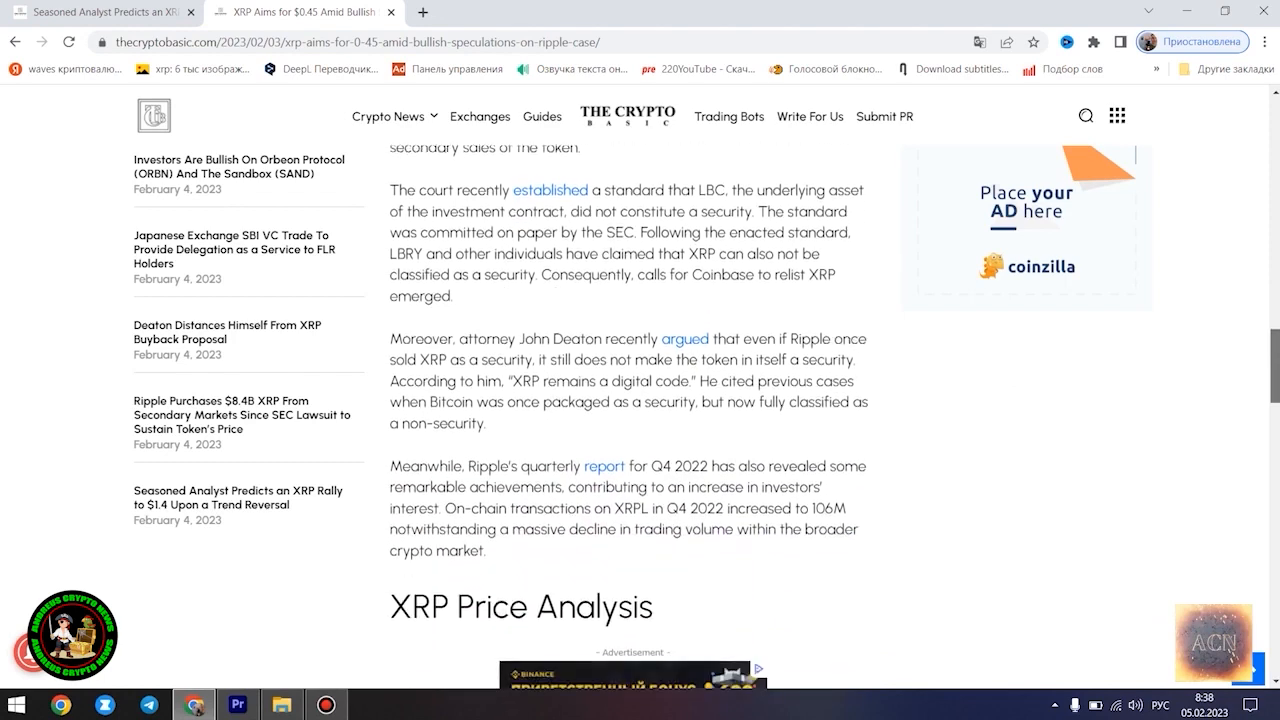
pyautogui.scroll(-3)
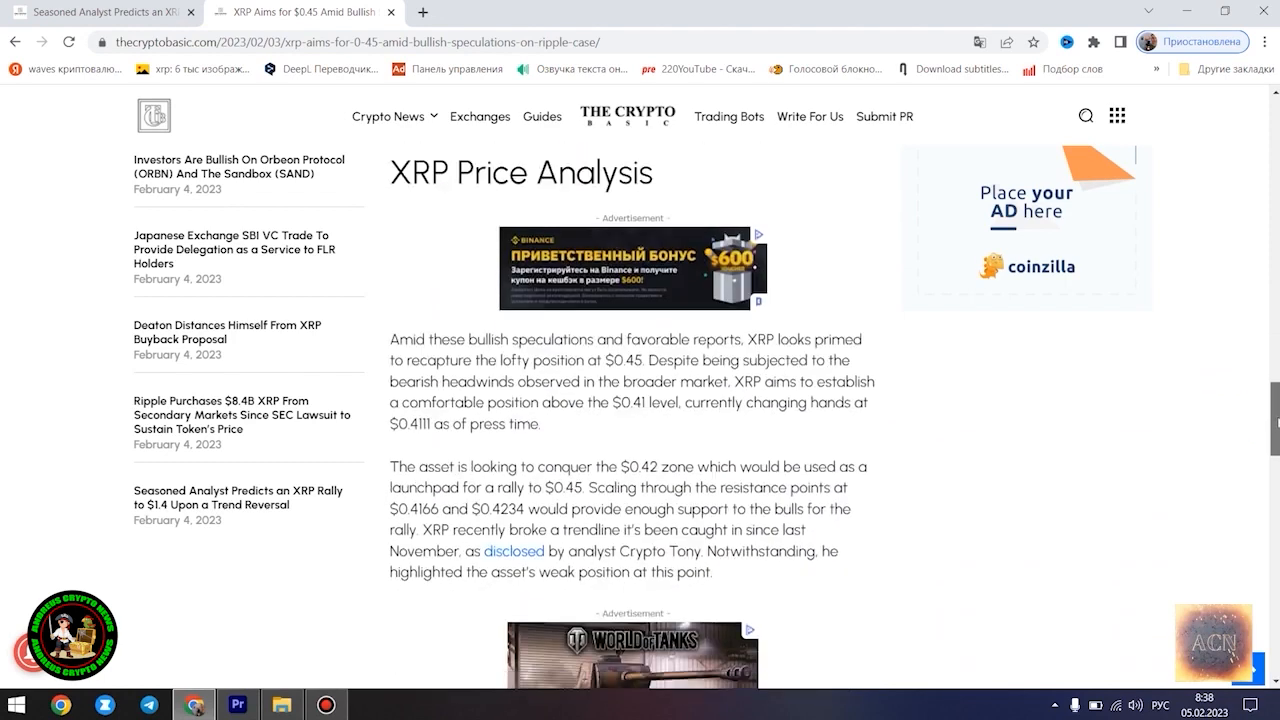
pyautogui.scroll(-3)
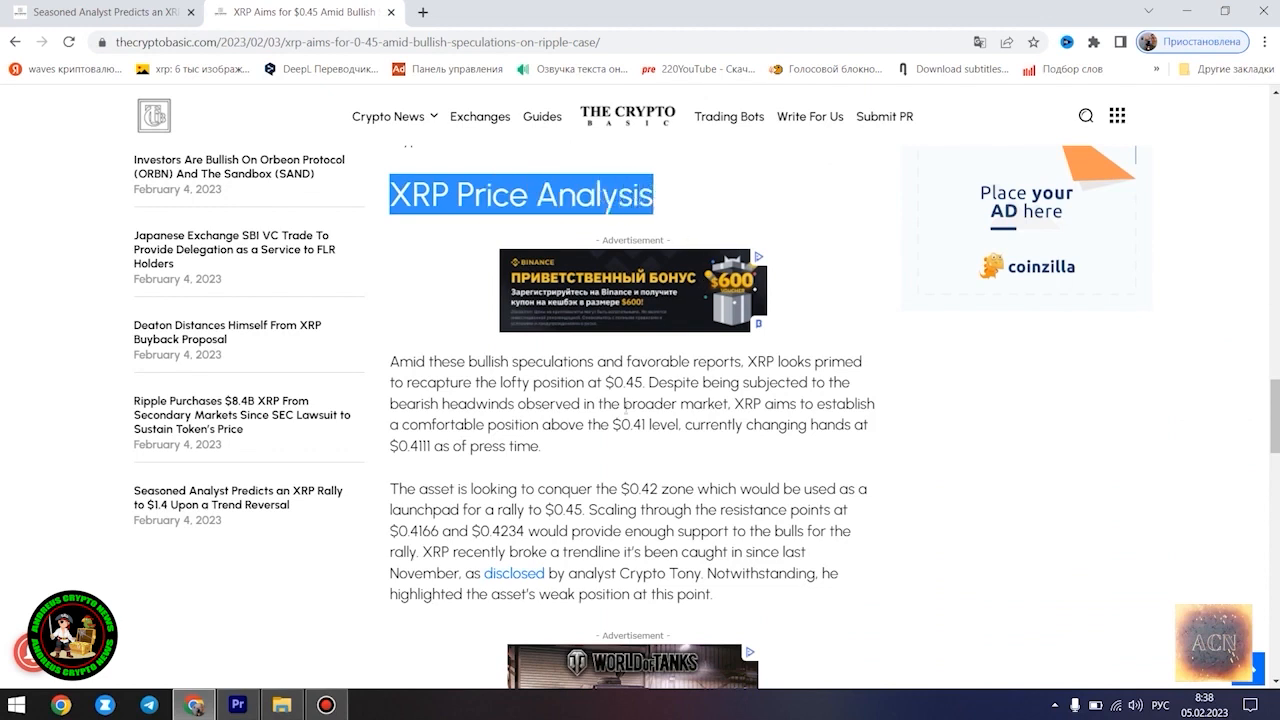
# Highlight '$0.4111 as of press time' and continue down toward the author bio.
pyautogui.doubleClick(604, 382)
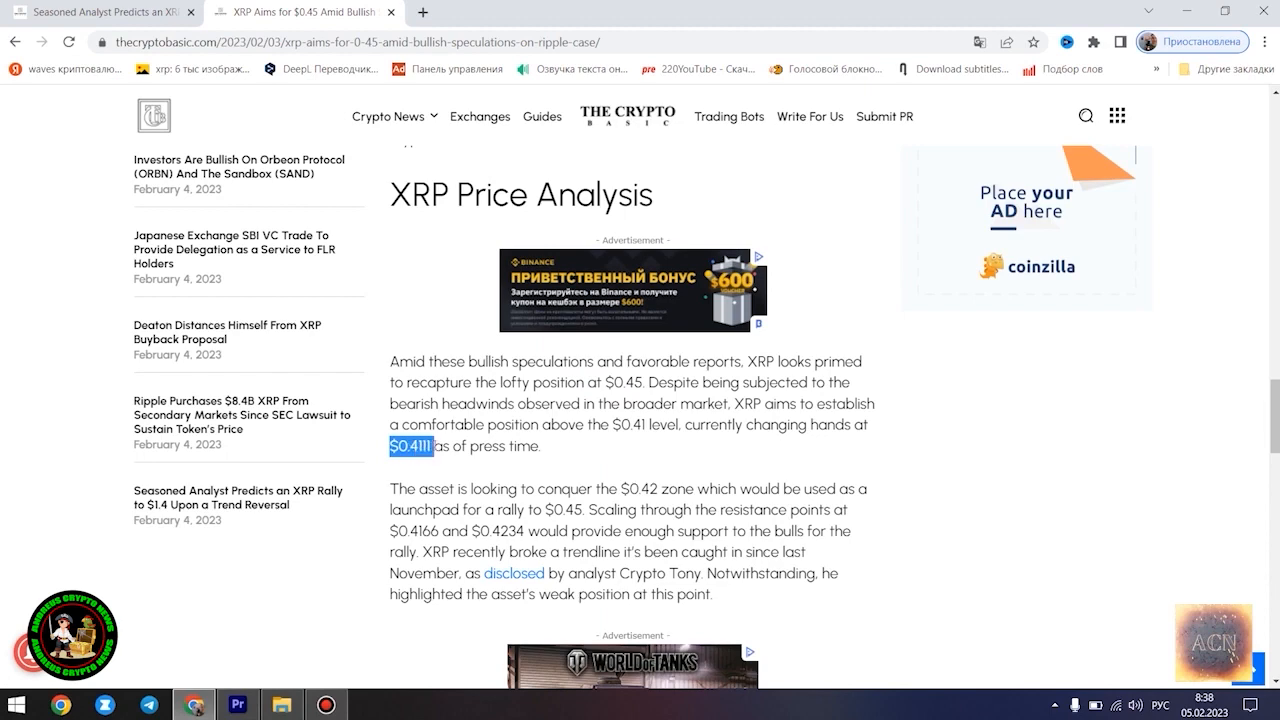
pyautogui.moveTo(392, 446); pyautogui.dragTo(540, 446)
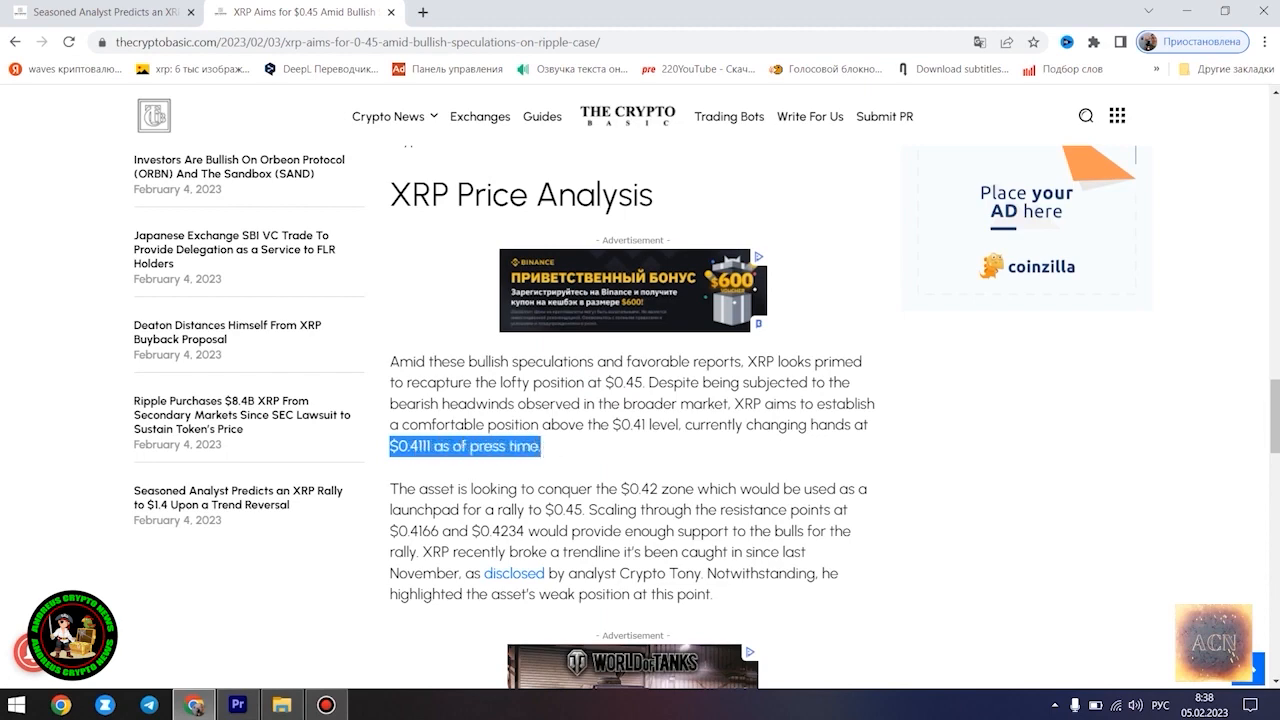
pyautogui.moveTo(524, 444)
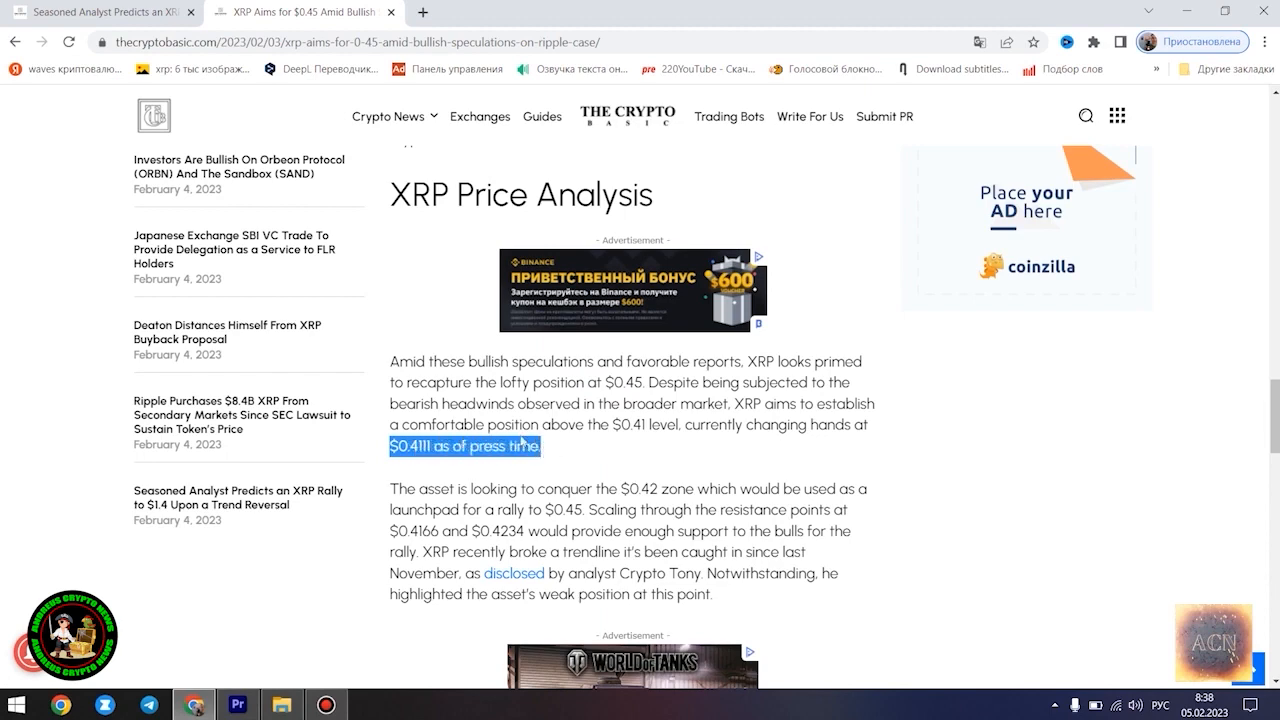
pyautogui.scroll(-3)
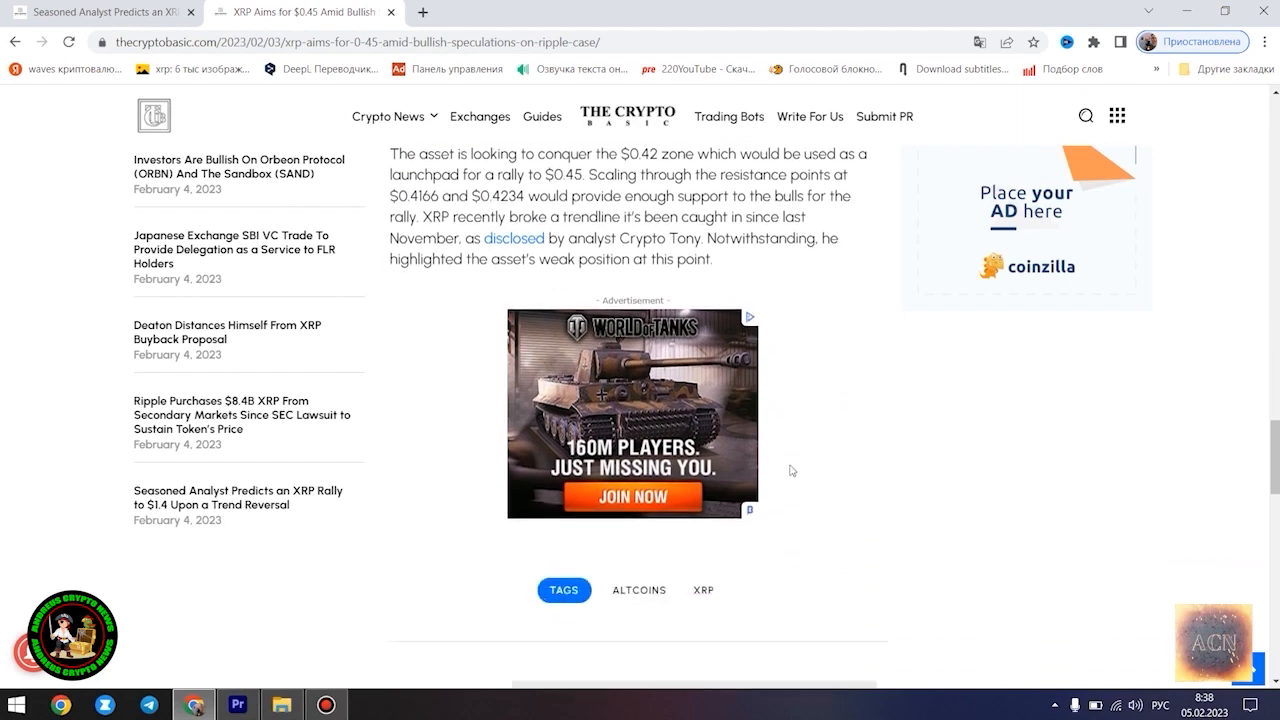
pyautogui.scroll(-3)
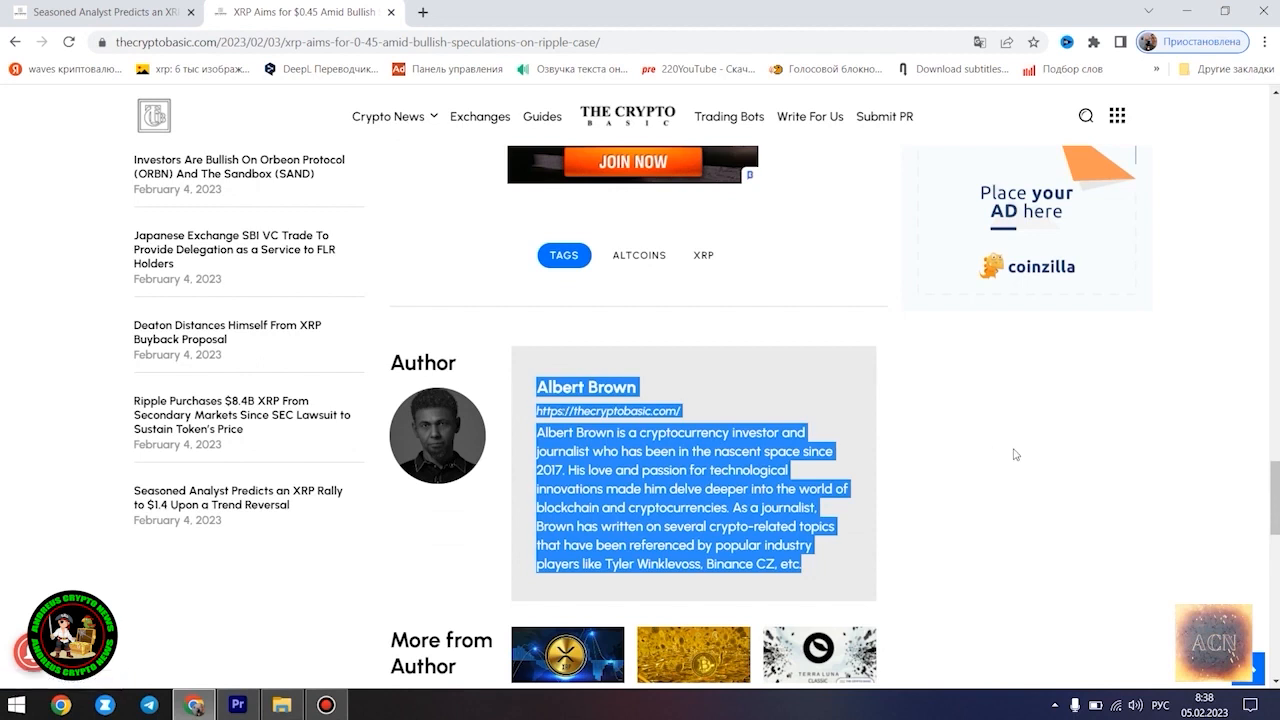
pyautogui.moveTo(996, 432)
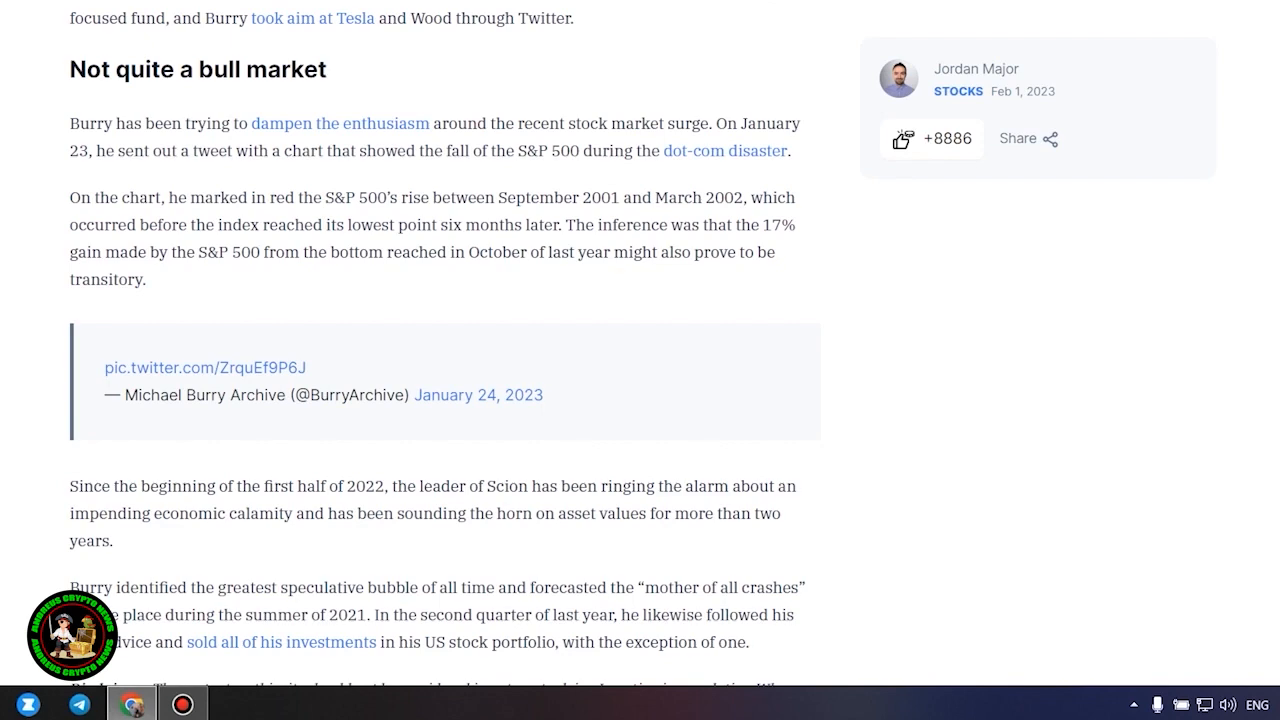
pyautogui.scroll(-3)
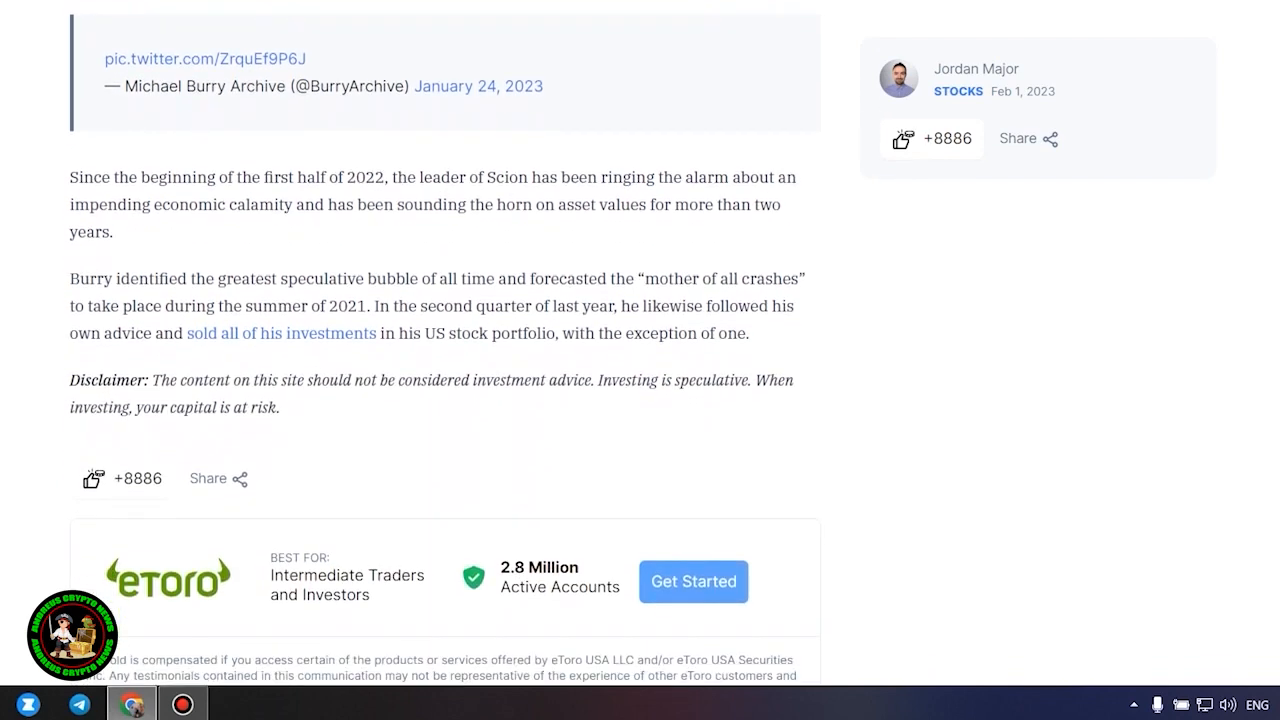
pyautogui.scroll(3)
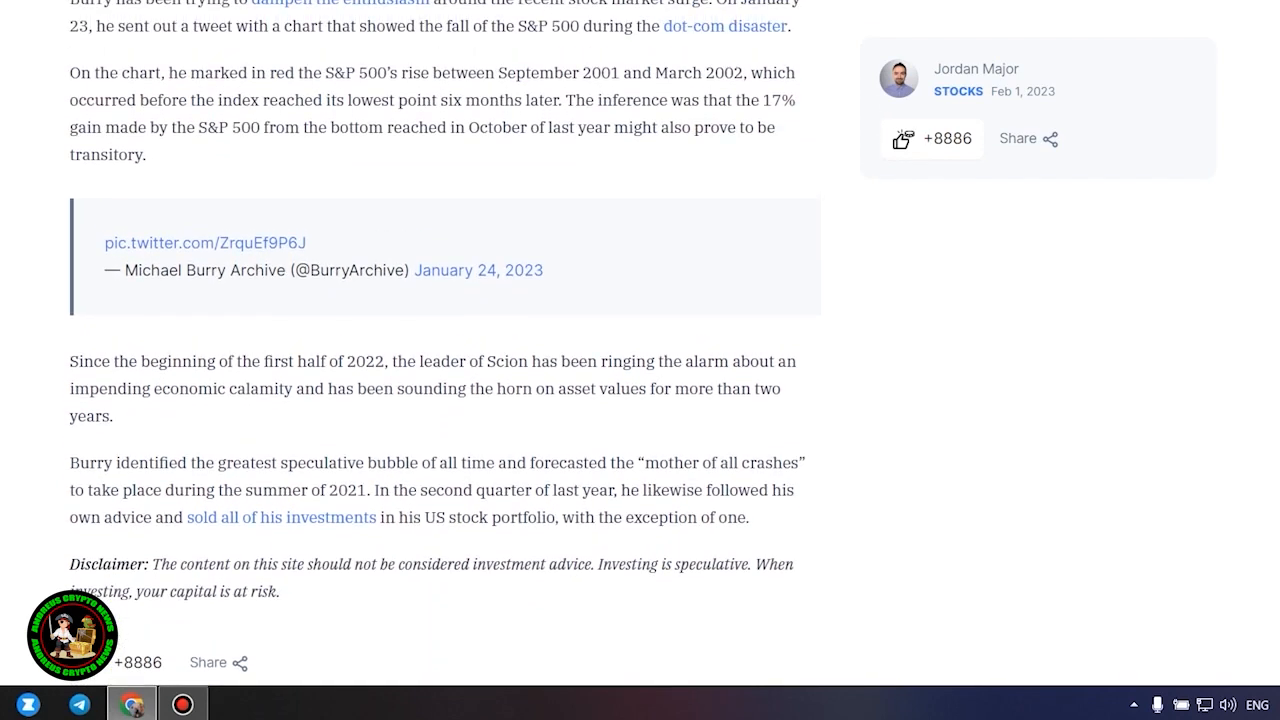
pyautogui.scroll(3)
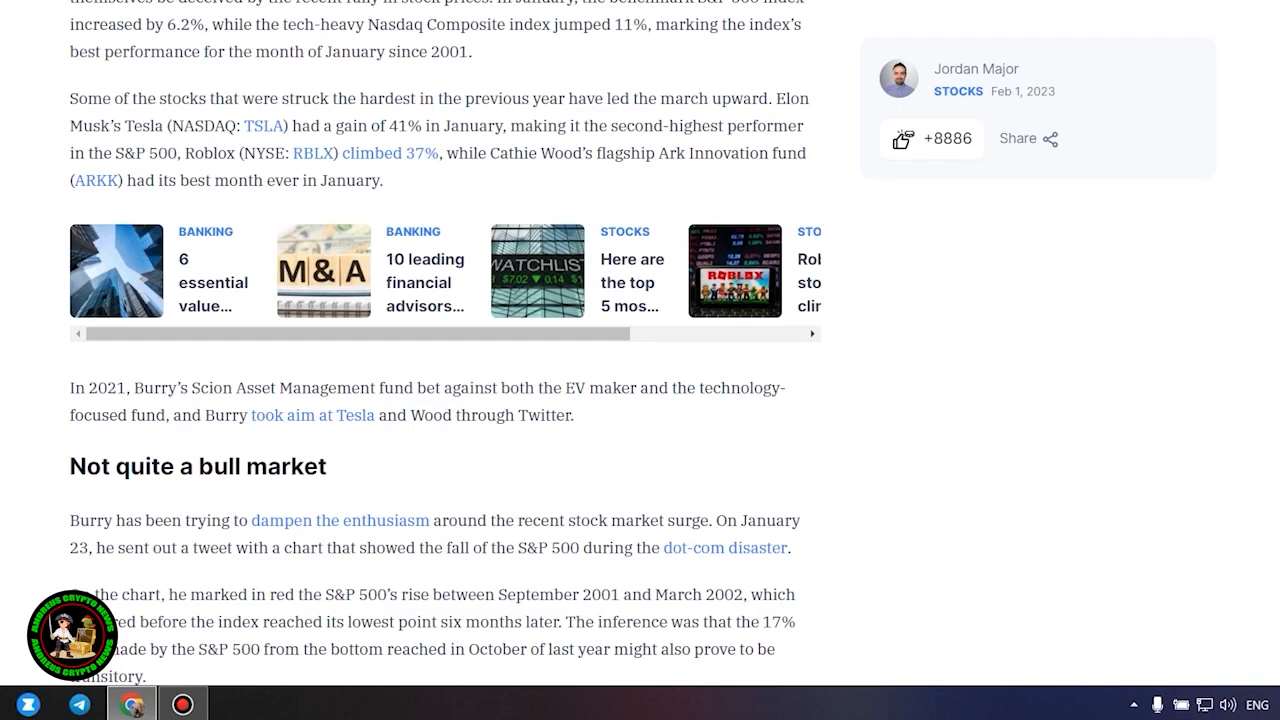
pyautogui.scroll(-3)
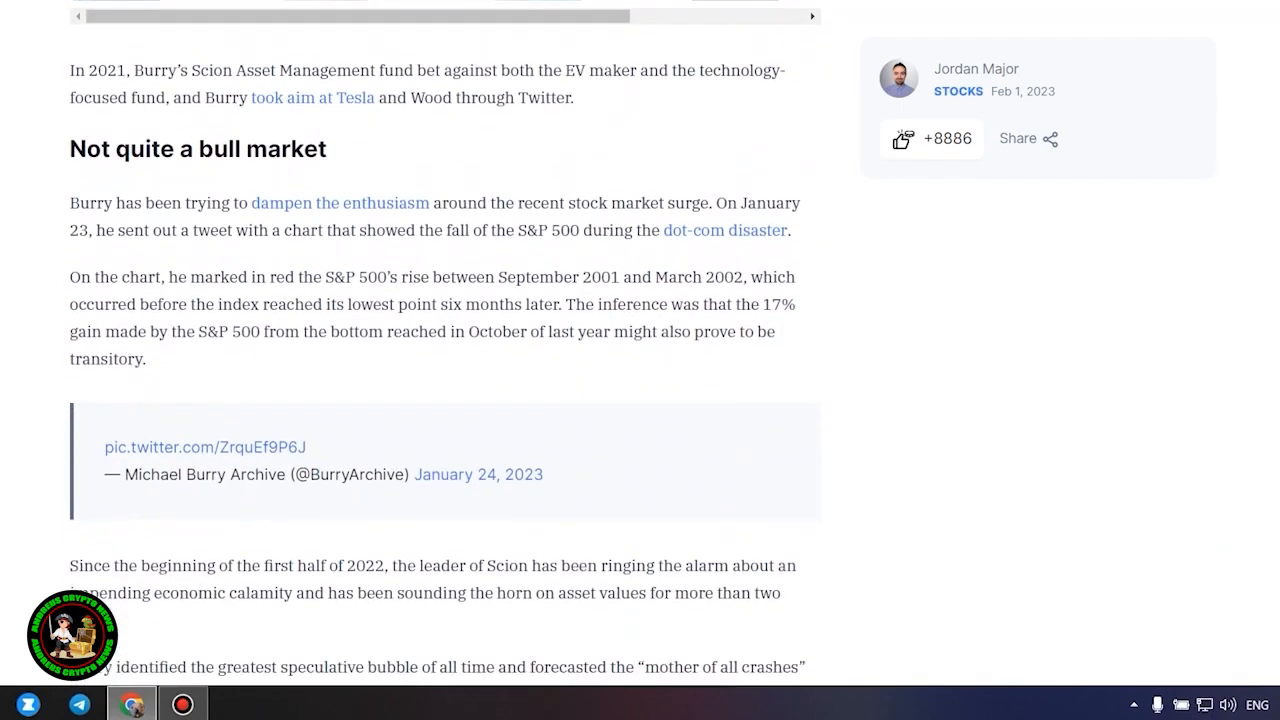
# Scroll past the embedded tweet to the Burry article's investment disclaimer.
pyautogui.scroll(-3)
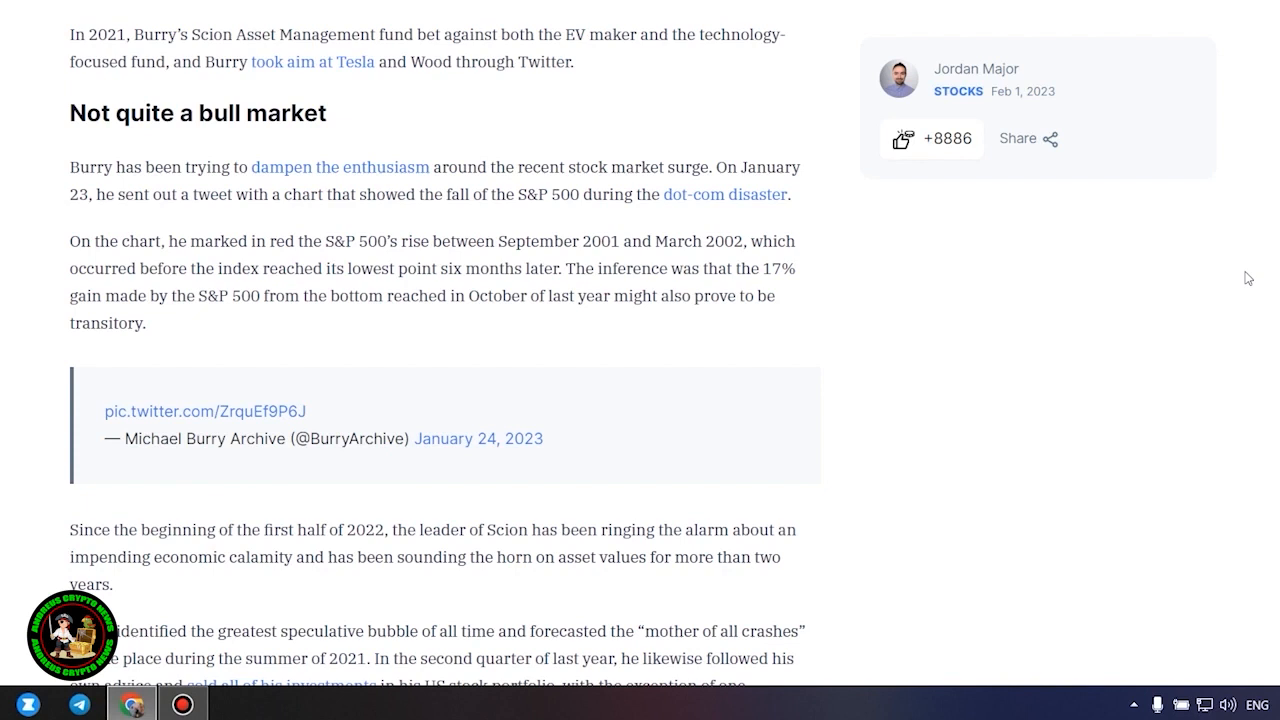
pyautogui.scroll(-3)
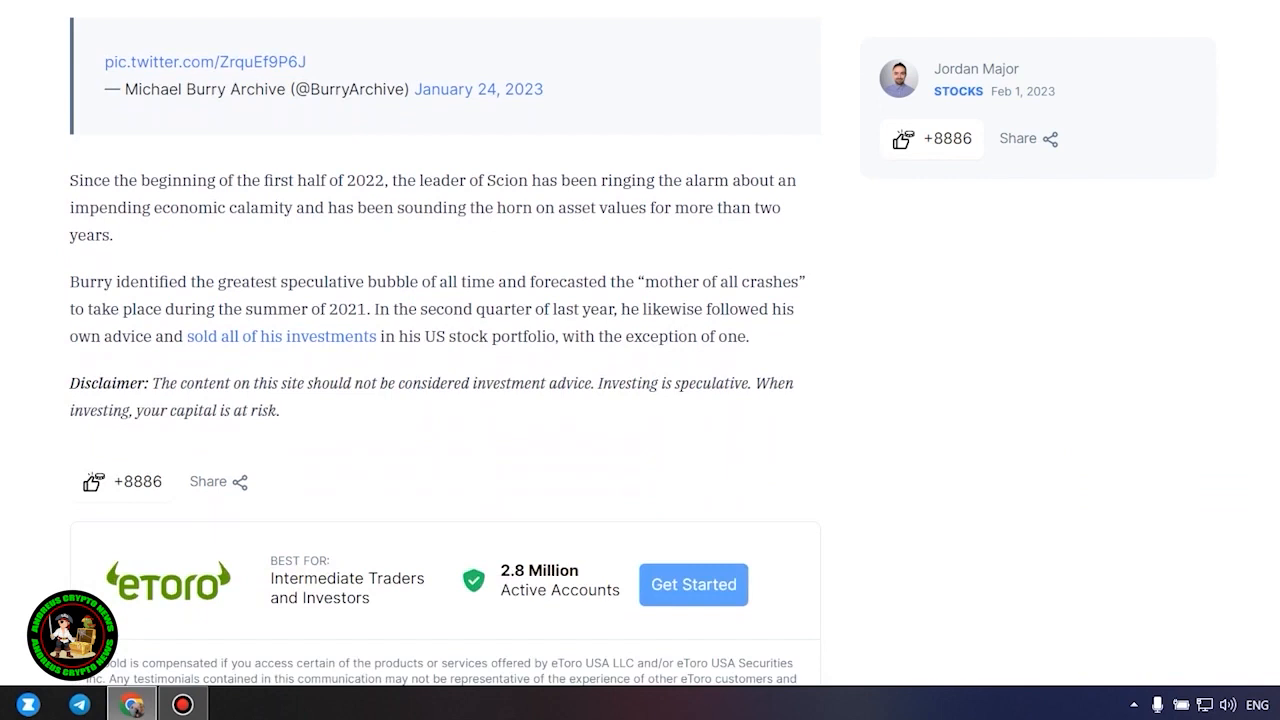
pyautogui.scroll(3)
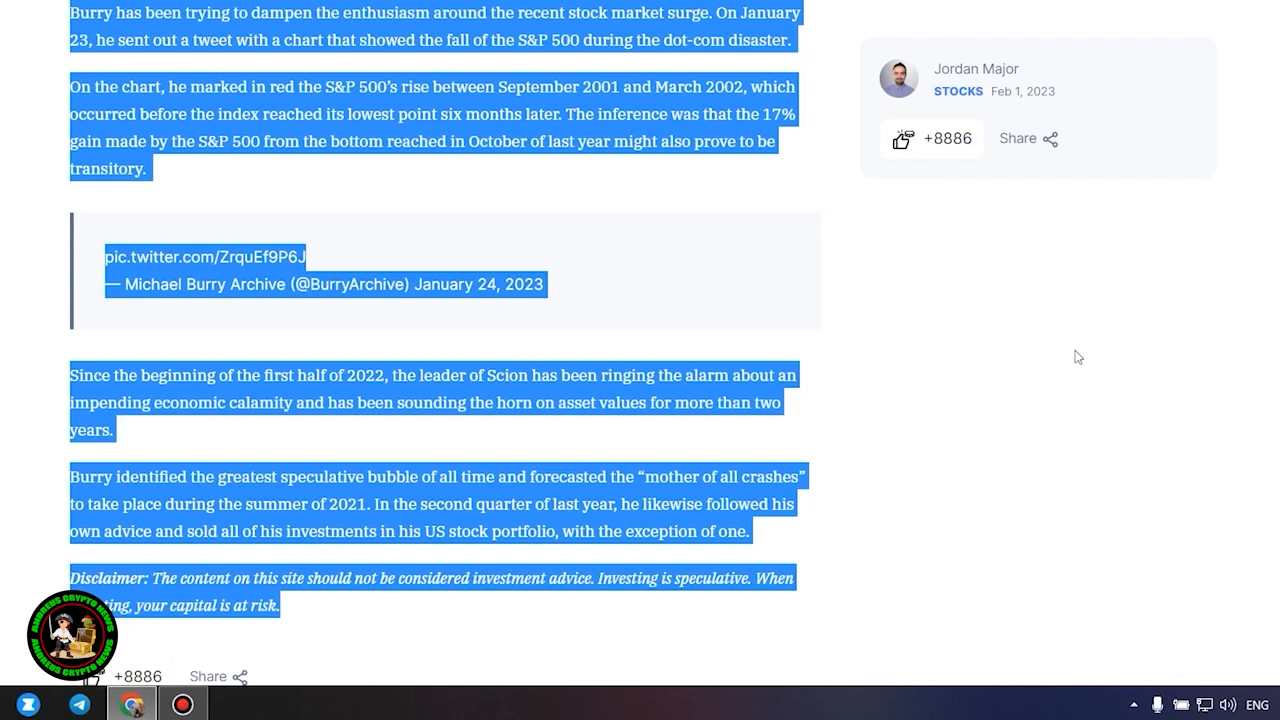
pyautogui.moveTo(1052, 372)
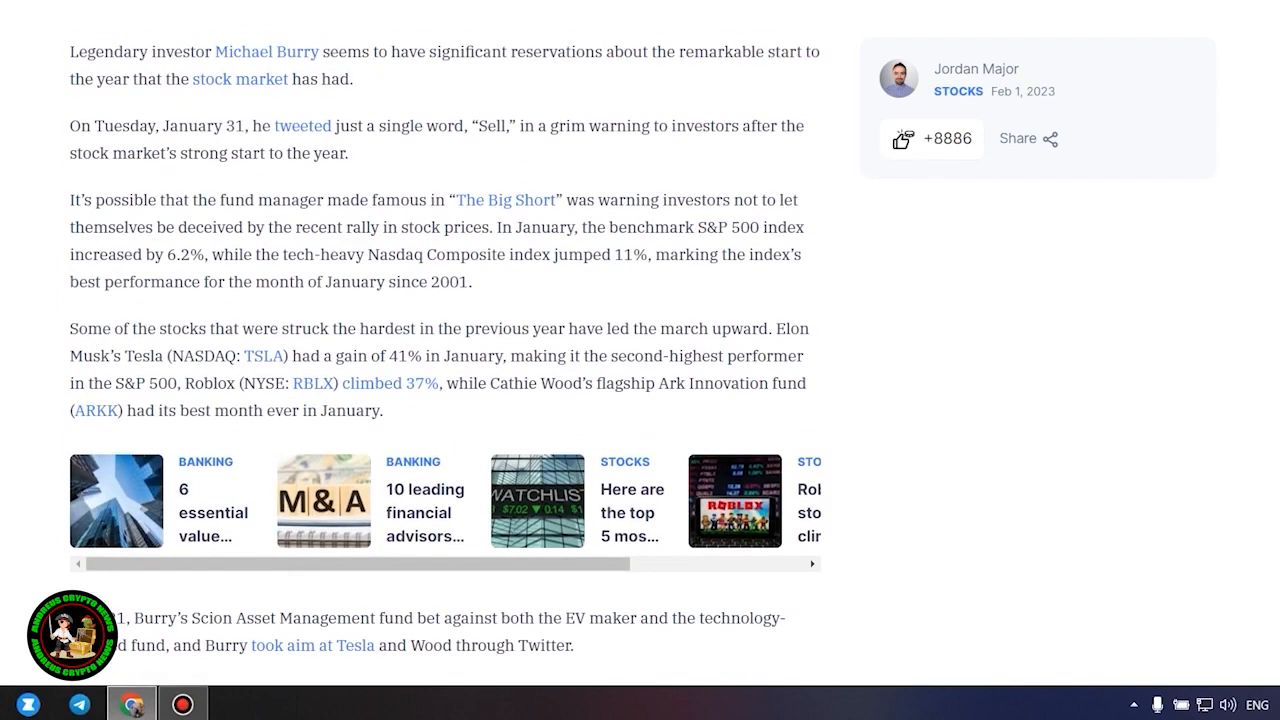
# Scroll past the related-articles strip to the 'Not quite a bull market' heading.
pyautogui.scroll(-3)
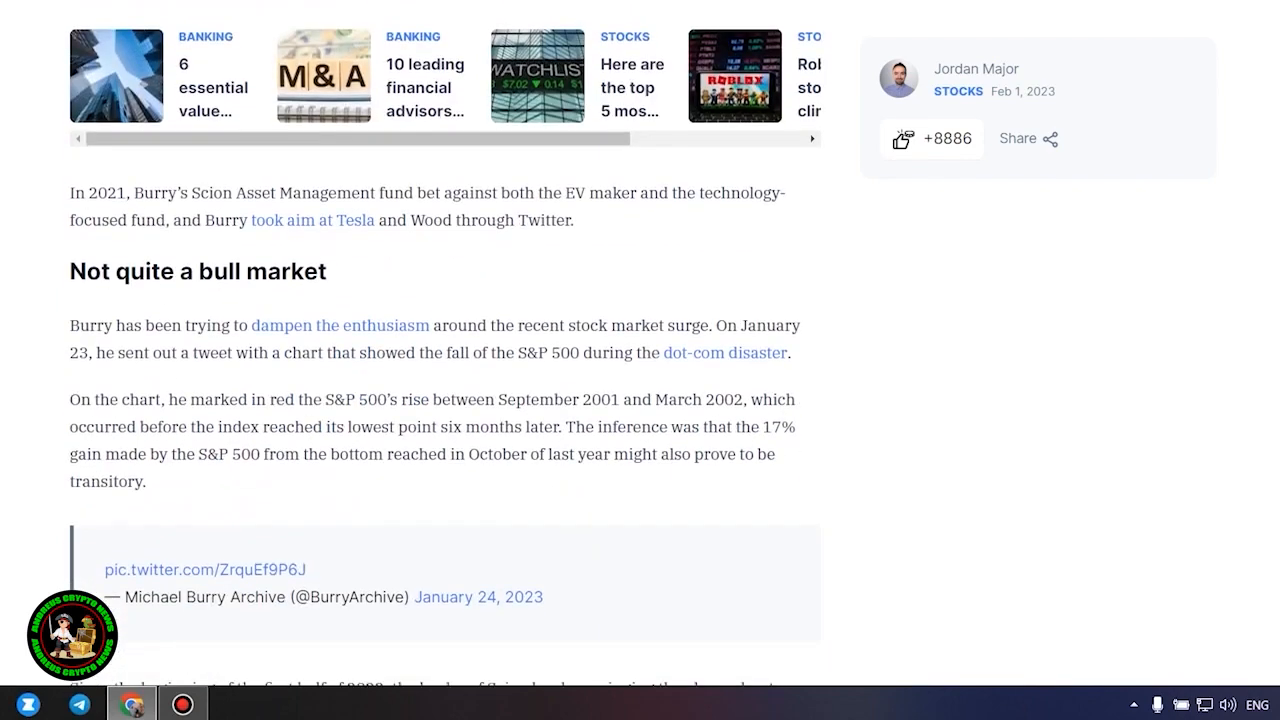
pyautogui.scroll(-3)
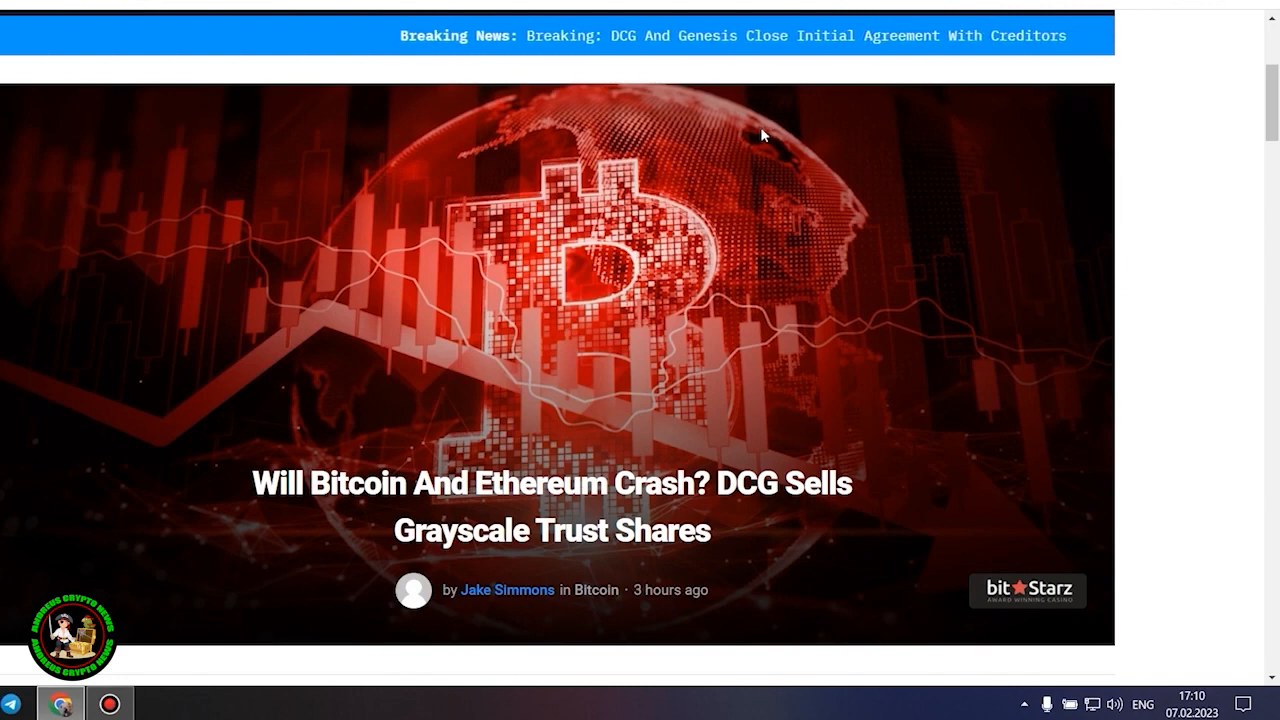
pyautogui.moveTo(1138, 298)
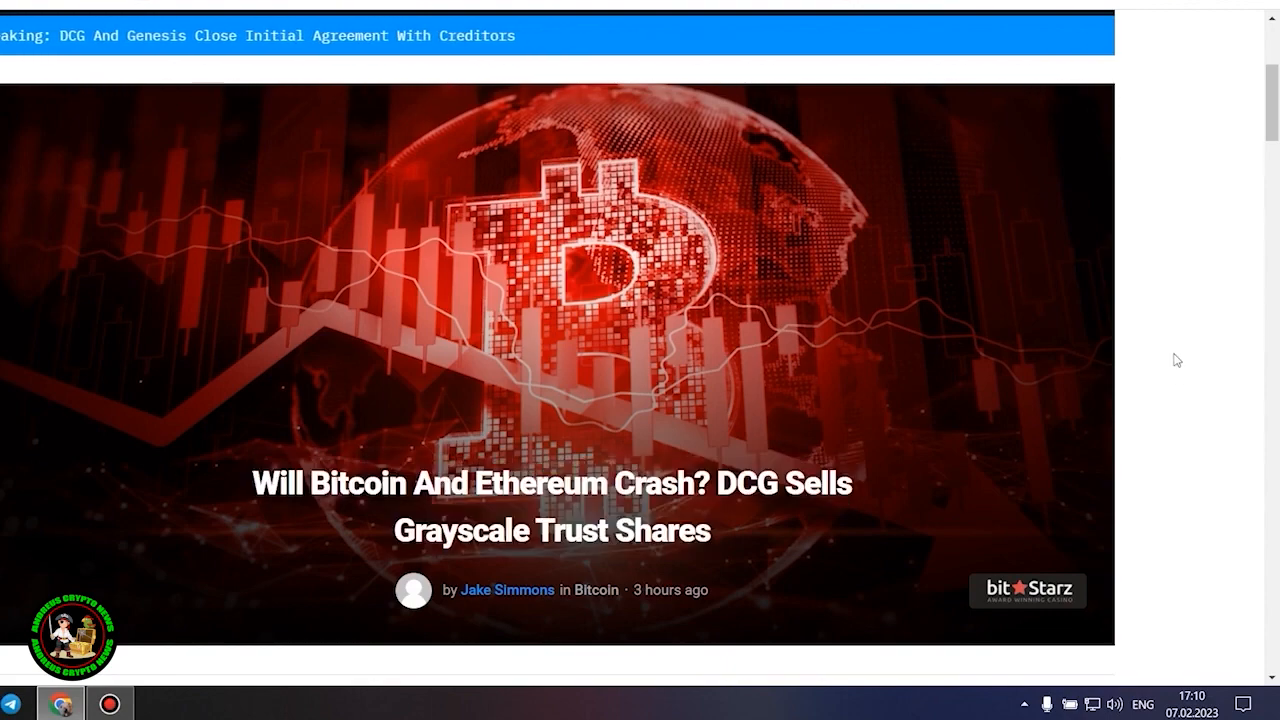
# Scroll past the DCG article's header image and price ticker to the Genesis opening paragraphs.
pyautogui.scroll(-3)
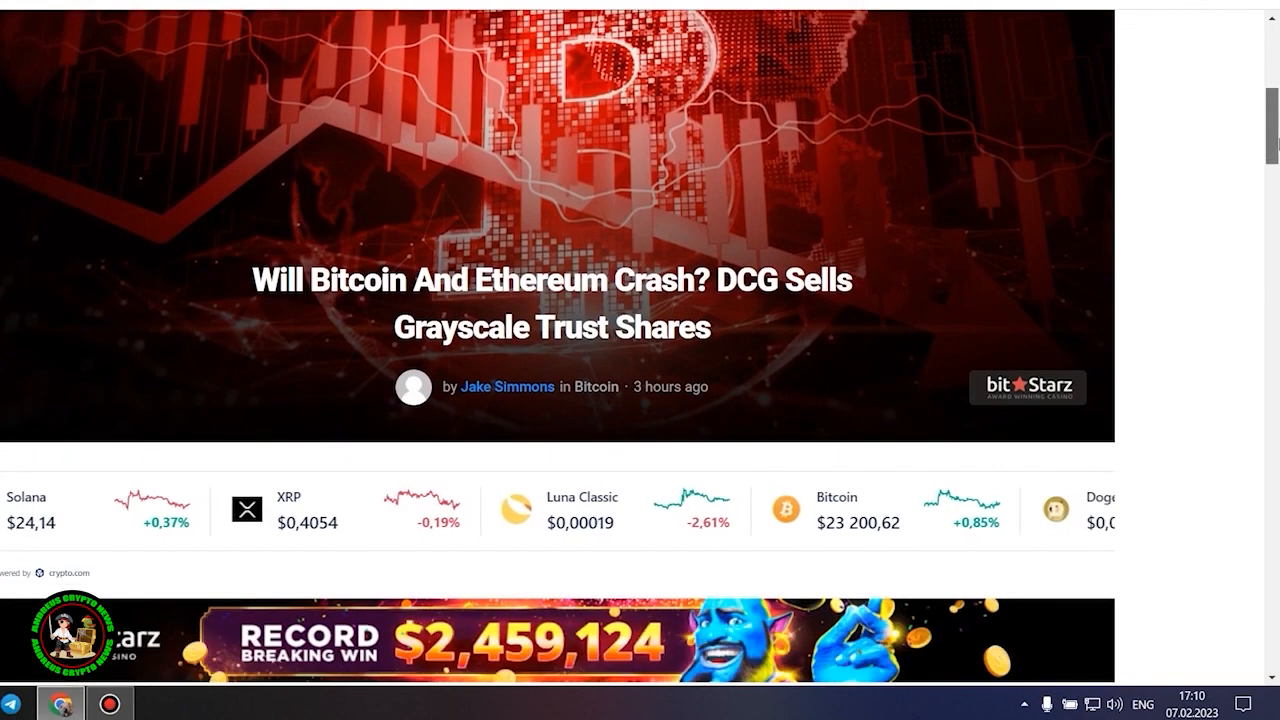
pyautogui.scroll(-3)
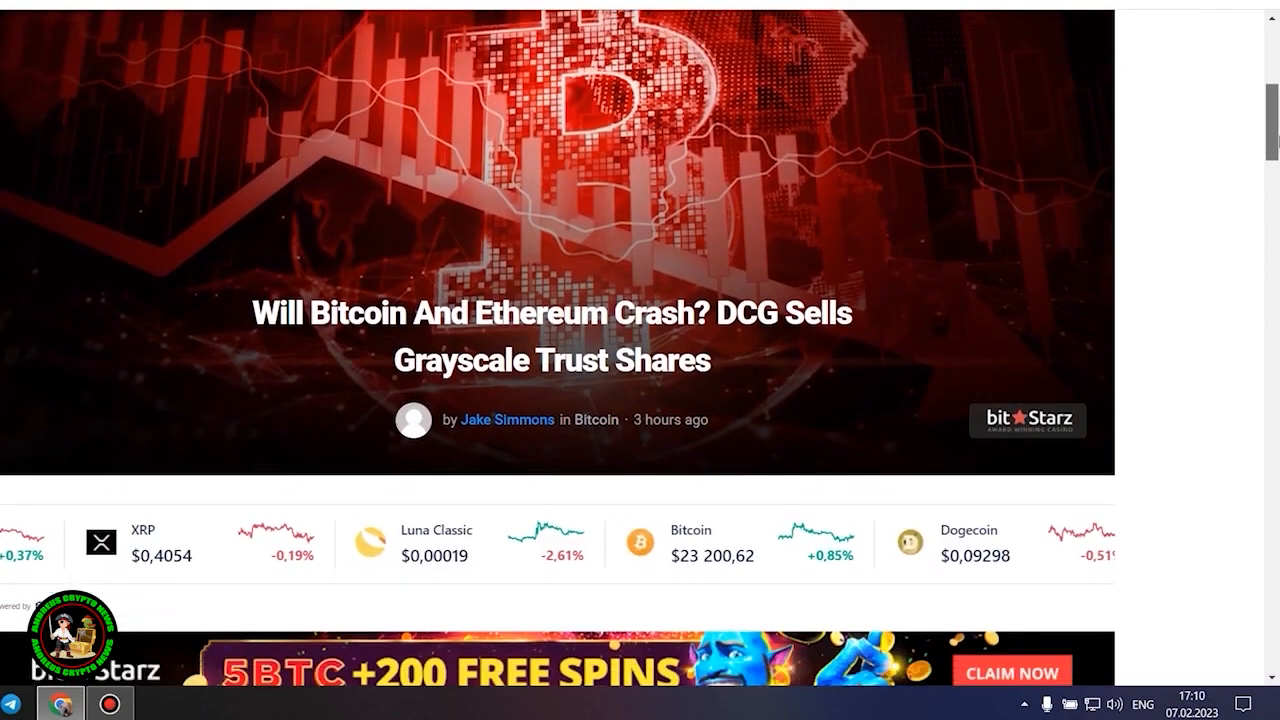
pyautogui.scroll(-3)
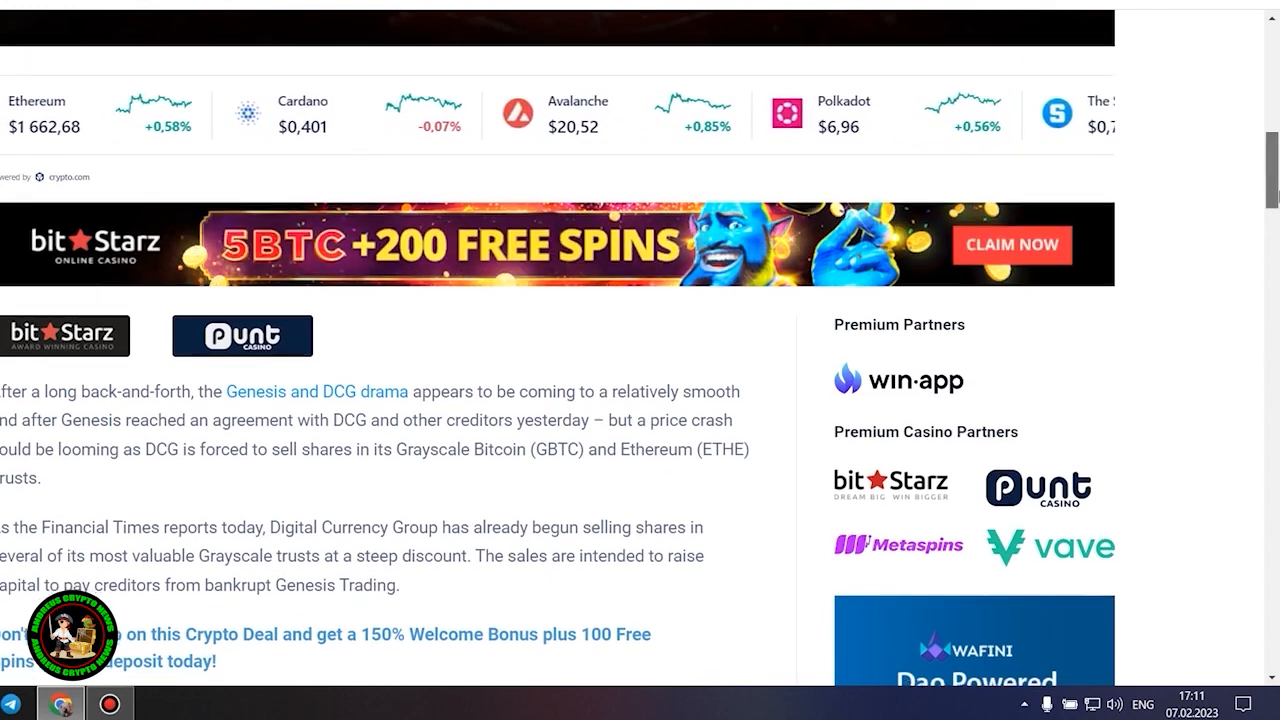
# Scroll to the 'Bitcoin And Ethereum Crash Looming?' section on the Ethereum Trust sales.
pyautogui.scroll(-3)
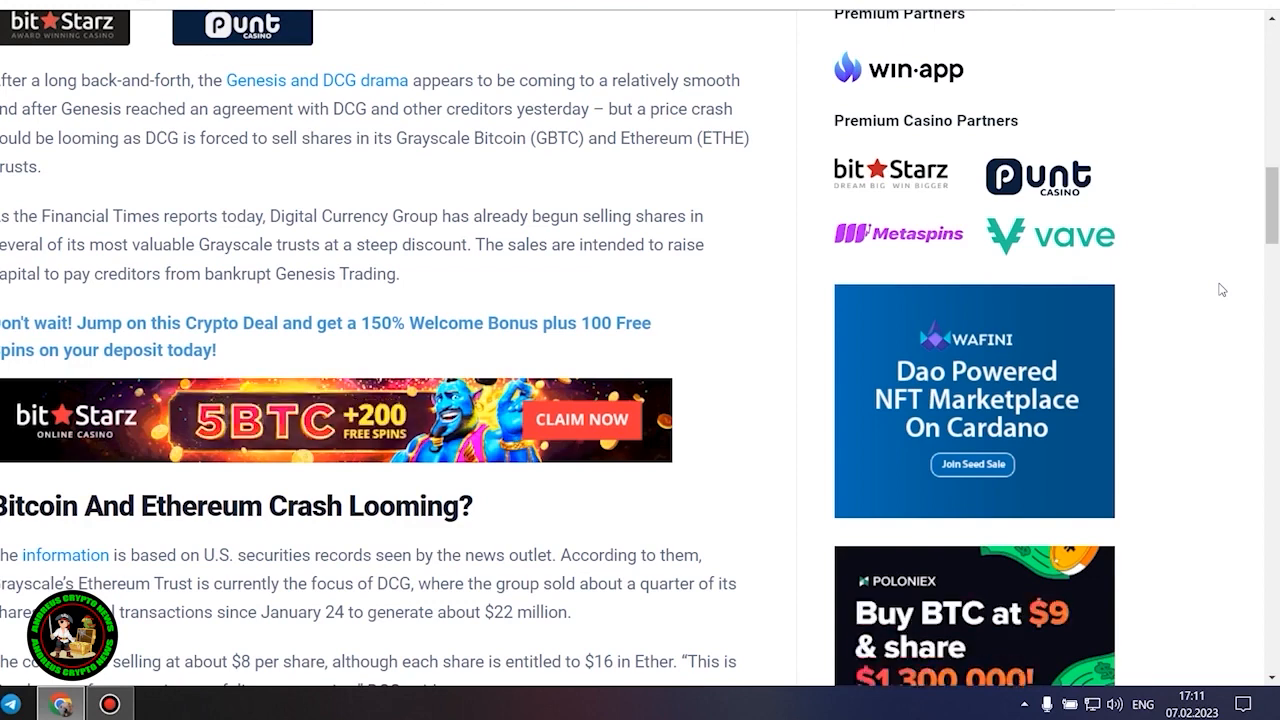
pyautogui.moveTo(1218, 292)
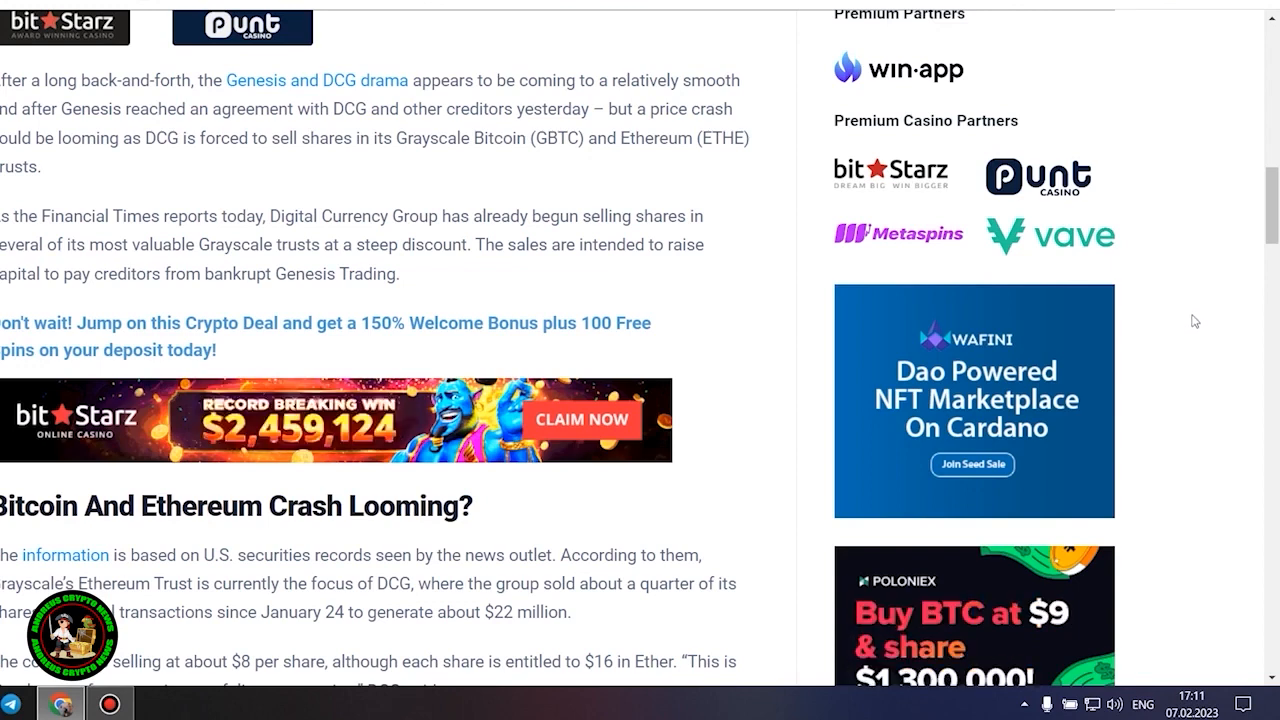
pyautogui.scroll(-3)
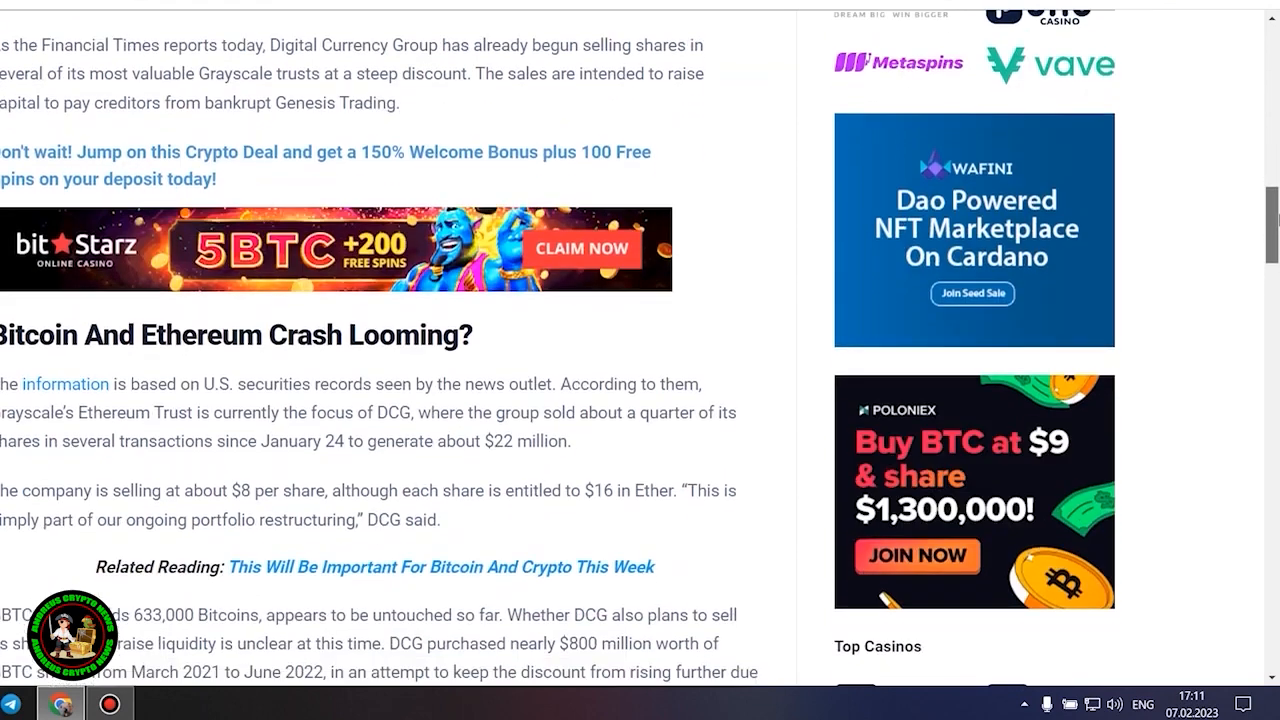
pyautogui.scroll(-3)
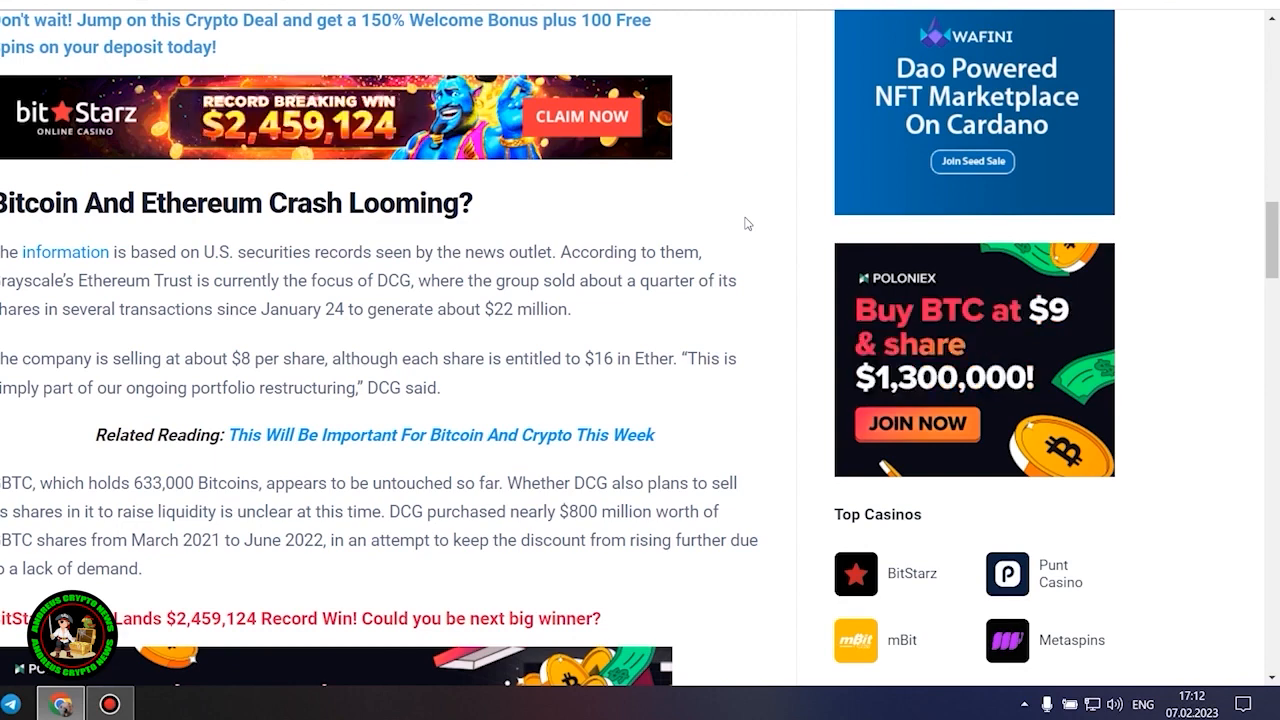
# Scroll past the Wild.io promo and the 1% SEC selling-limit paragraph to the closing remarks.
pyautogui.scroll(-3)
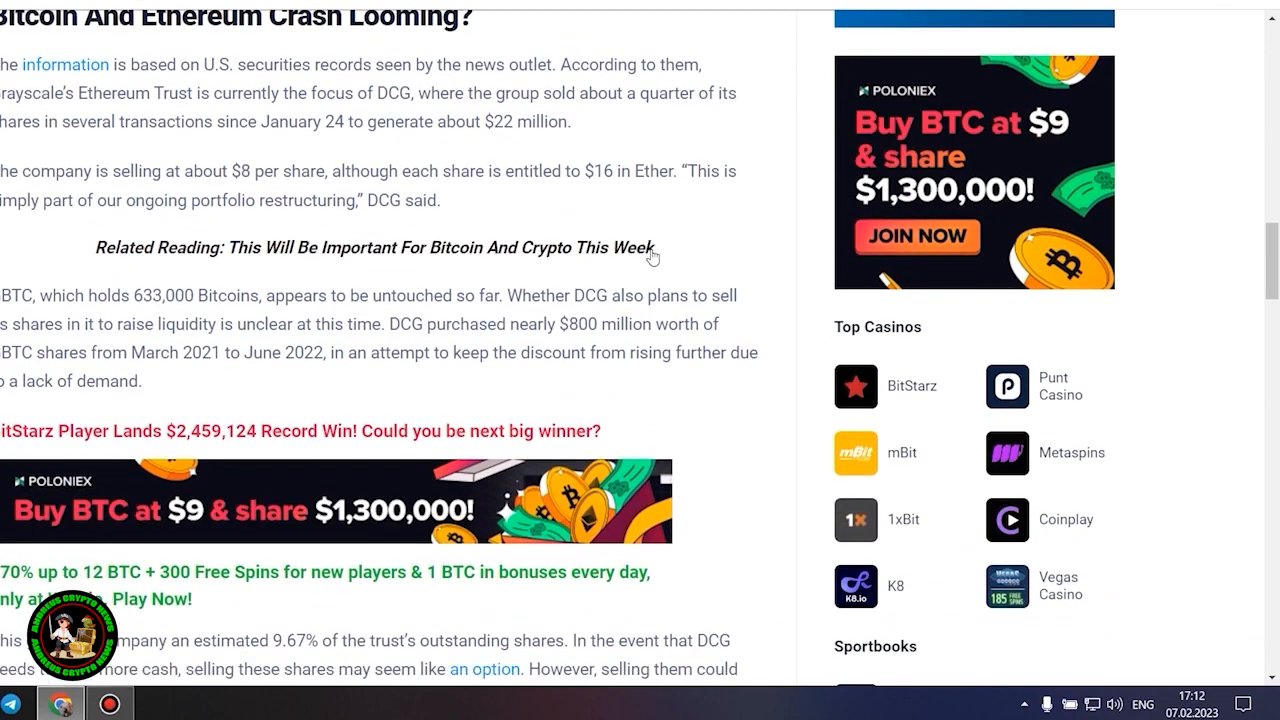
pyautogui.scroll(-3)
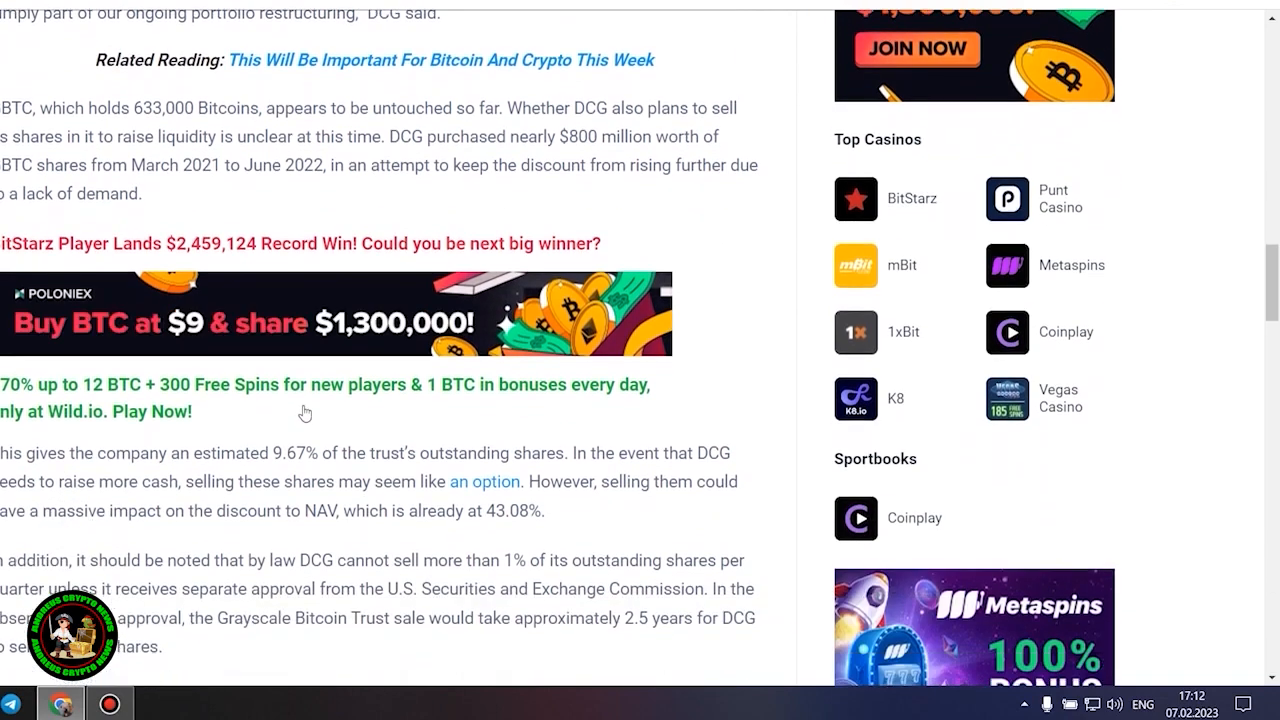
pyautogui.moveTo(770, 370)
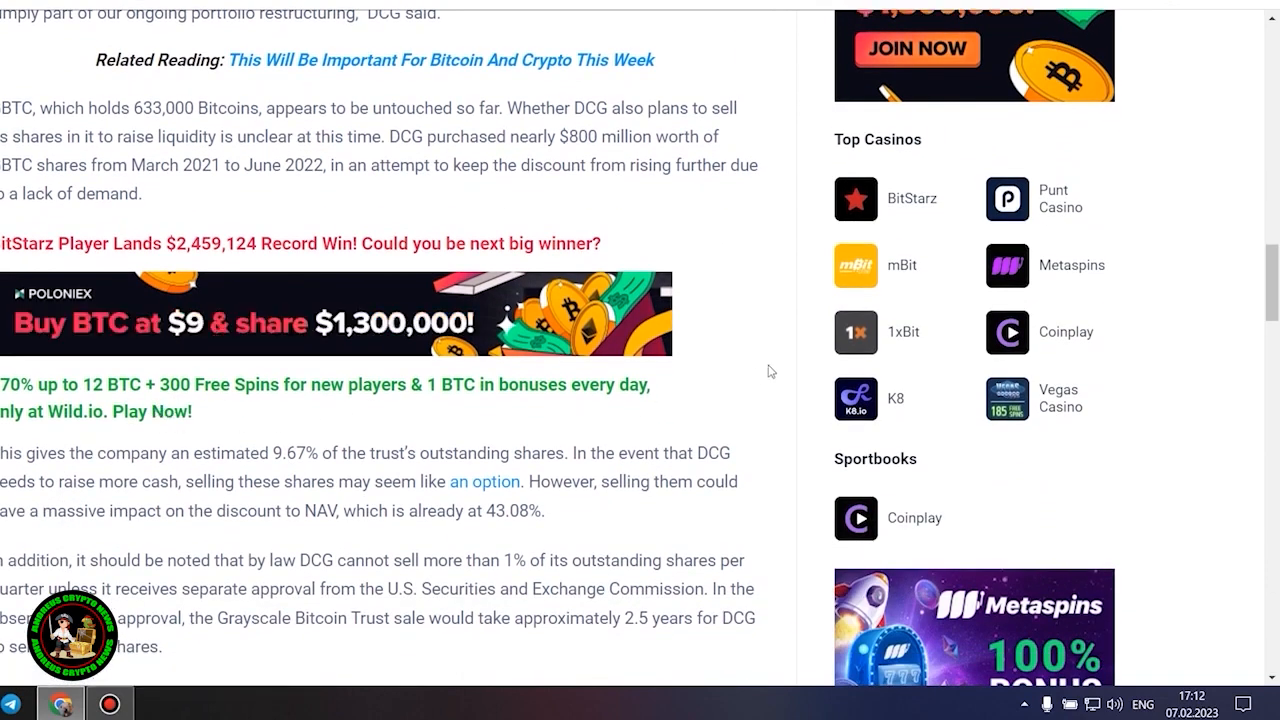
pyautogui.moveTo(748, 264)
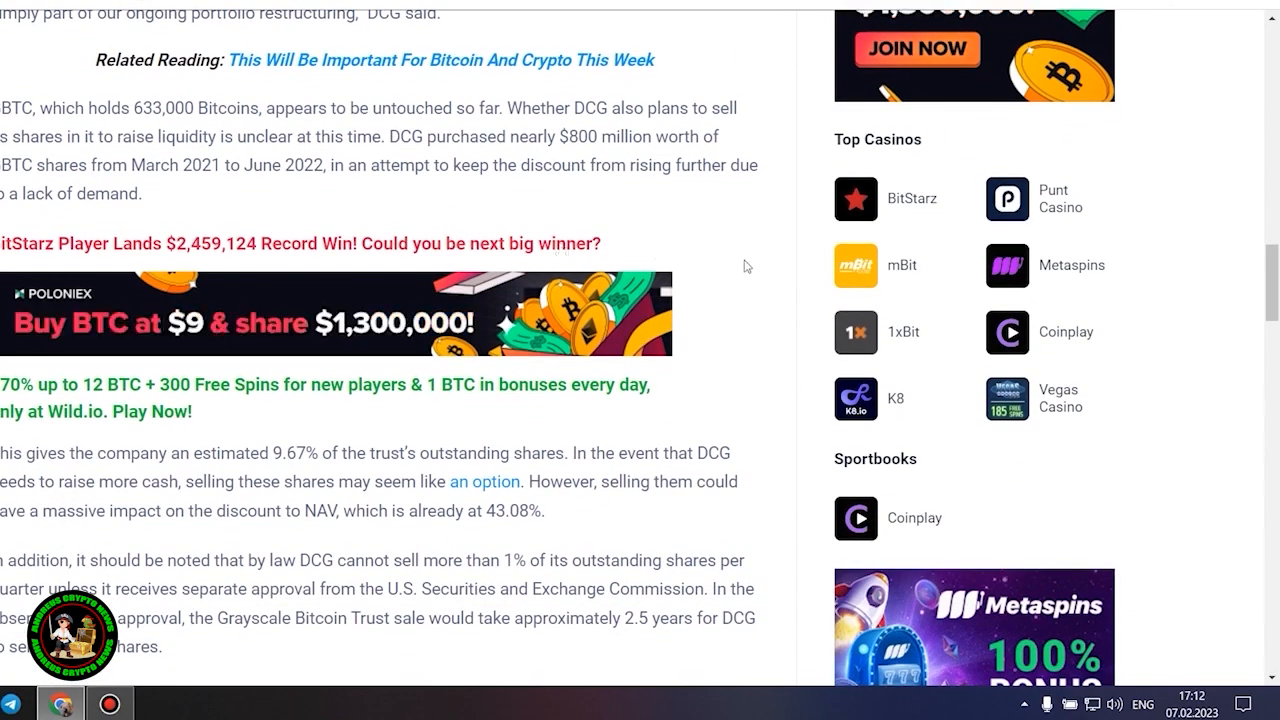
pyautogui.moveTo(562, 520)
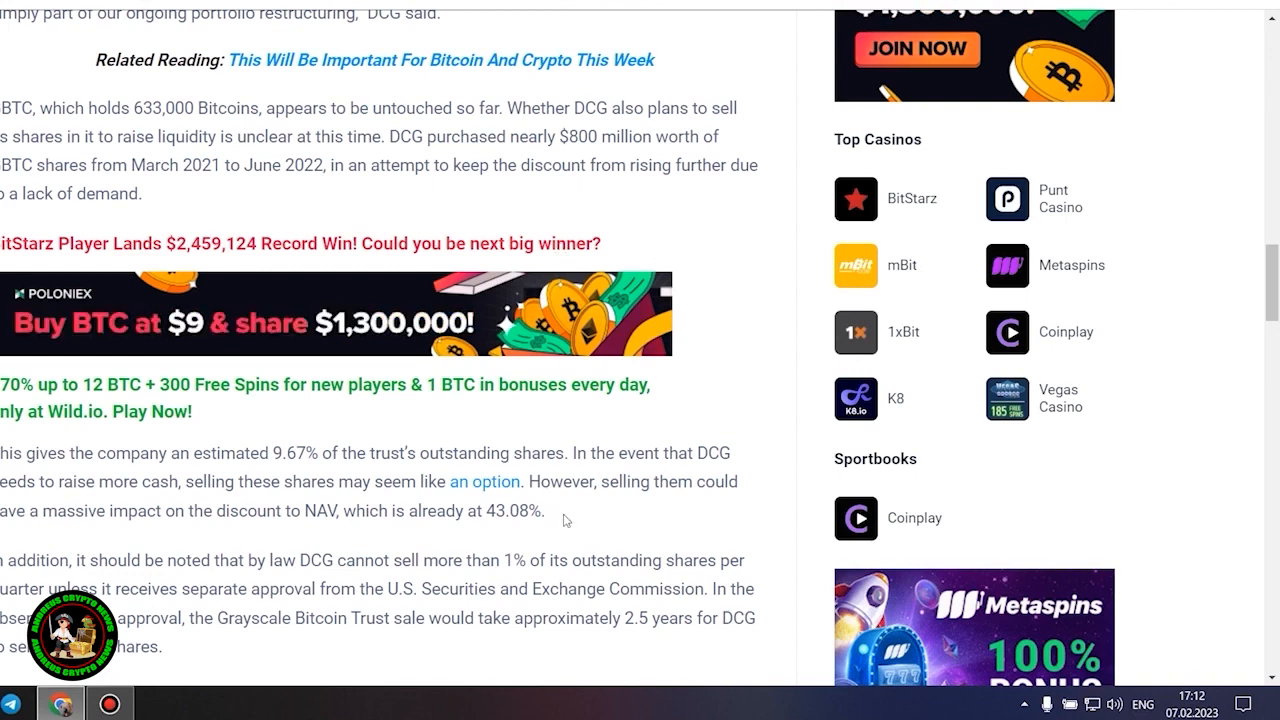
pyautogui.moveTo(670, 512)
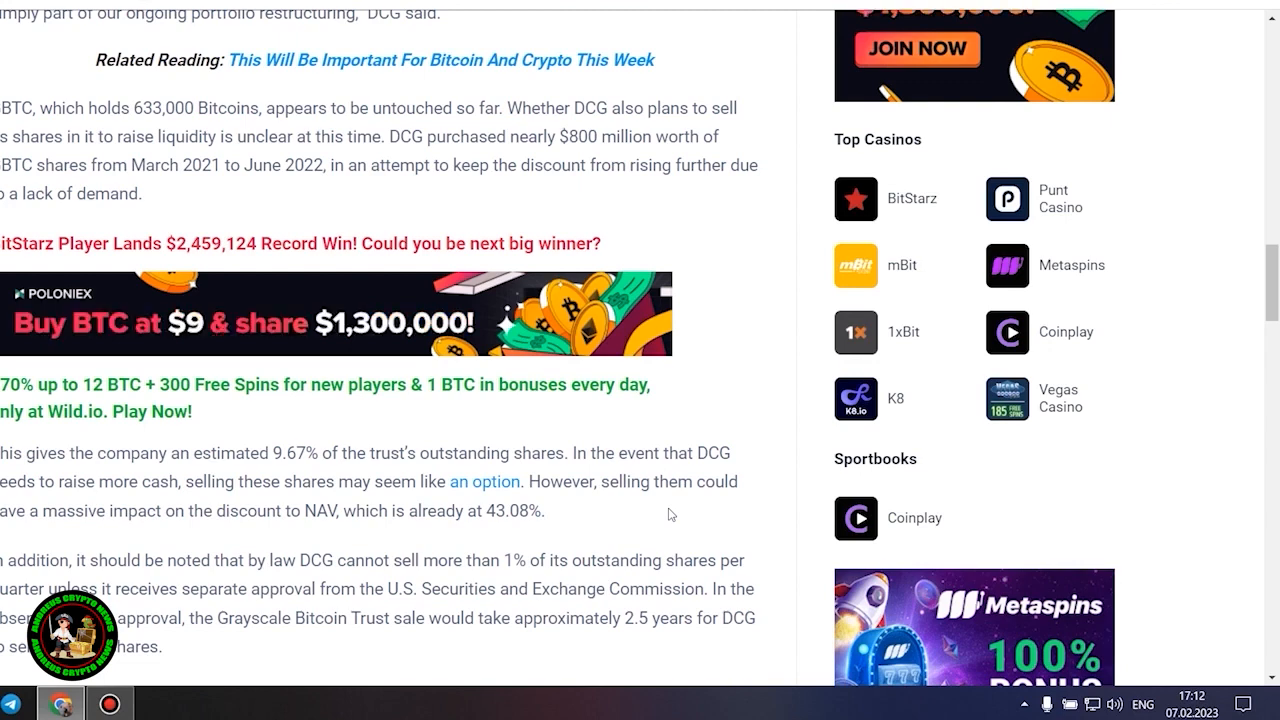
pyautogui.scroll(-3)
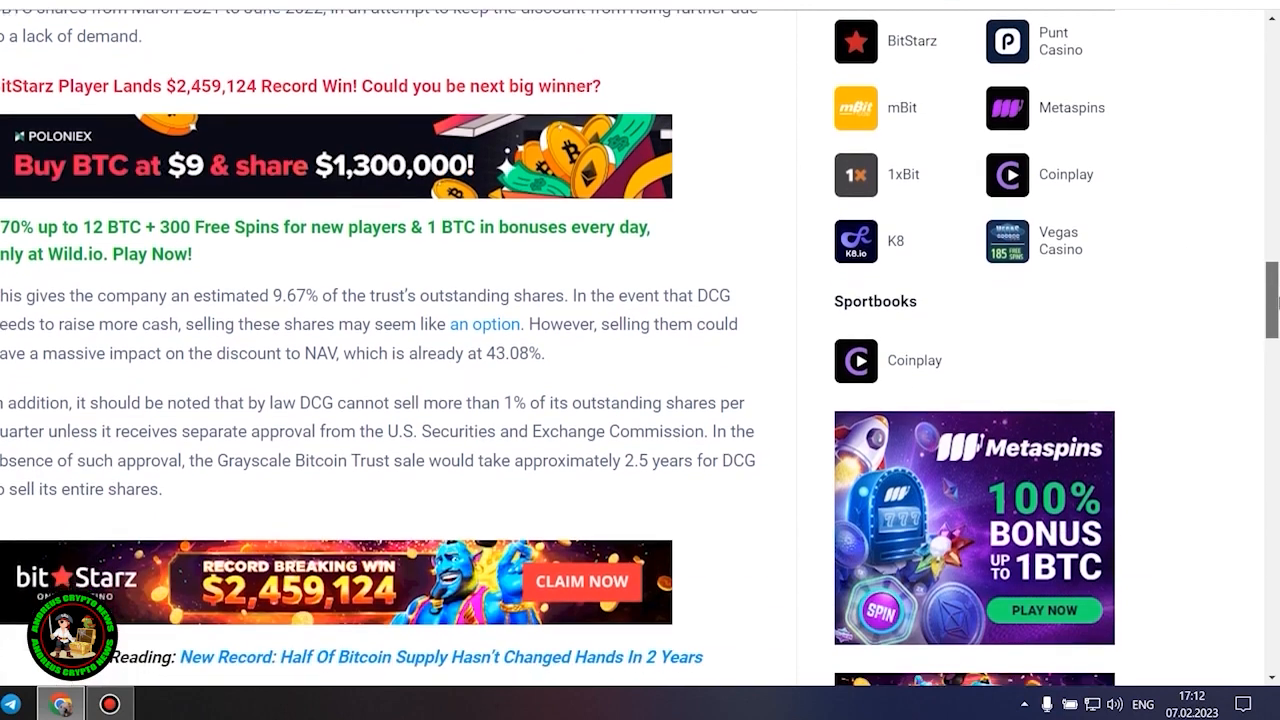
pyautogui.scroll(-3)
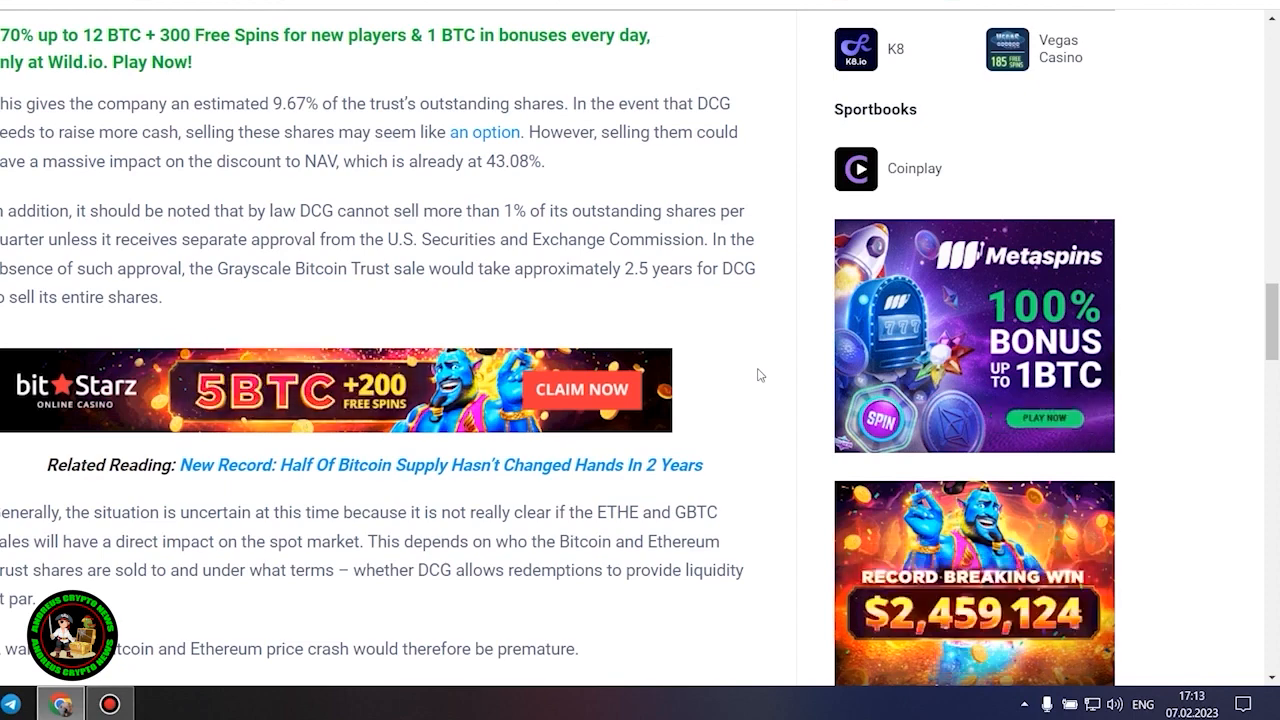
# Scroll to the 'DCG And Genesis Reach Agreement With Creditors' section and its Bitcoin price line.
pyautogui.scroll(-3)
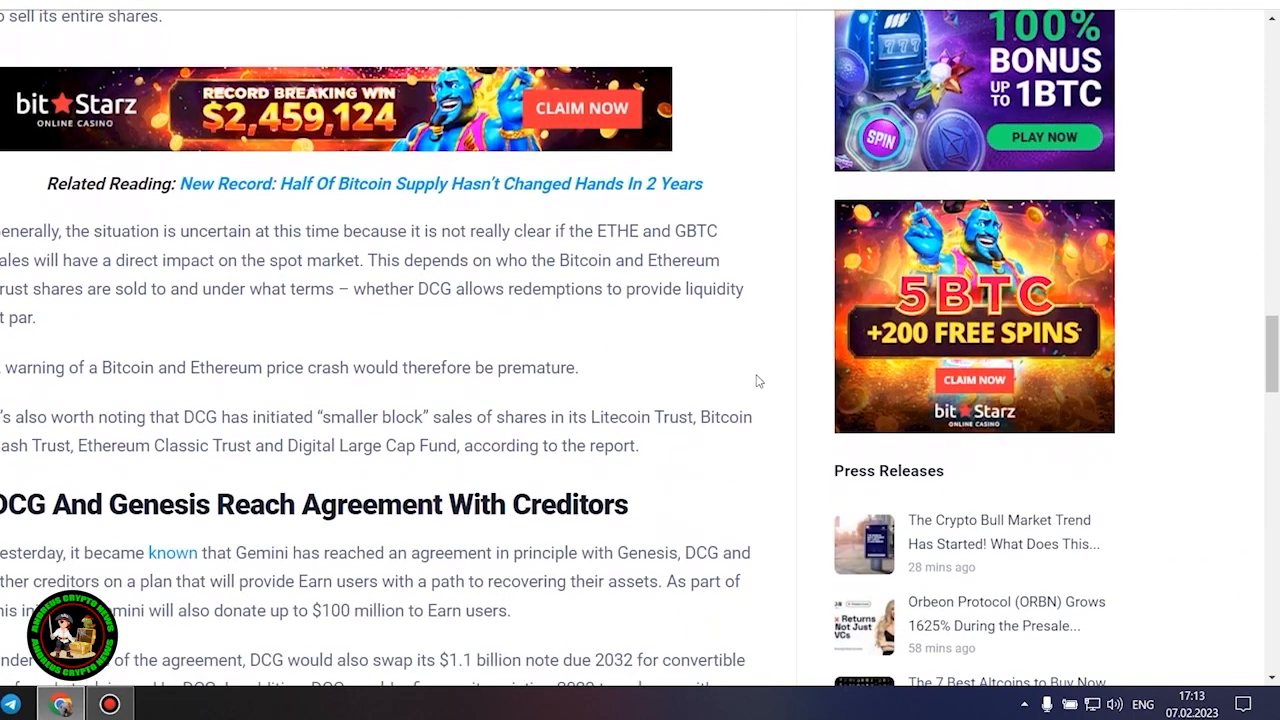
pyautogui.scroll(-3)
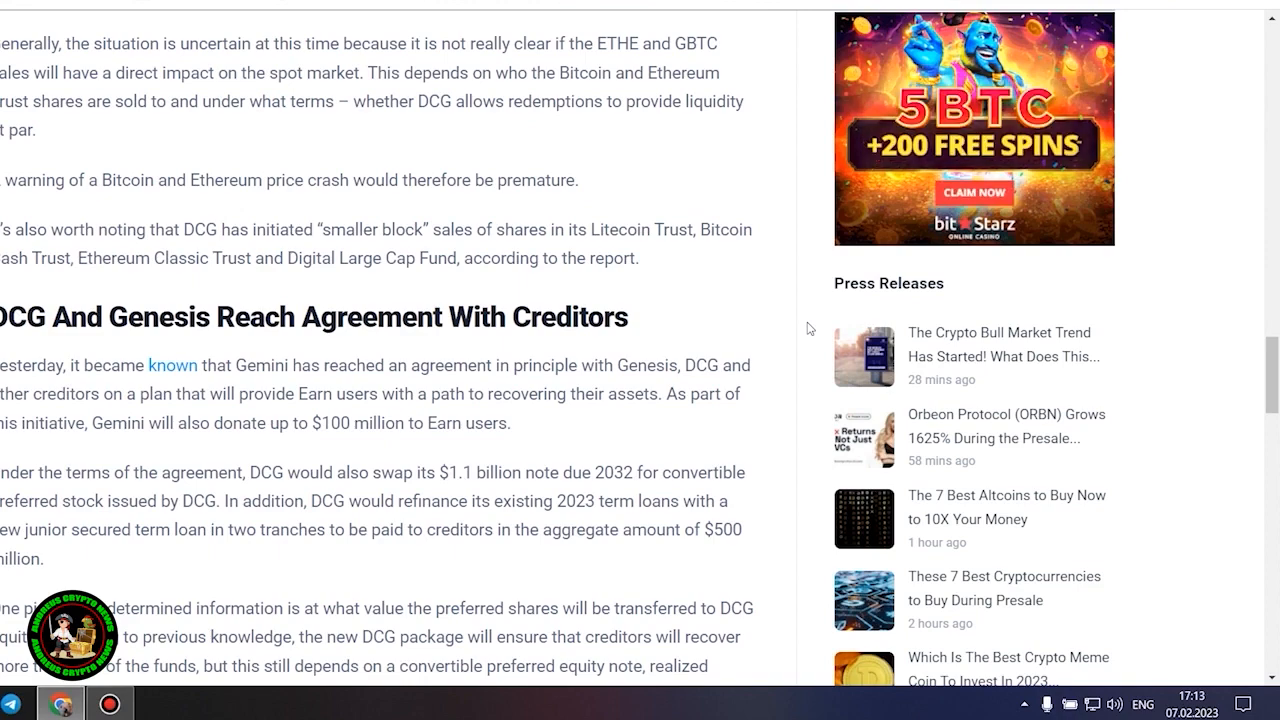
pyautogui.scroll(-3)
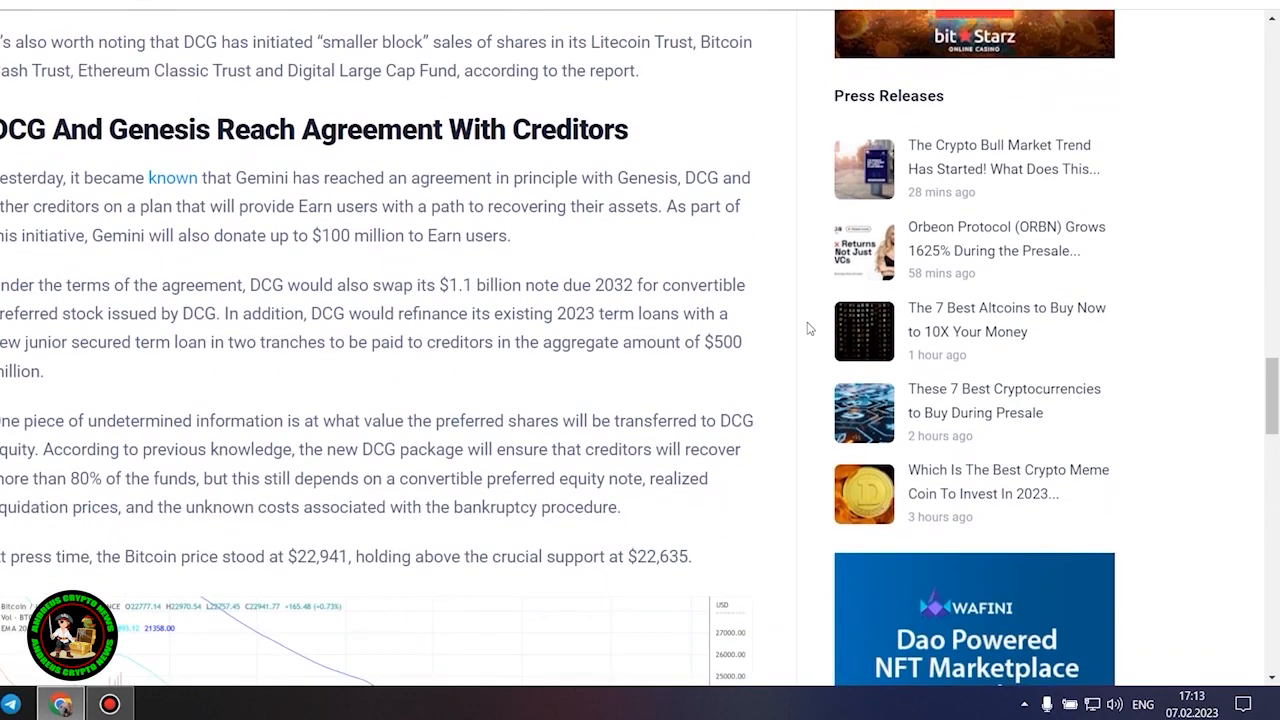
pyautogui.scroll(-3)
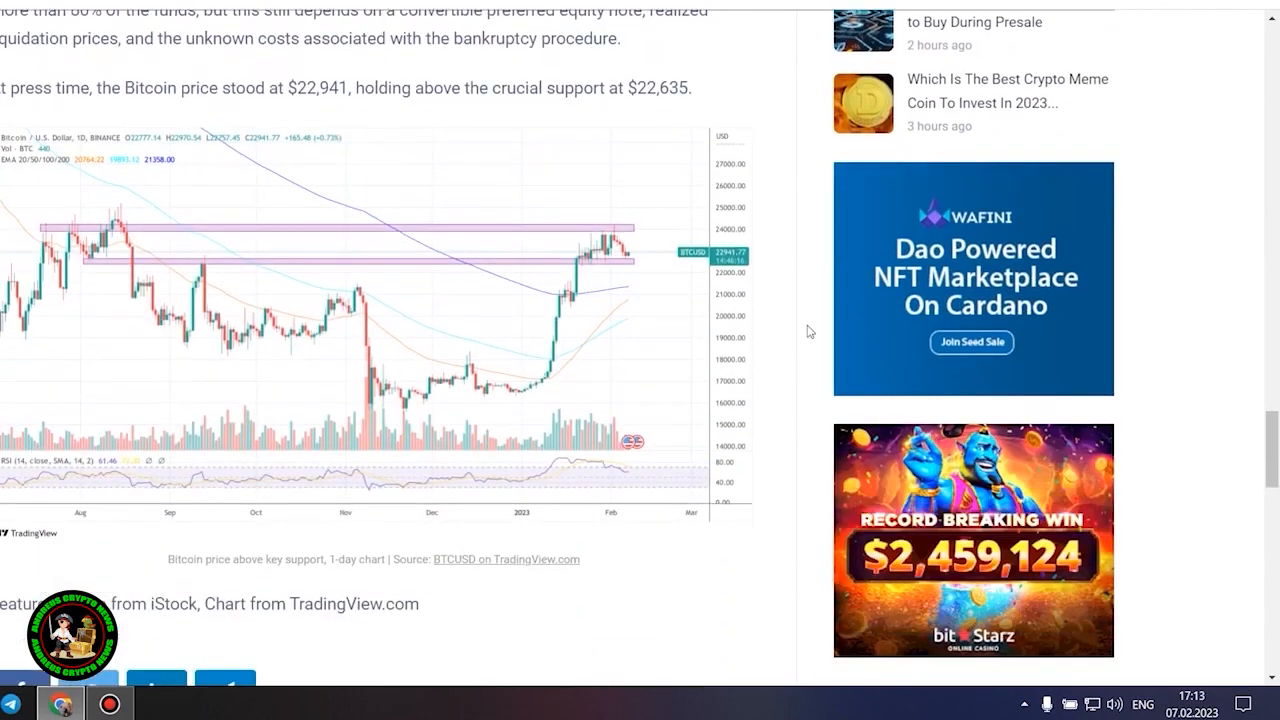
pyautogui.scroll(3)
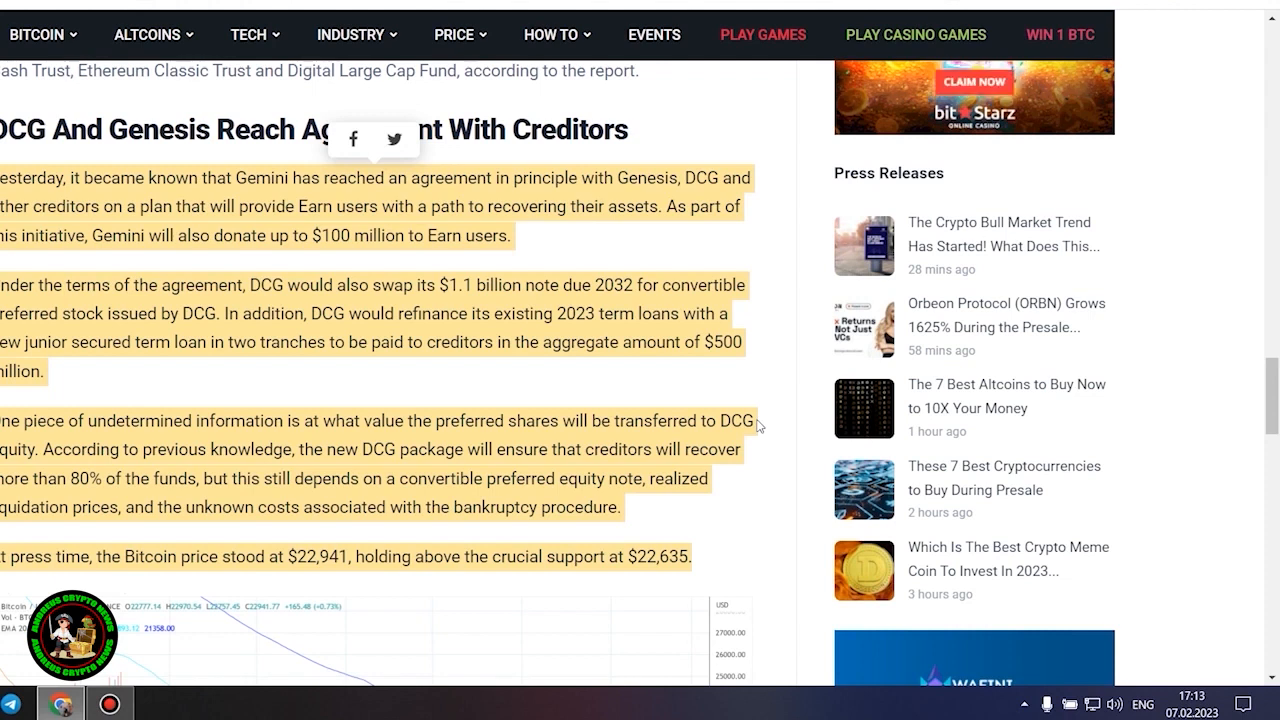
pyautogui.moveTo(784, 456)
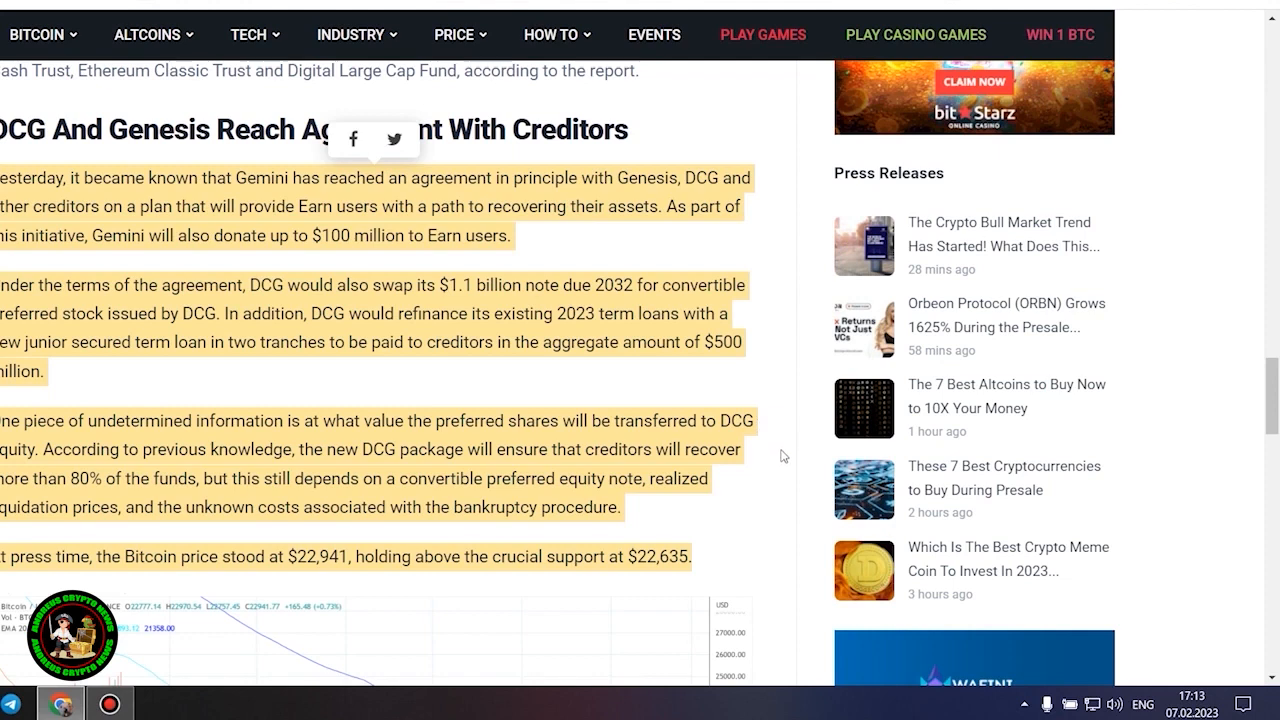
# Clear the long passage marking and select the single figure '$22,635' as the support level.
pyautogui.scroll(-3)
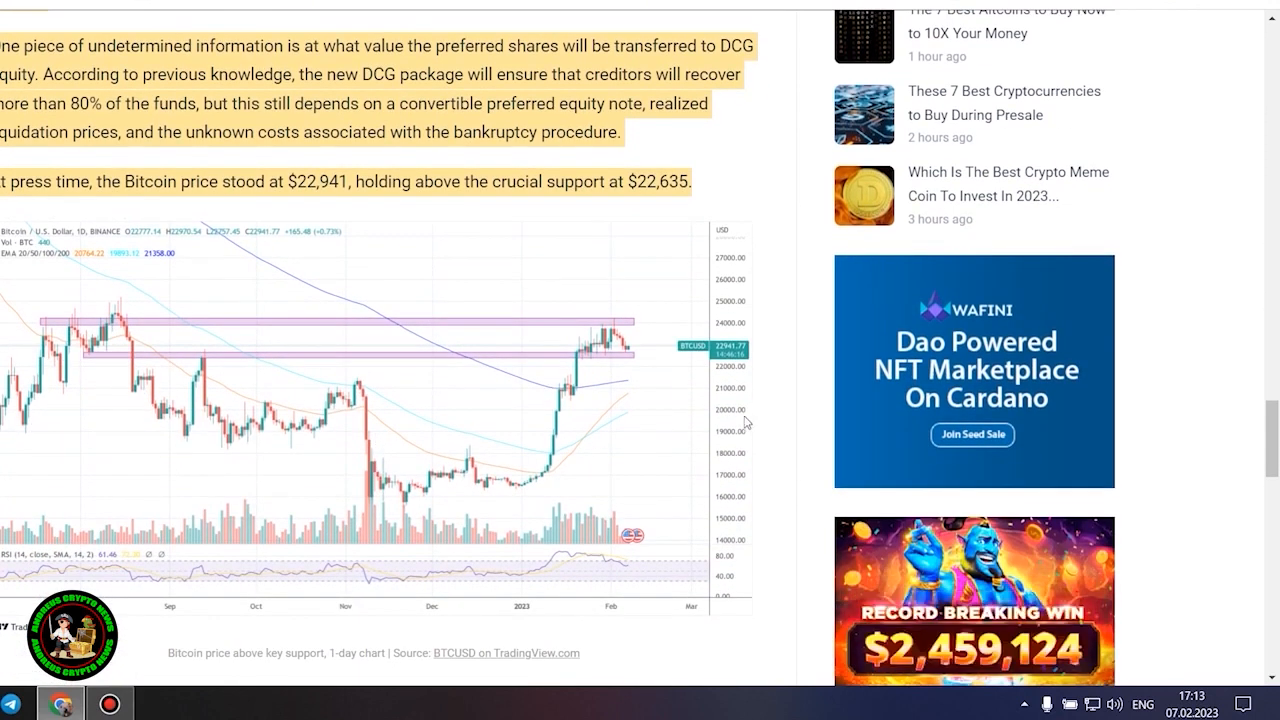
pyautogui.moveTo(536, 388)
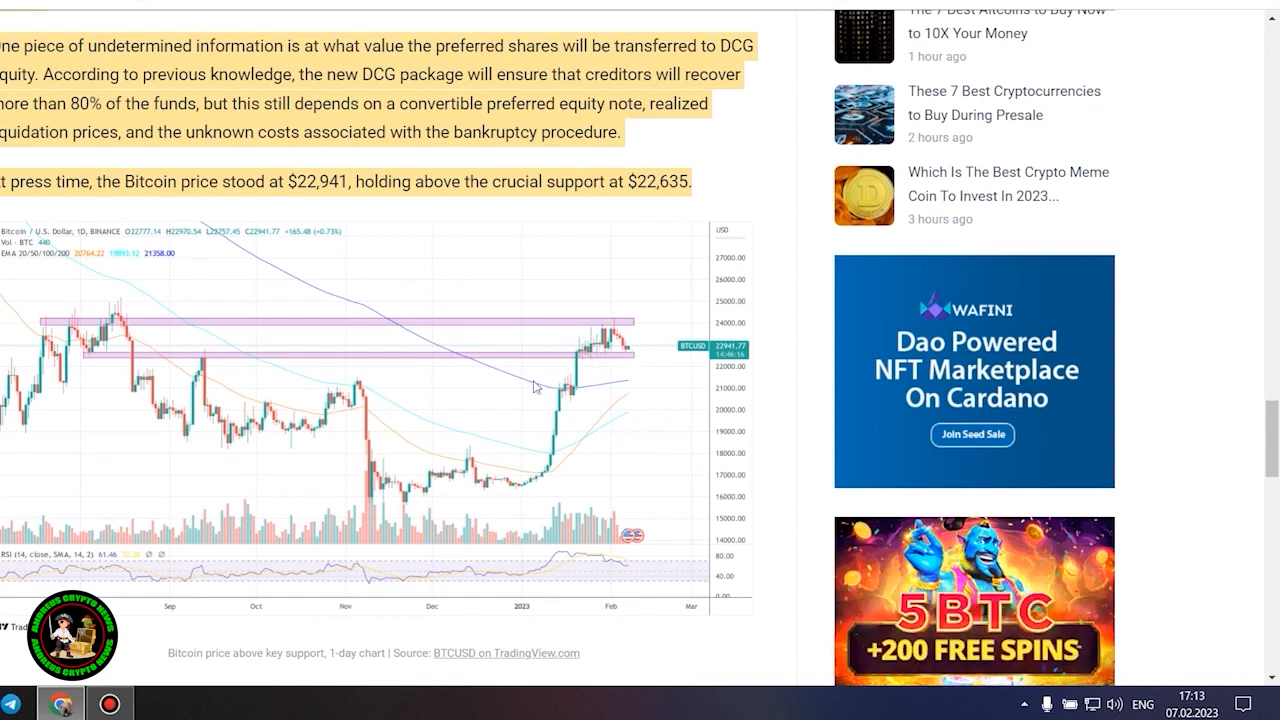
pyautogui.moveTo(650, 396)
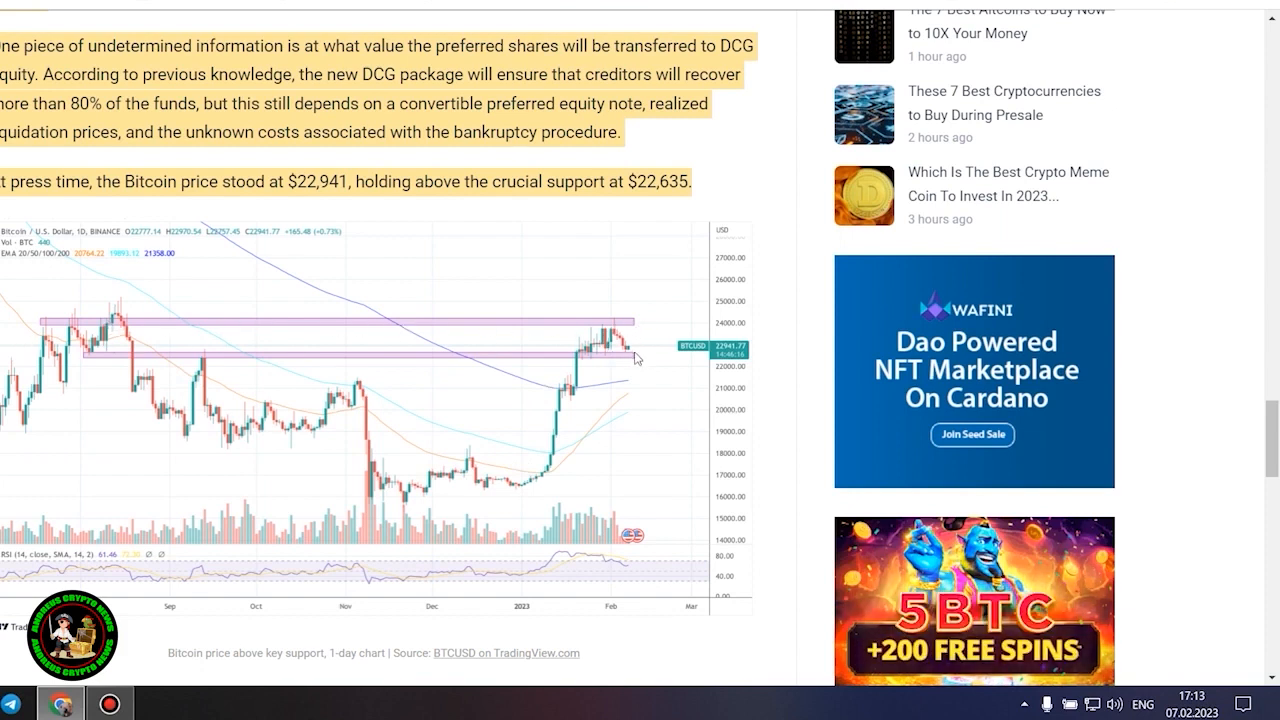
pyautogui.moveTo(574, 430)
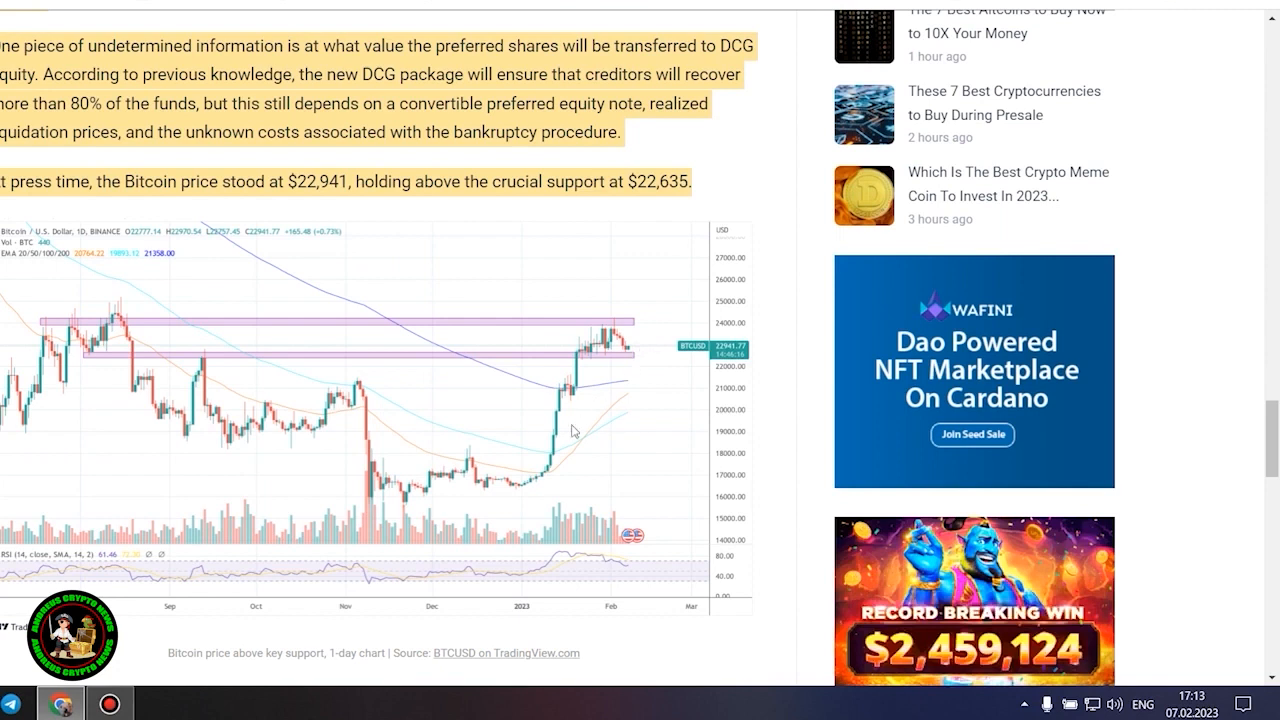
pyautogui.moveTo(492, 492)
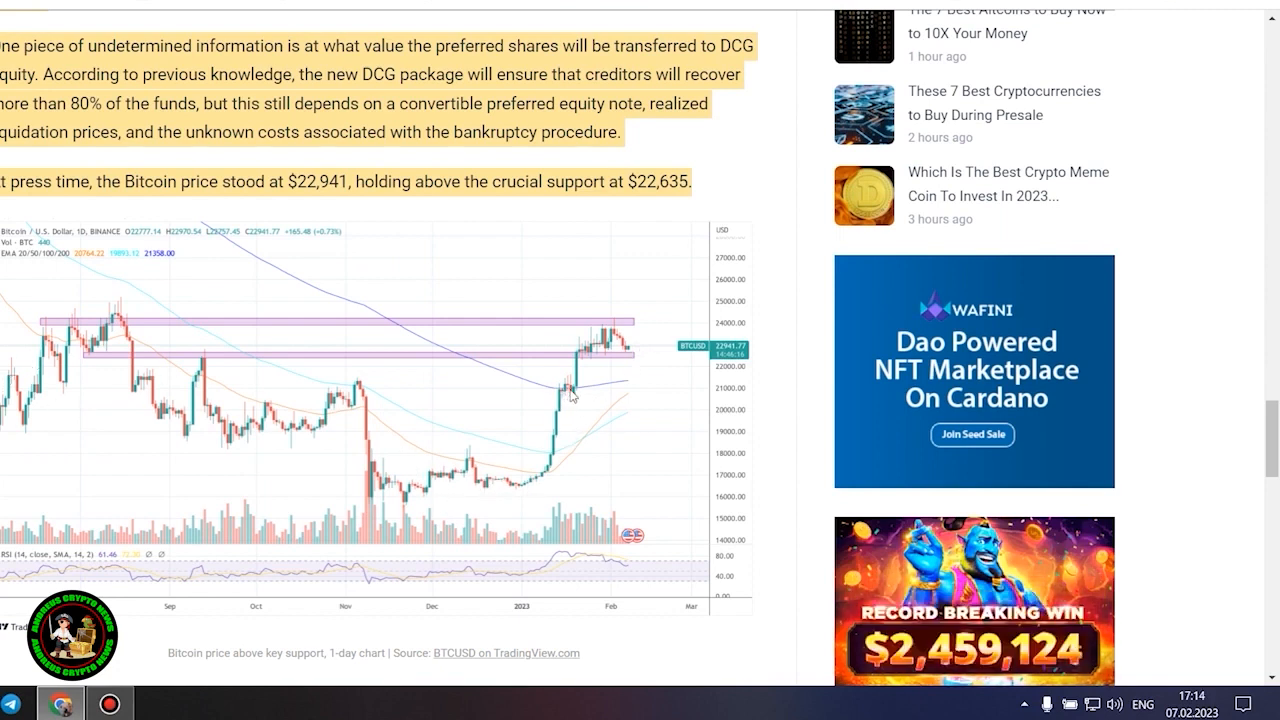
pyautogui.moveTo(690, 296)
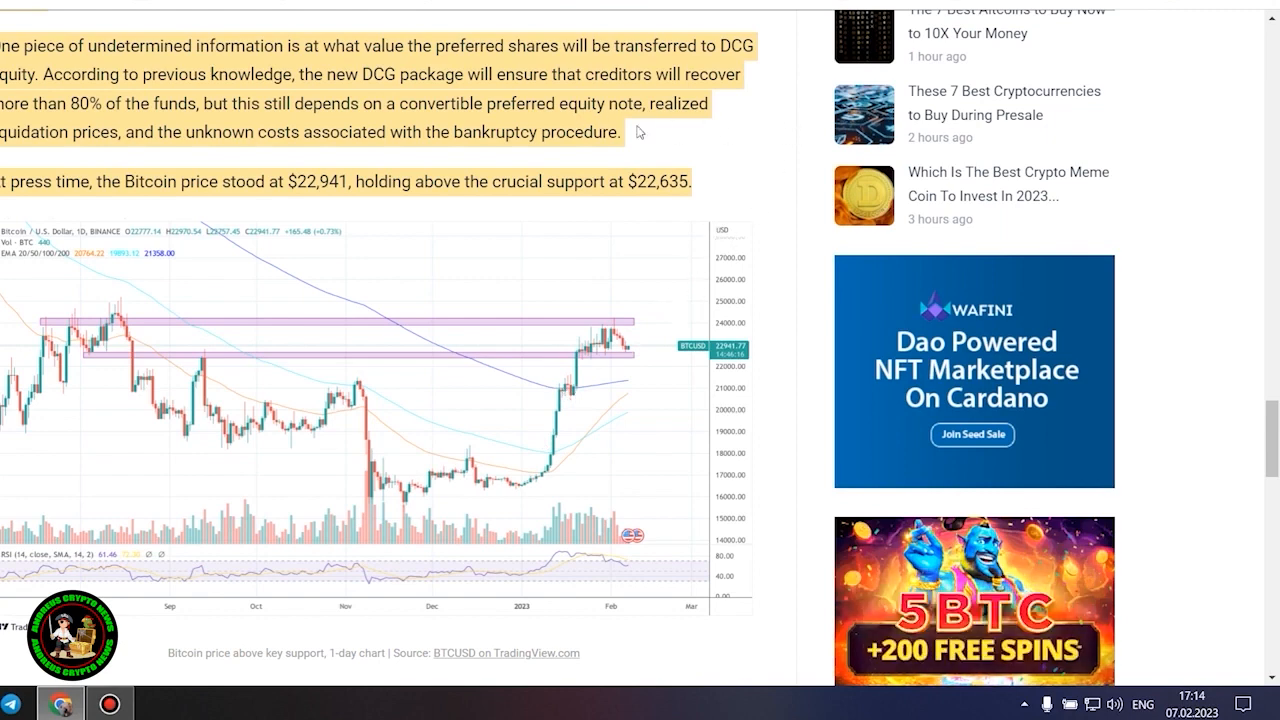
pyautogui.scroll(3)
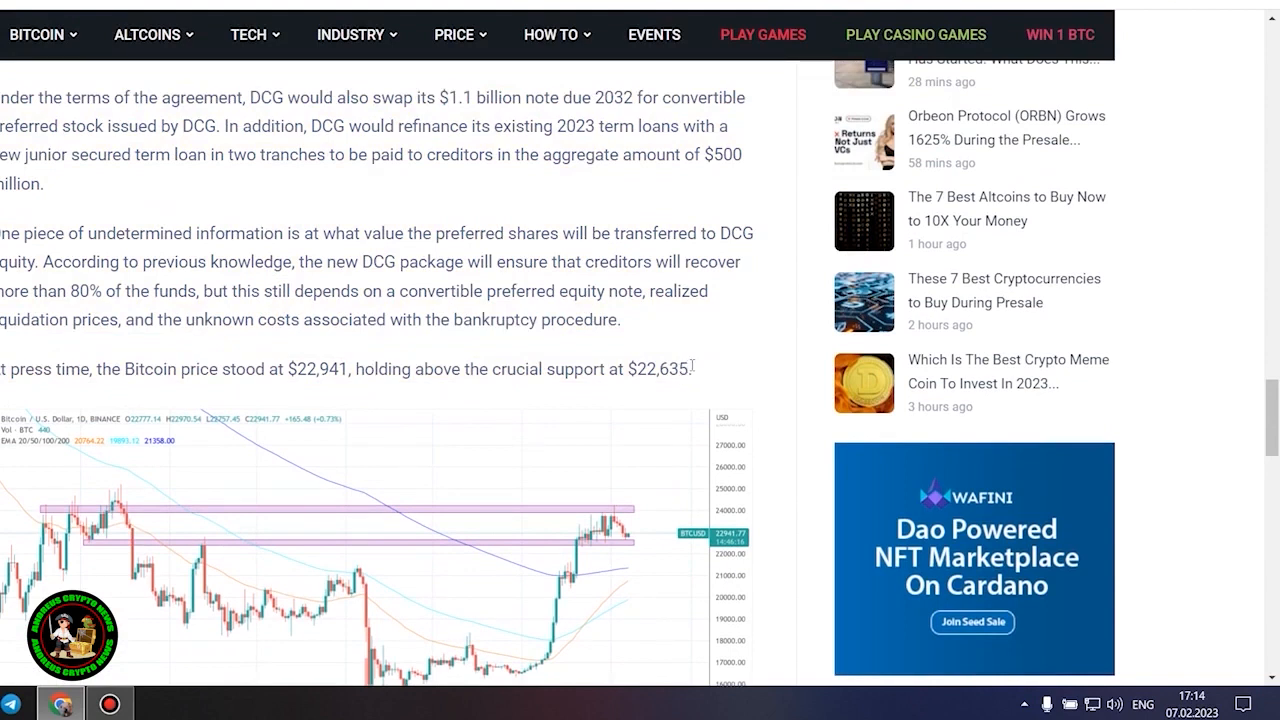
pyautogui.doubleClick(648, 368)
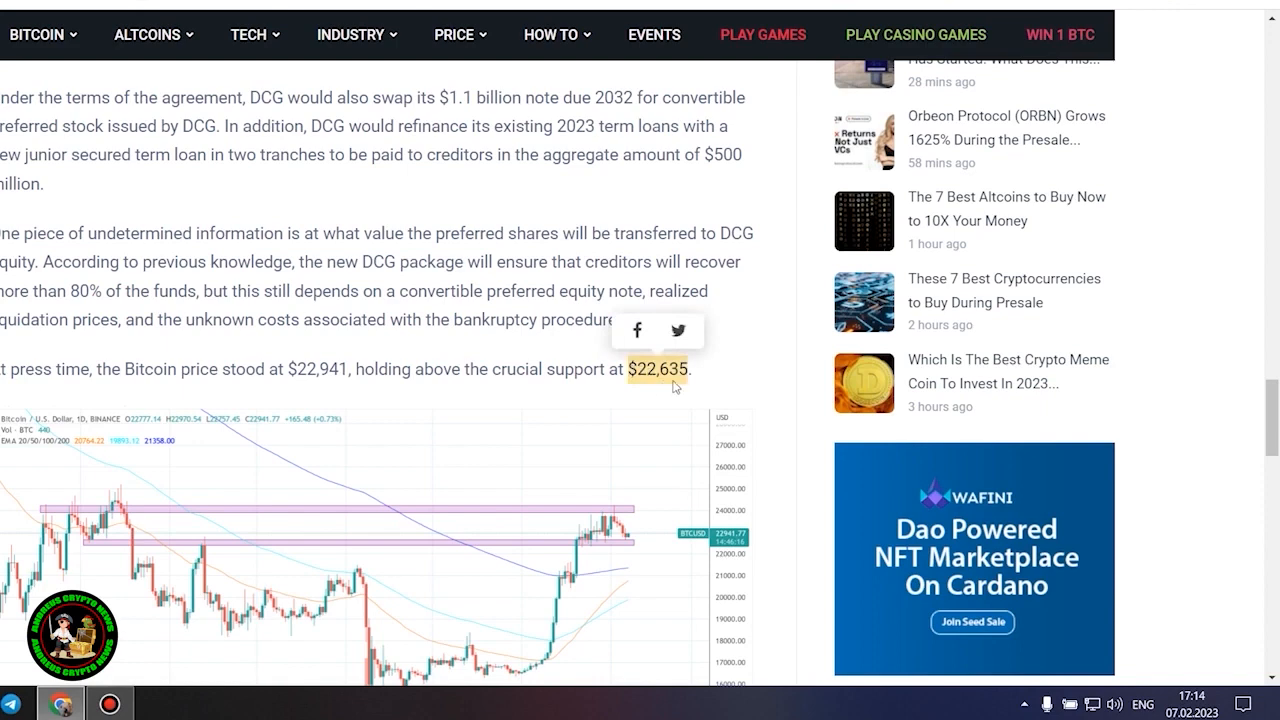
# Select the single word 'users' in the Genesis paragraph.
pyautogui.scroll(3)
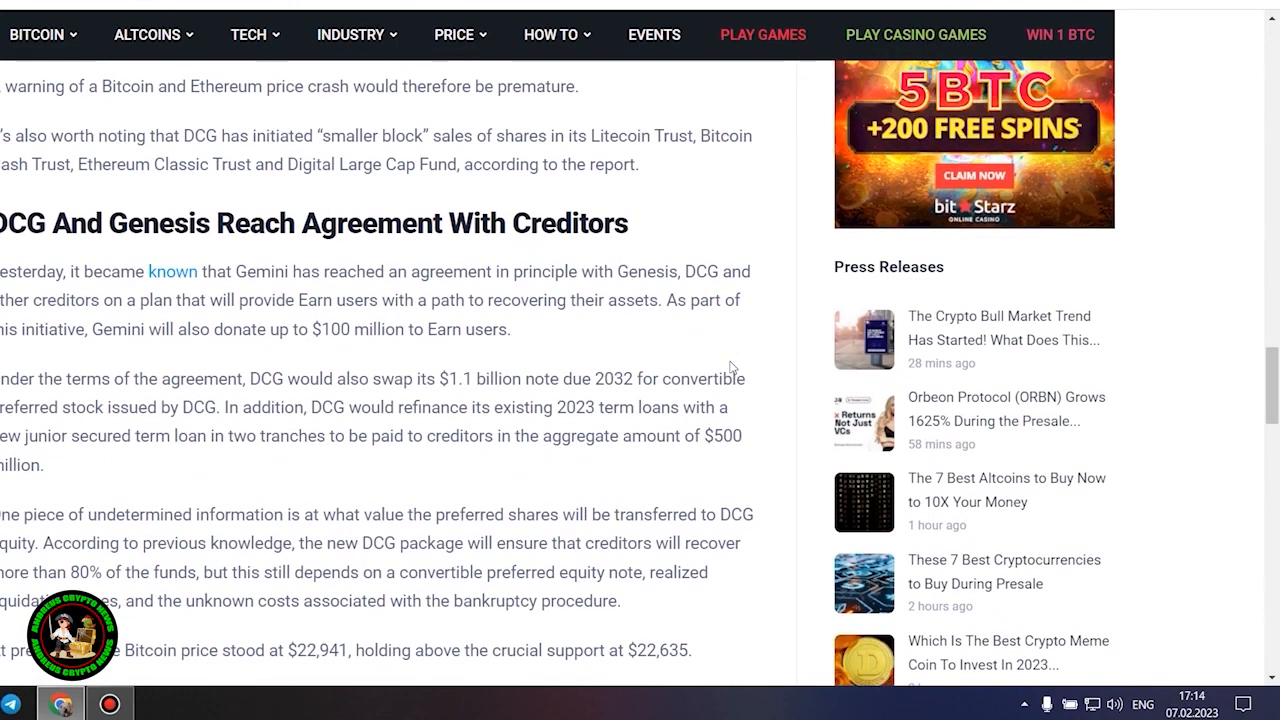
pyautogui.doubleClick(484, 328)
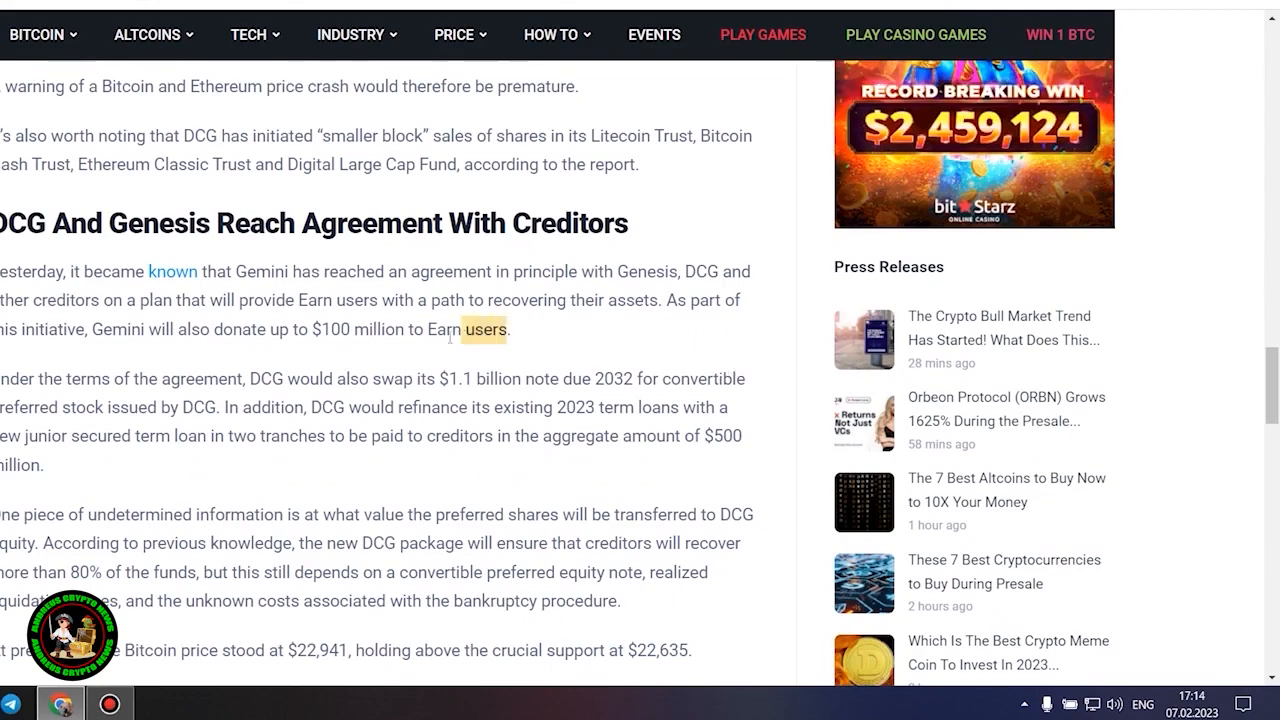